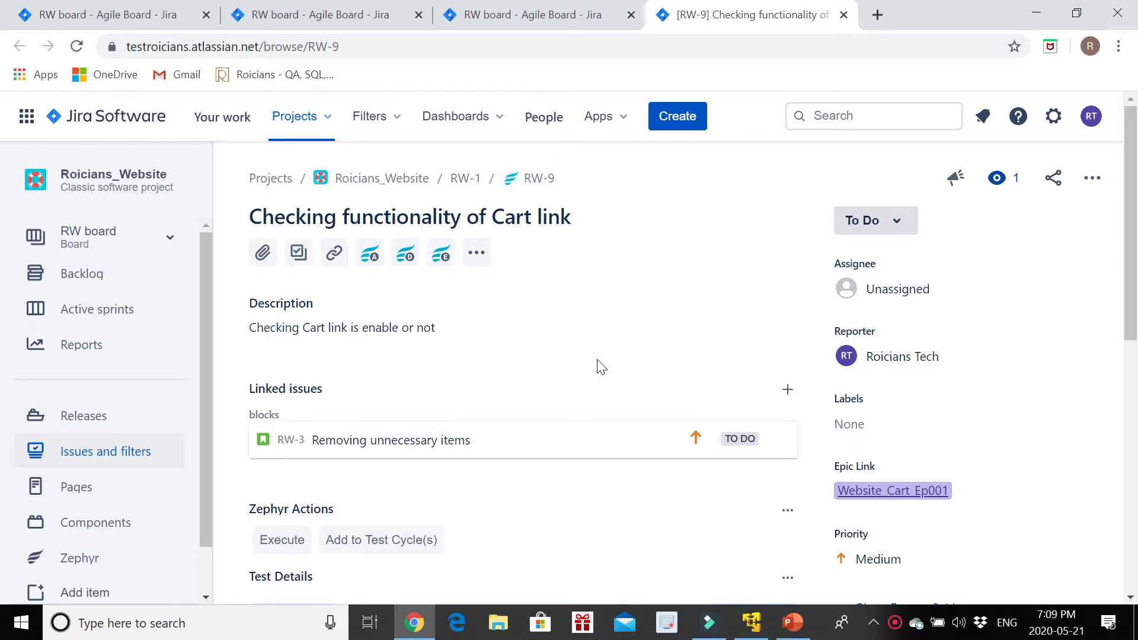
mouse_move(590, 373)
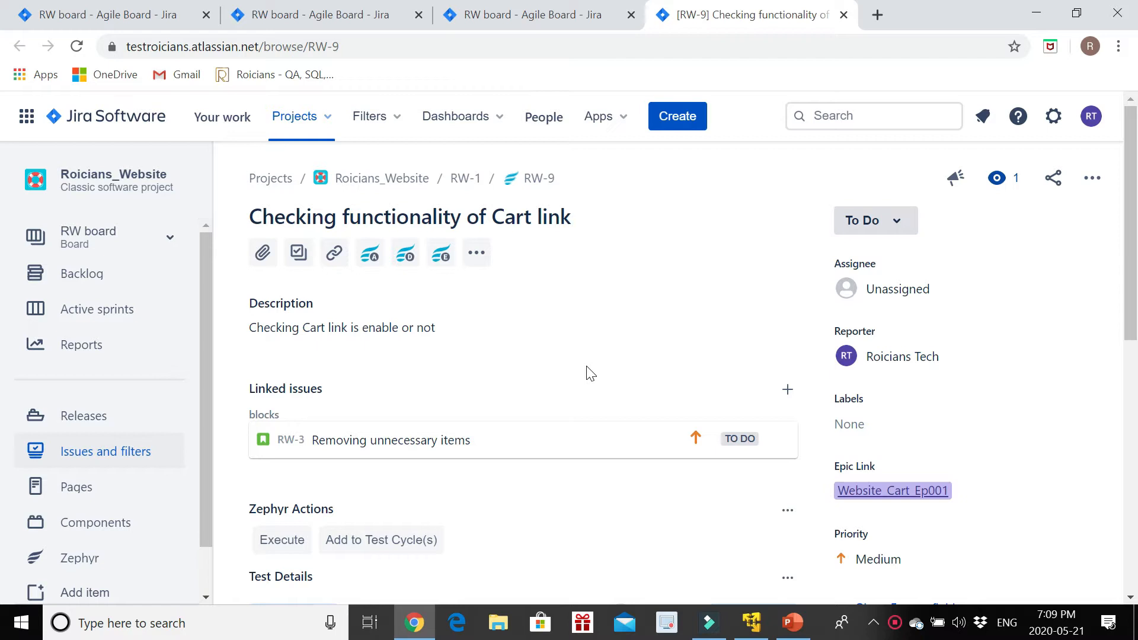
Scroll the RW-9 issue page down to its Zephyr test details and two test steps
scroll(down, 3)
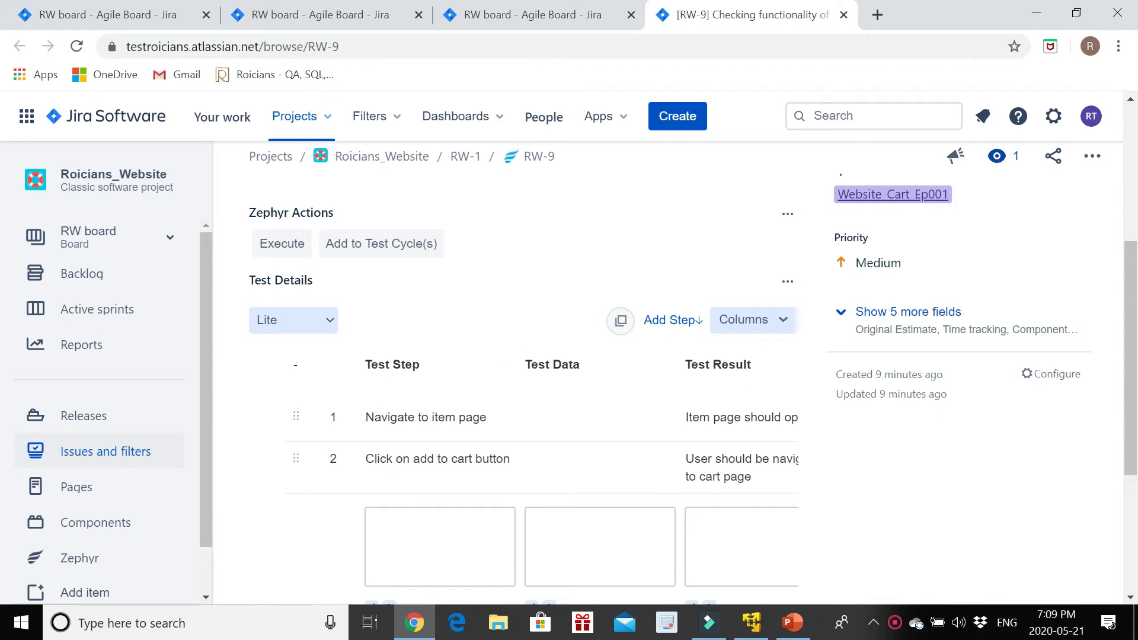
mouse_move(51, 543)
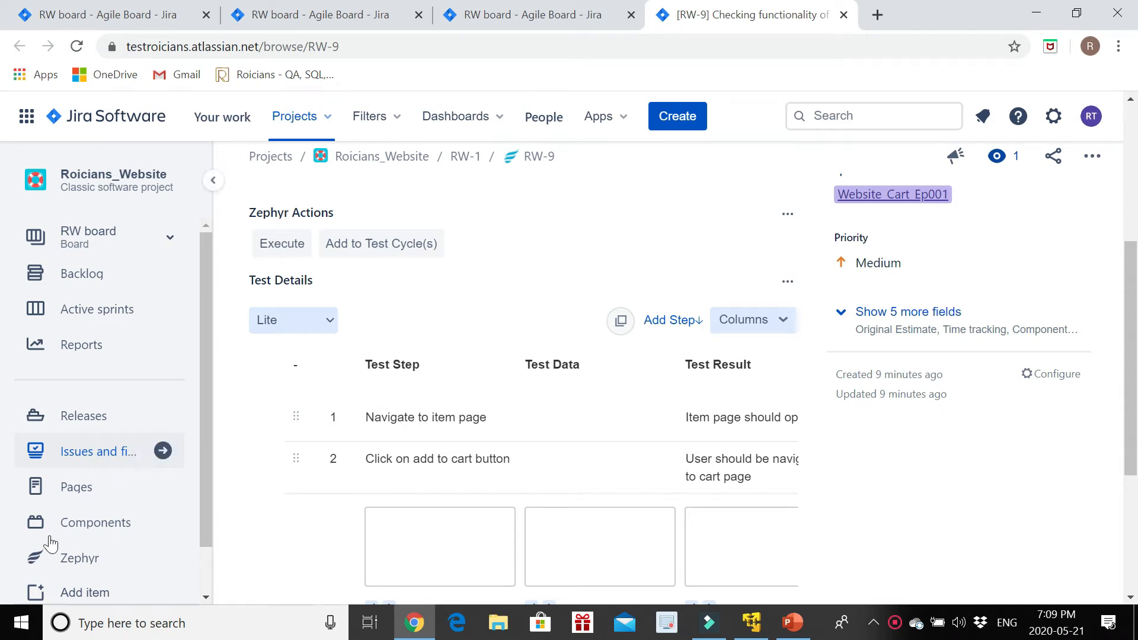
mouse_move(223, 450)
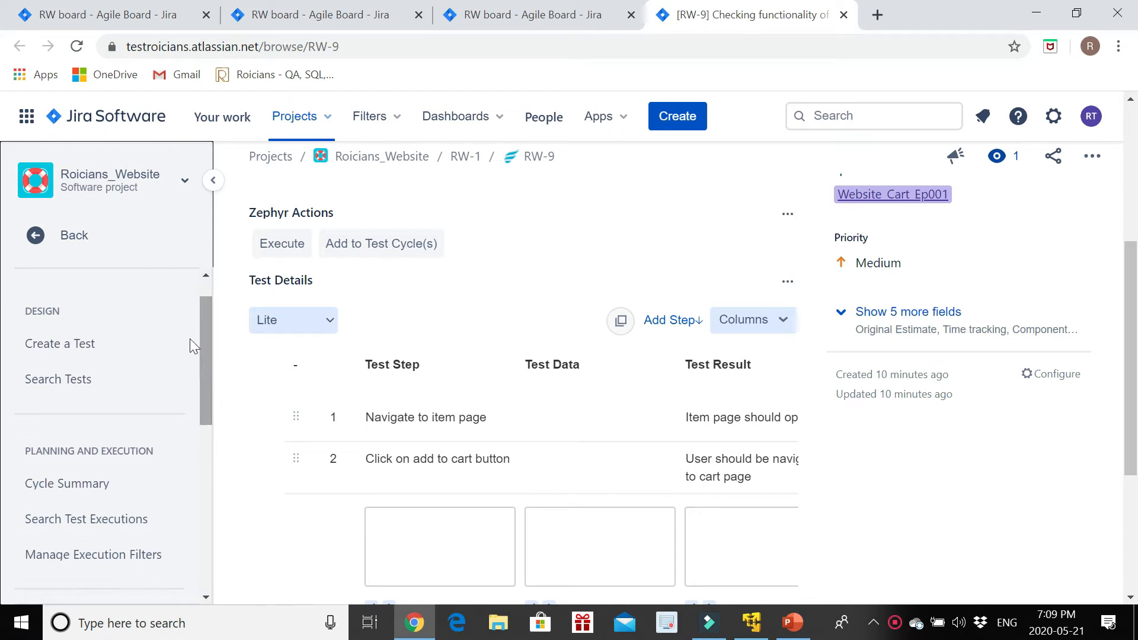
mouse_move(60, 343)
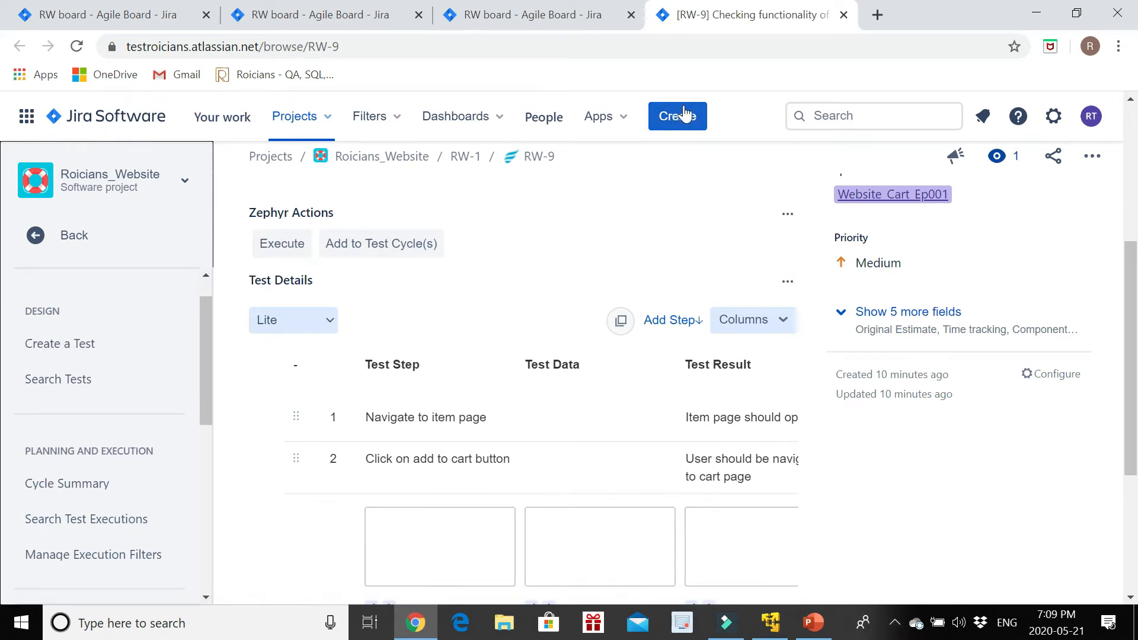
mouse_move(60, 343)
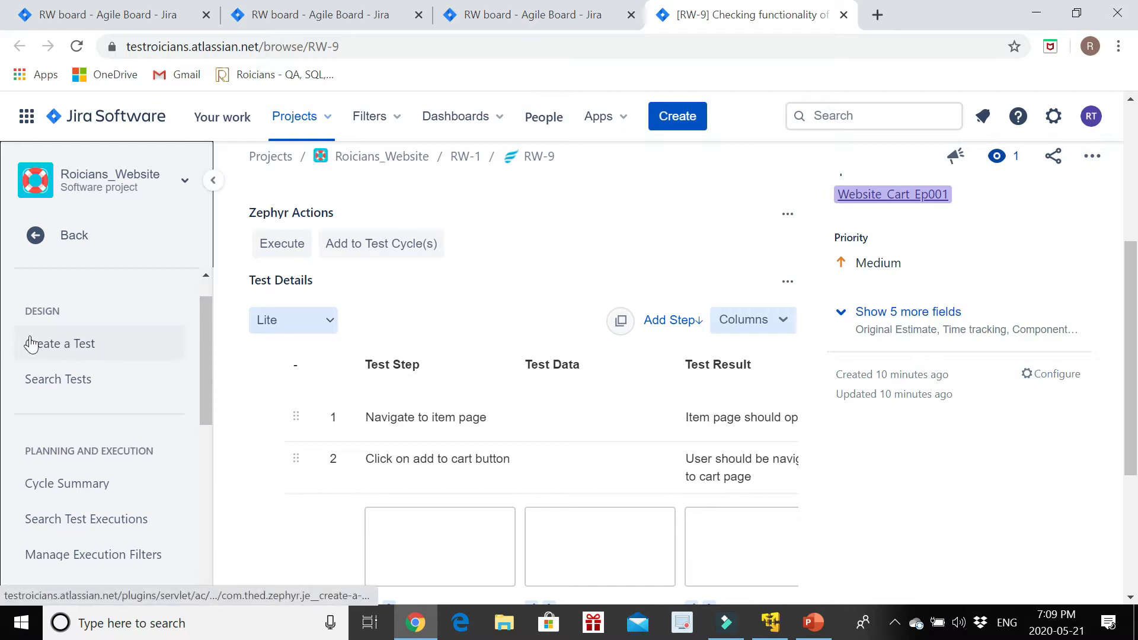
mouse_move(61, 343)
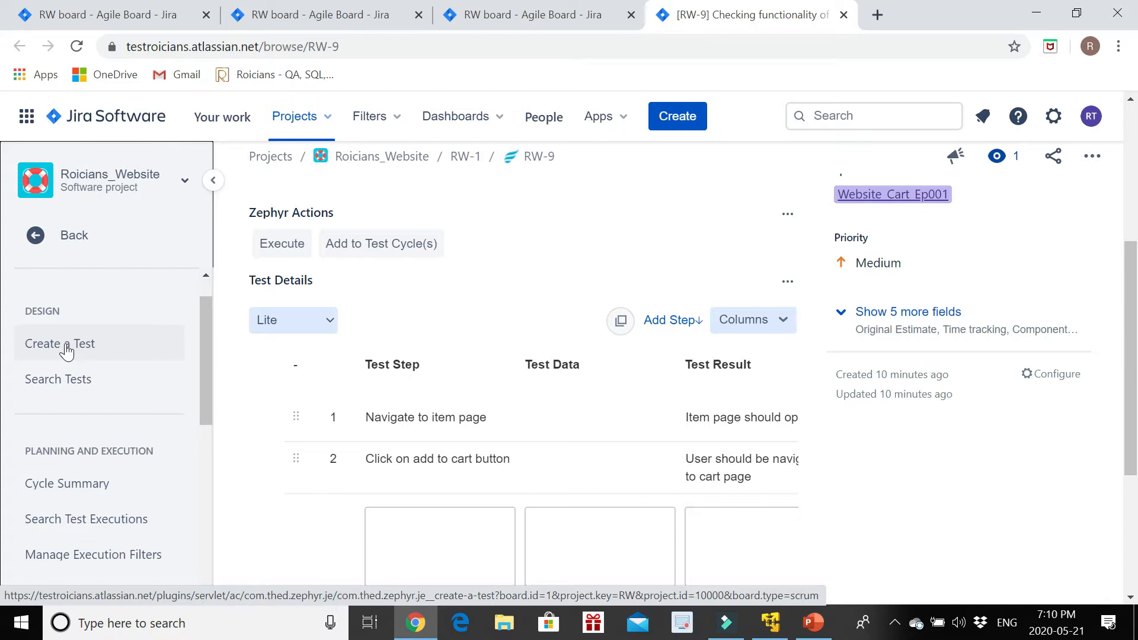
mouse_move(58, 379)
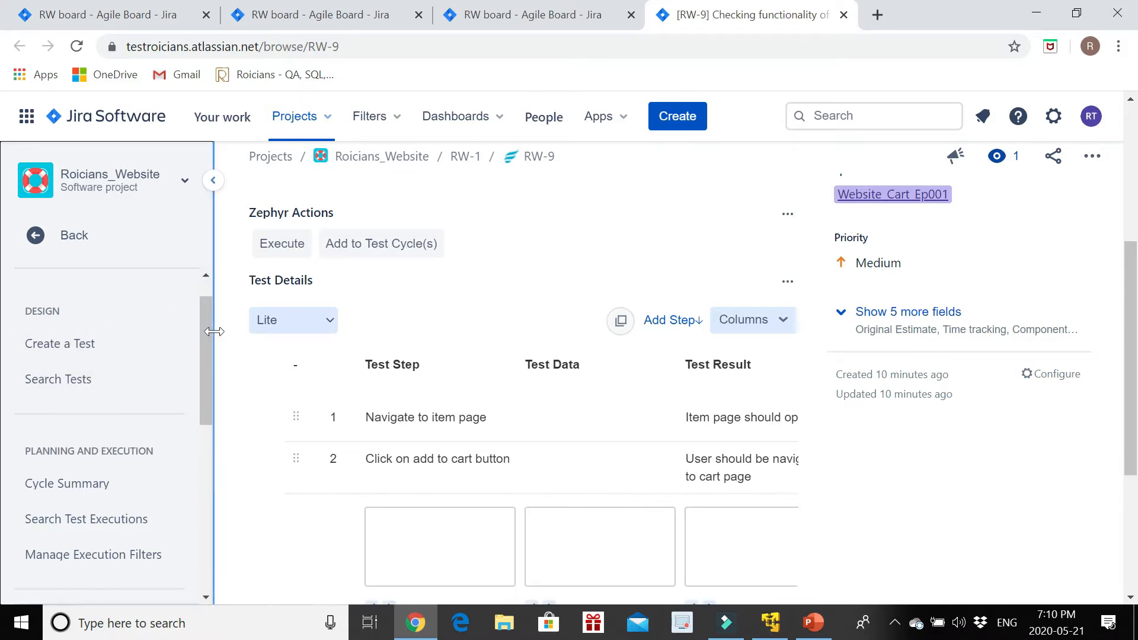
Scroll the Zephyr project menu down to the Planning and Execution options
scroll(down, 3)
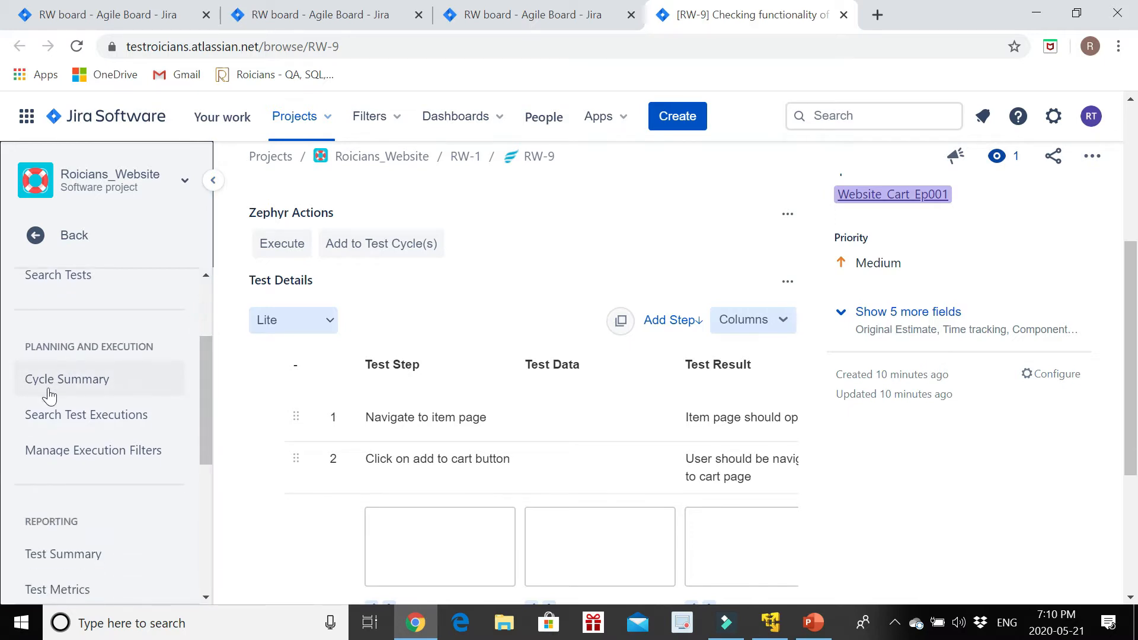
Open Cycle Summary for Roicians_Website and skip and close the introductory tour
click(67, 379)
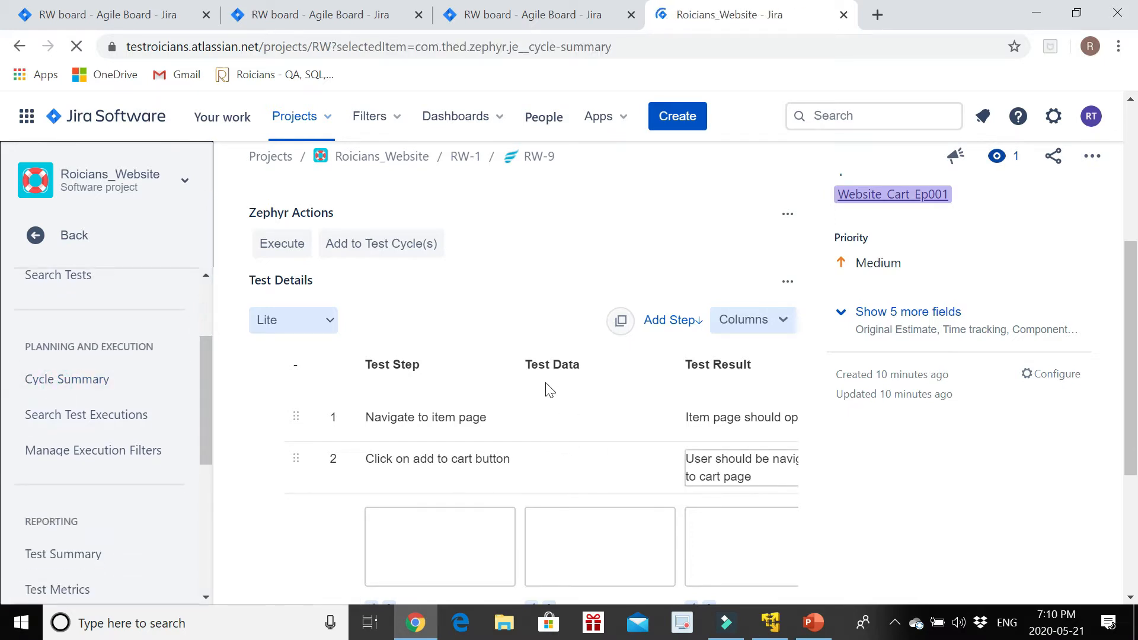
click(66, 379)
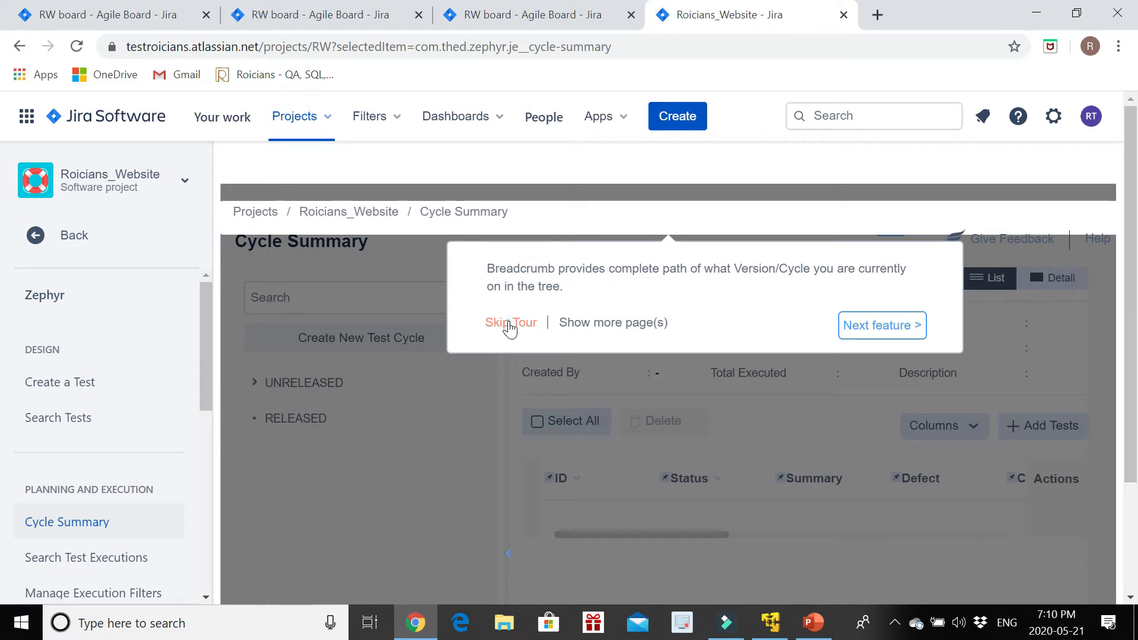
click(882, 324)
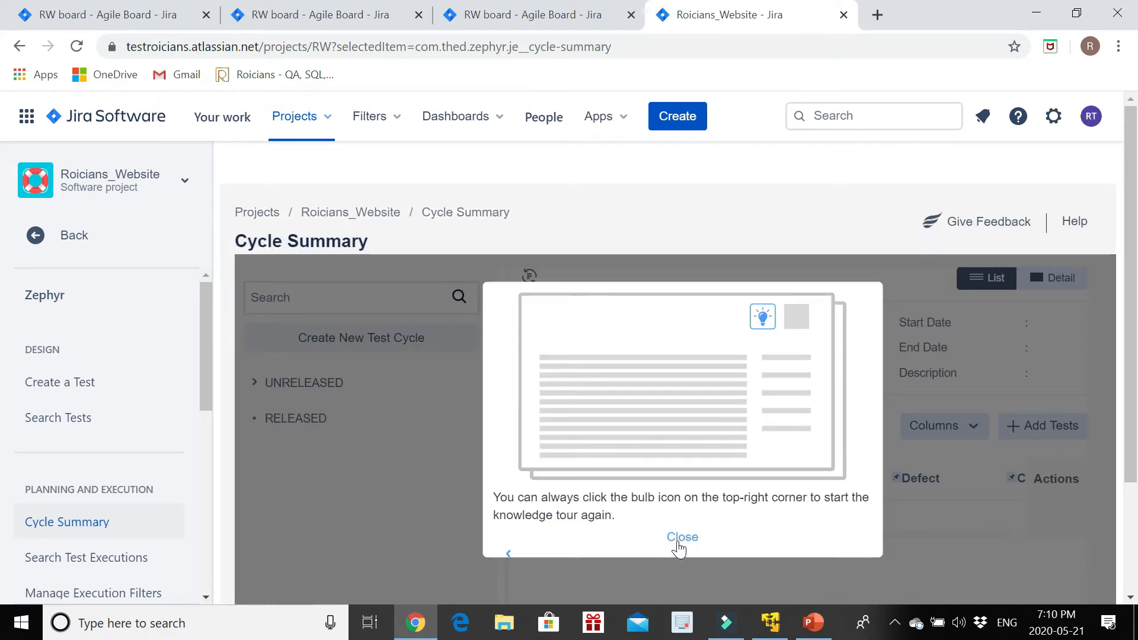
click(681, 537)
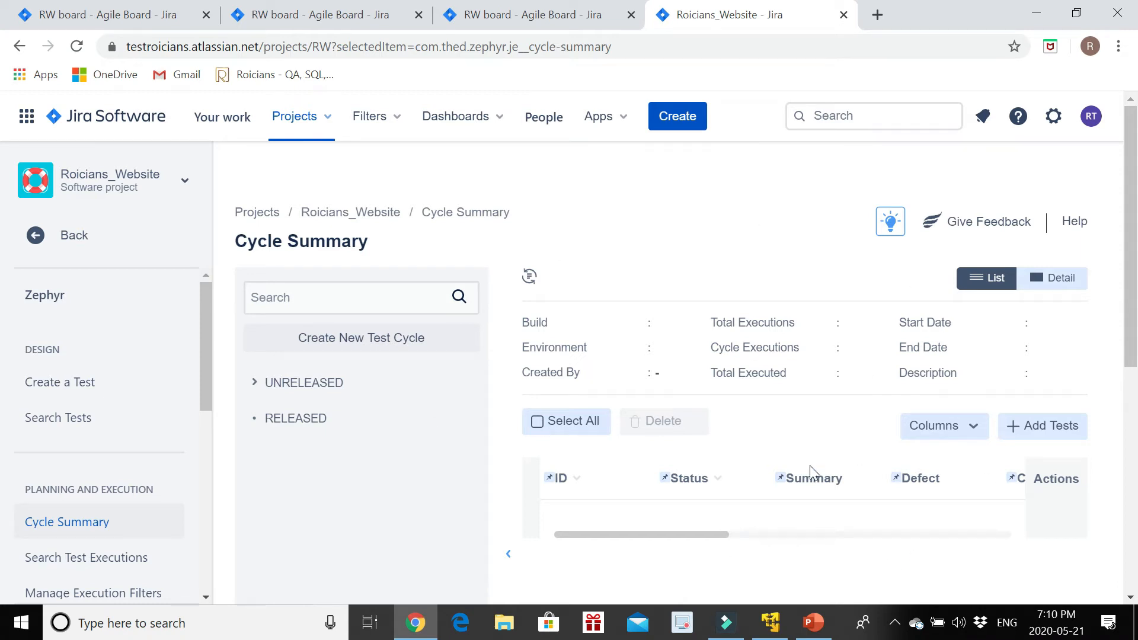
mouse_move(361, 337)
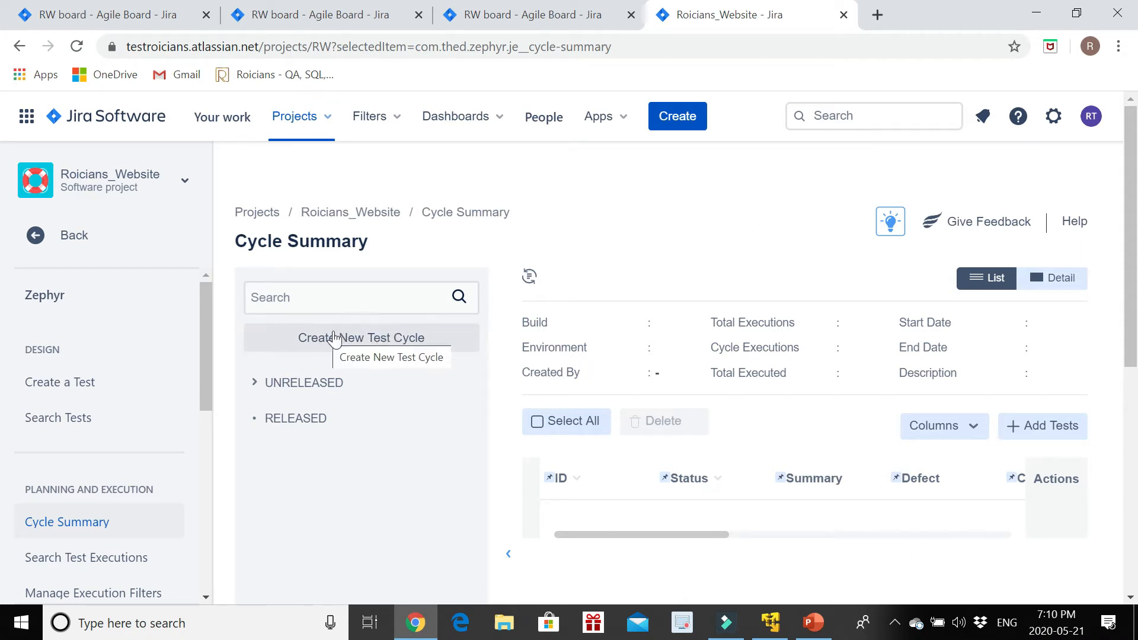
Start a new test cycle named 'Functional Testing' described 'Checking functionality of cart module'
click(361, 338)
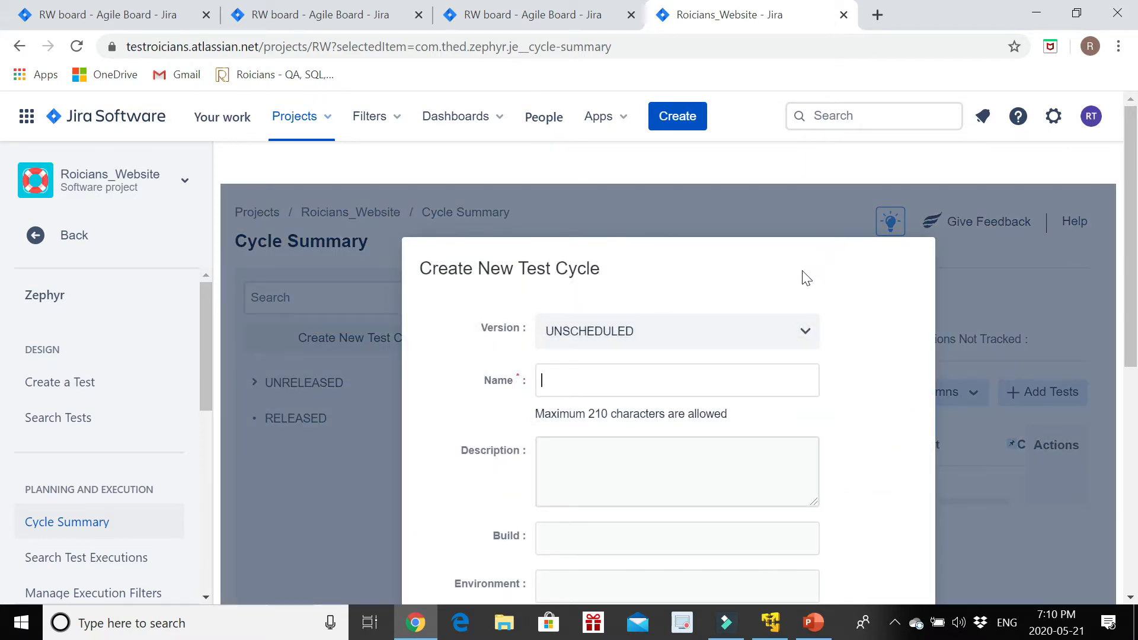
mouse_move(424, 362)
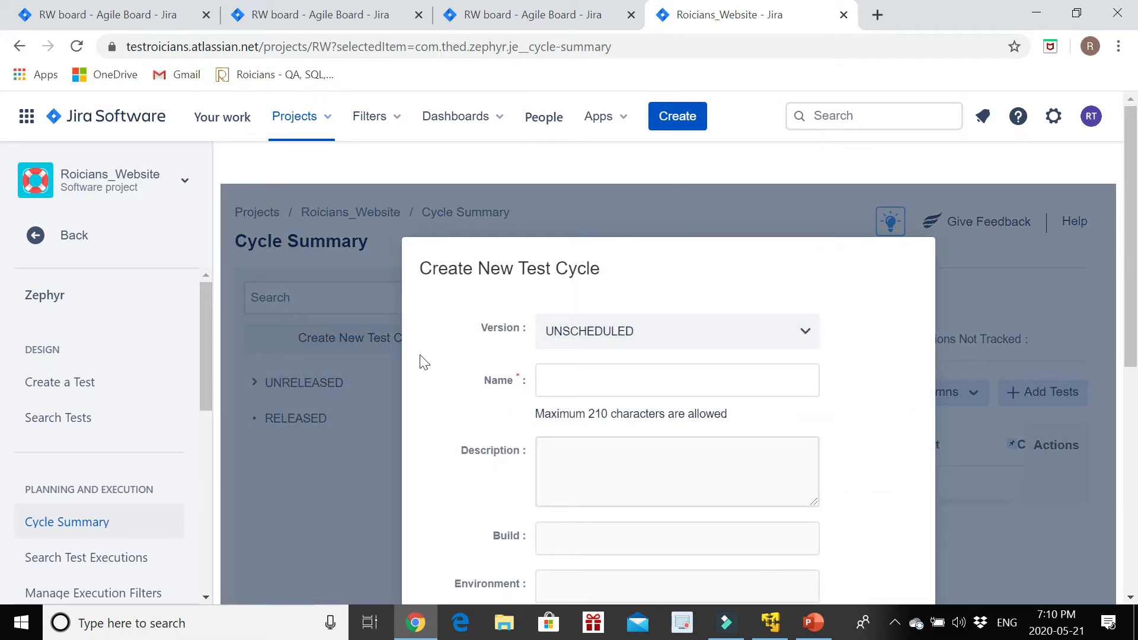
click(676, 331)
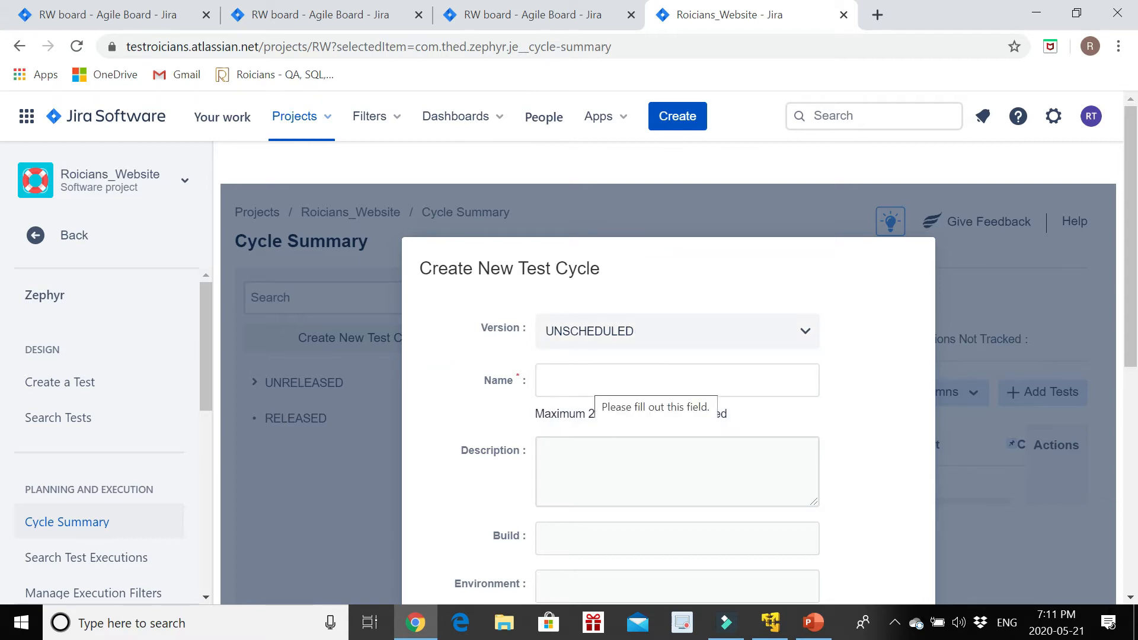
click(676, 379)
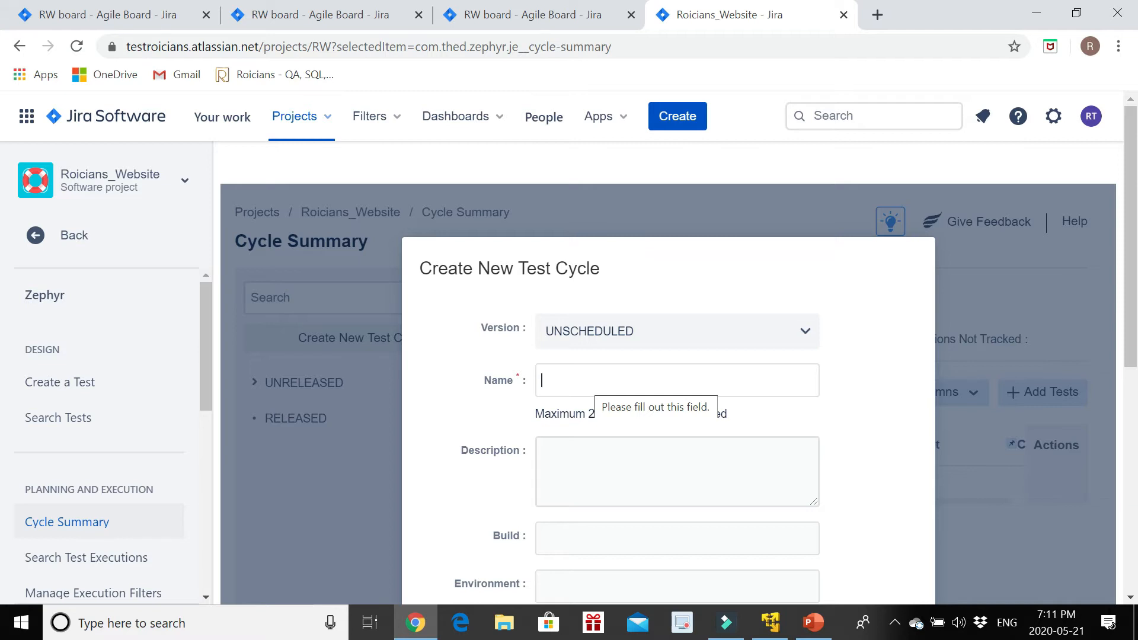
text(F)
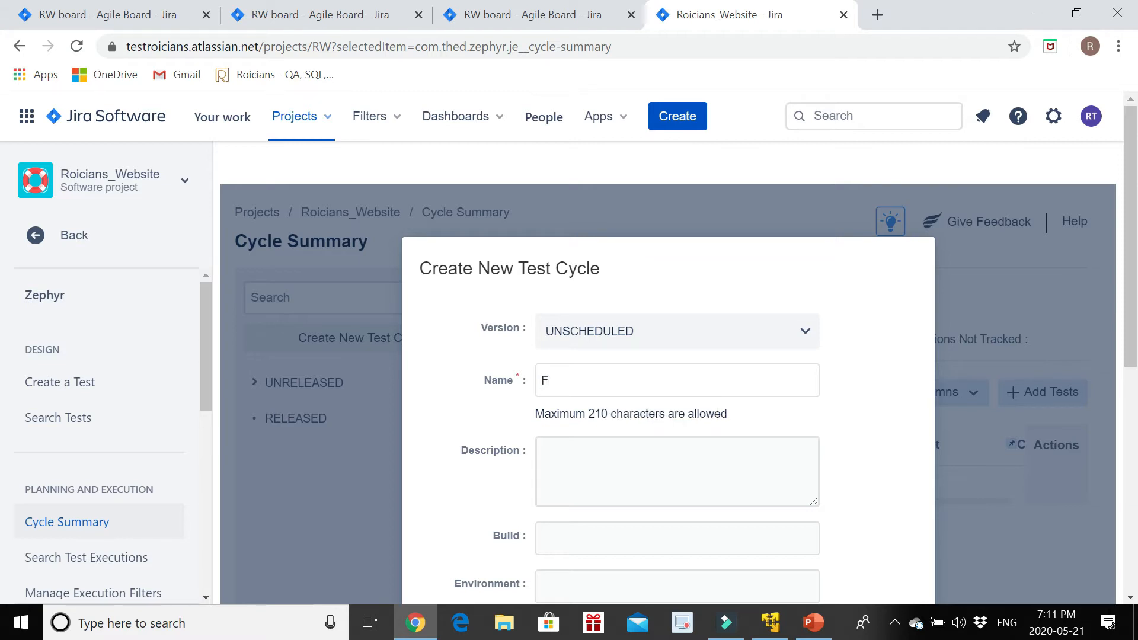
text(unctional Testing)
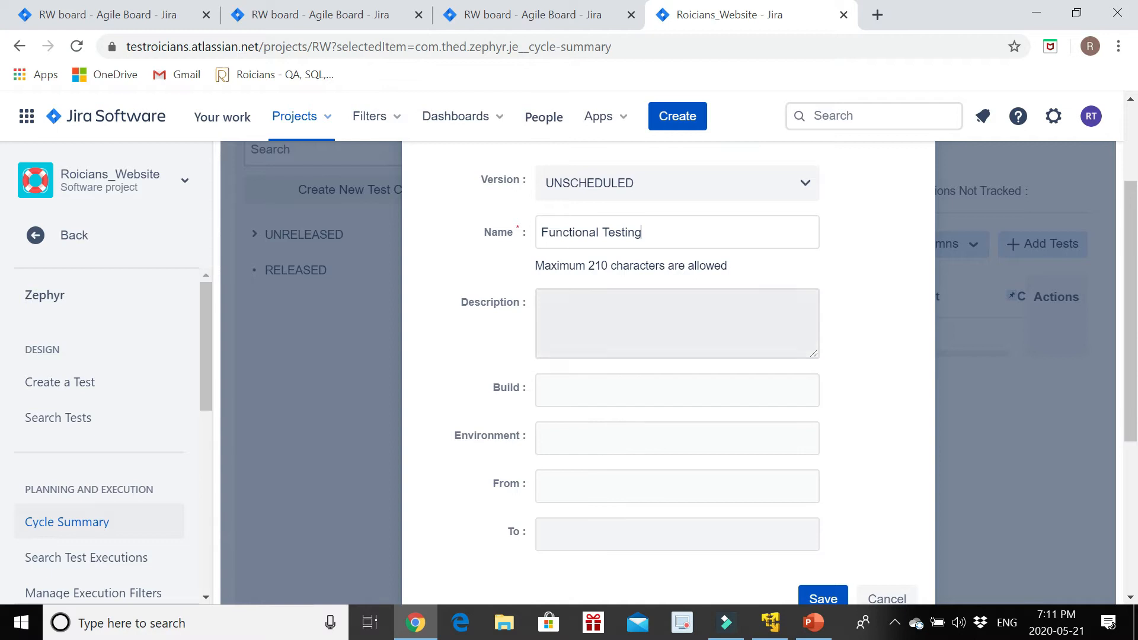
text(Checking functionality of cart module)
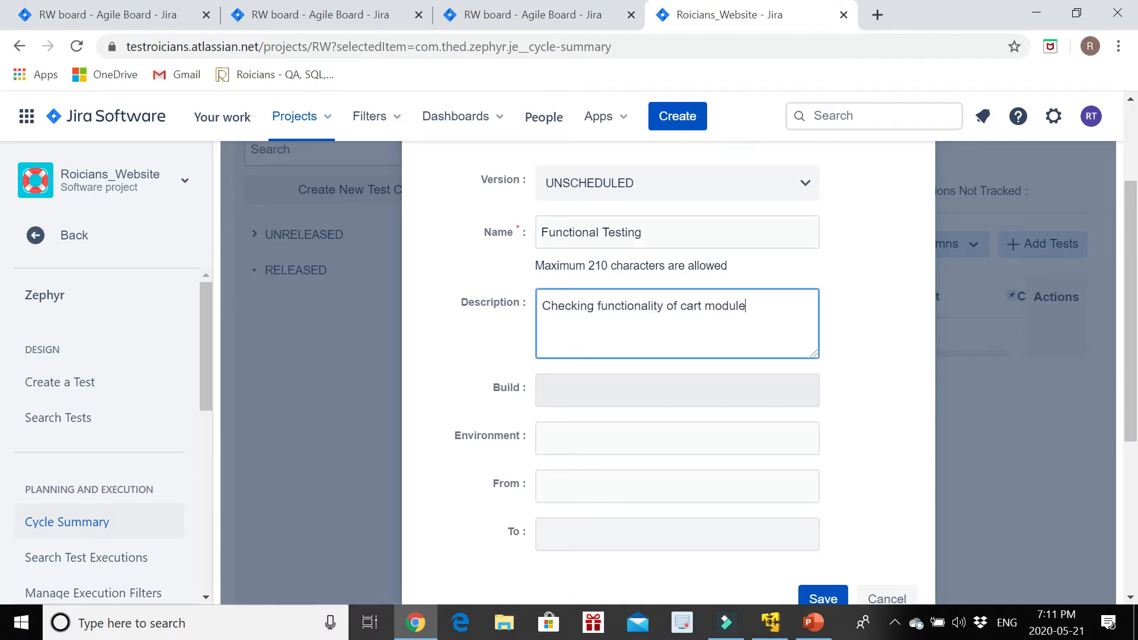
Enter build 1.0 for the new test cycle
click(677, 388)
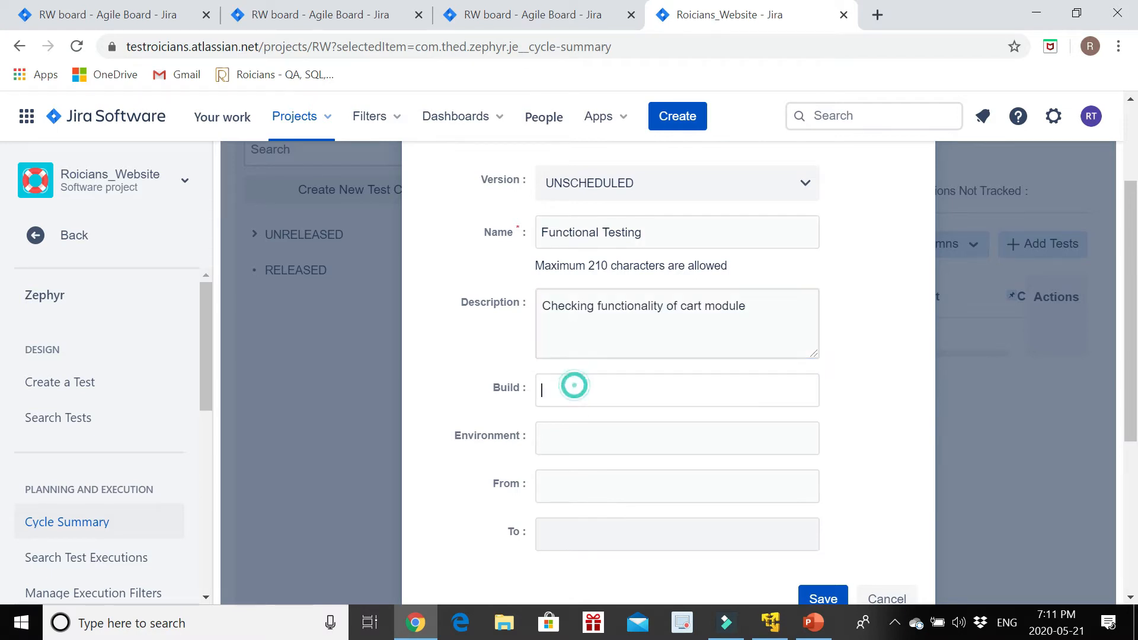
text(1.0)
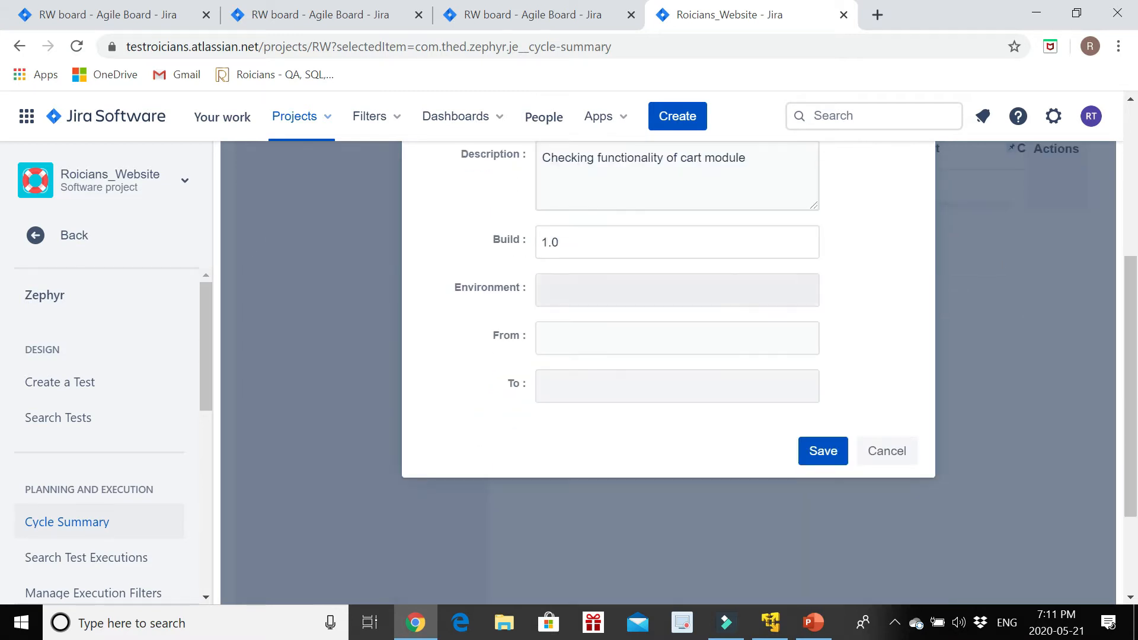
click(677, 242)
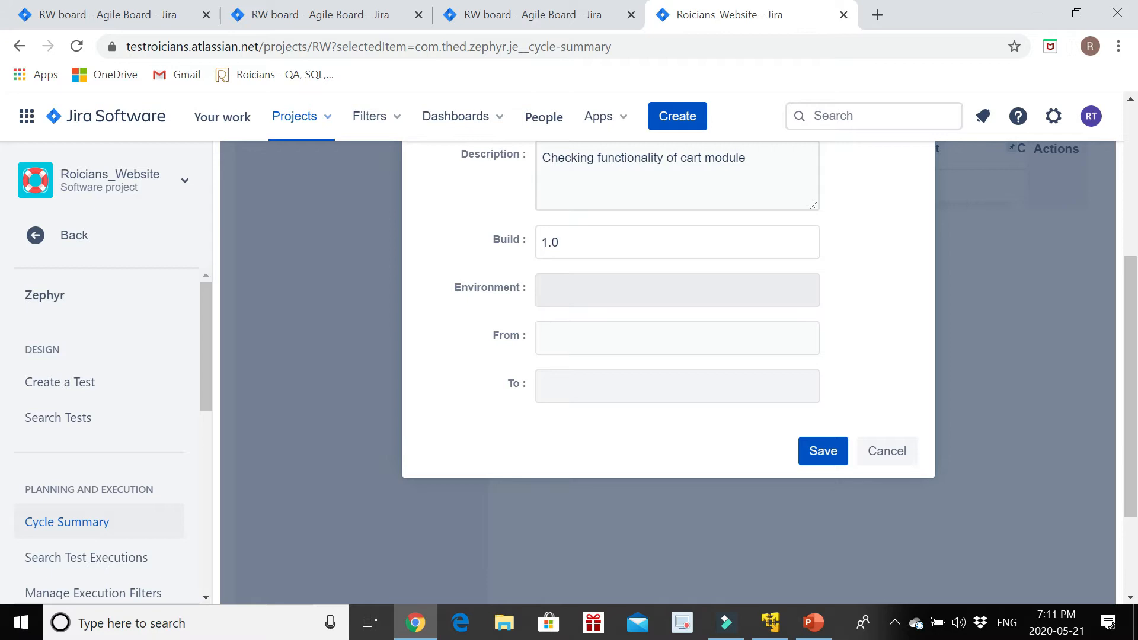
click(675, 337)
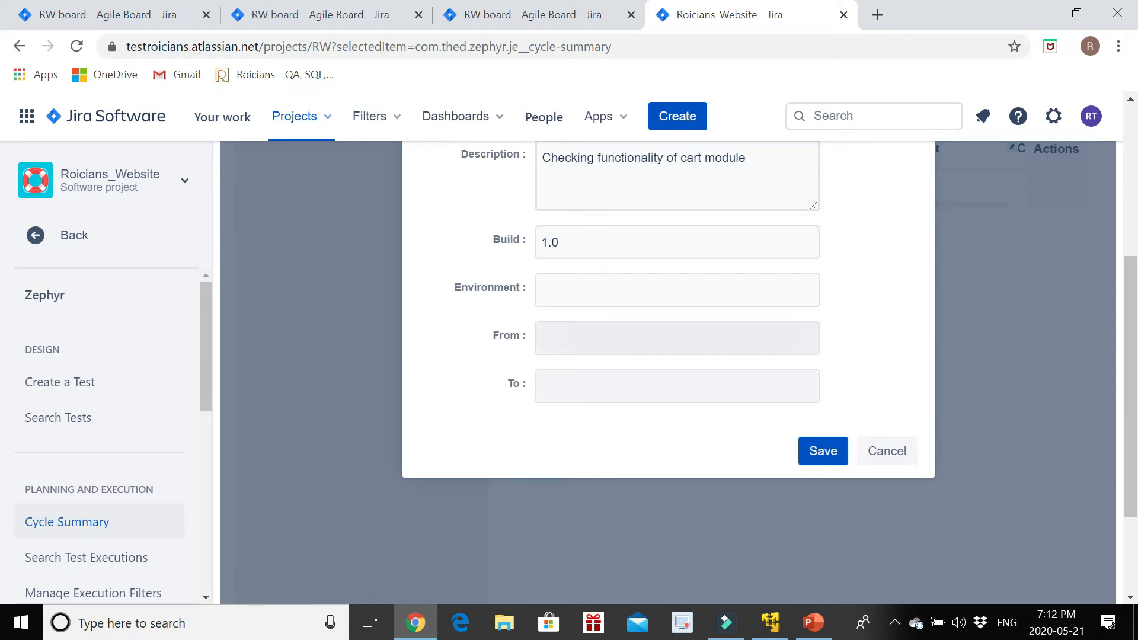
mouse_move(523, 399)
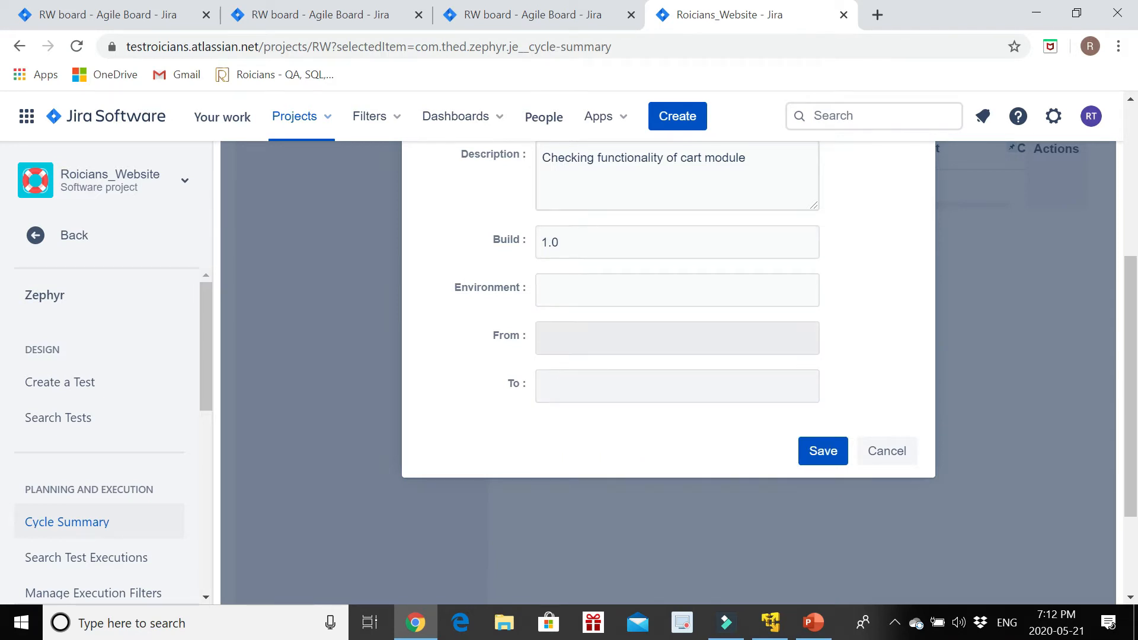
Set the test cycle's From date to May 7, 2020
click(675, 385)
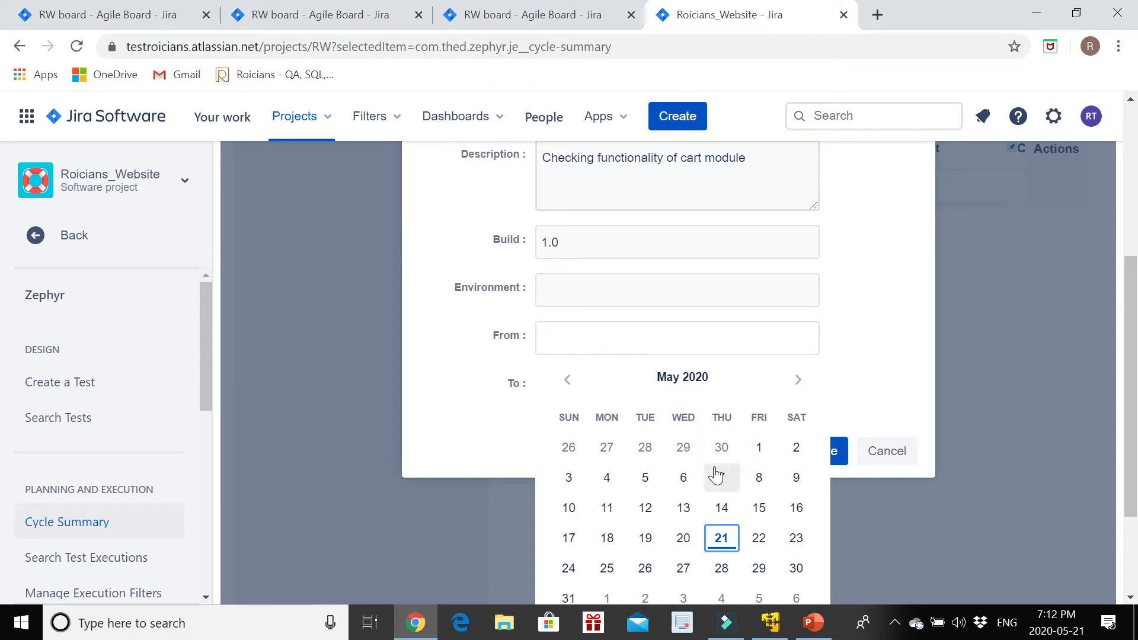
click(722, 476)
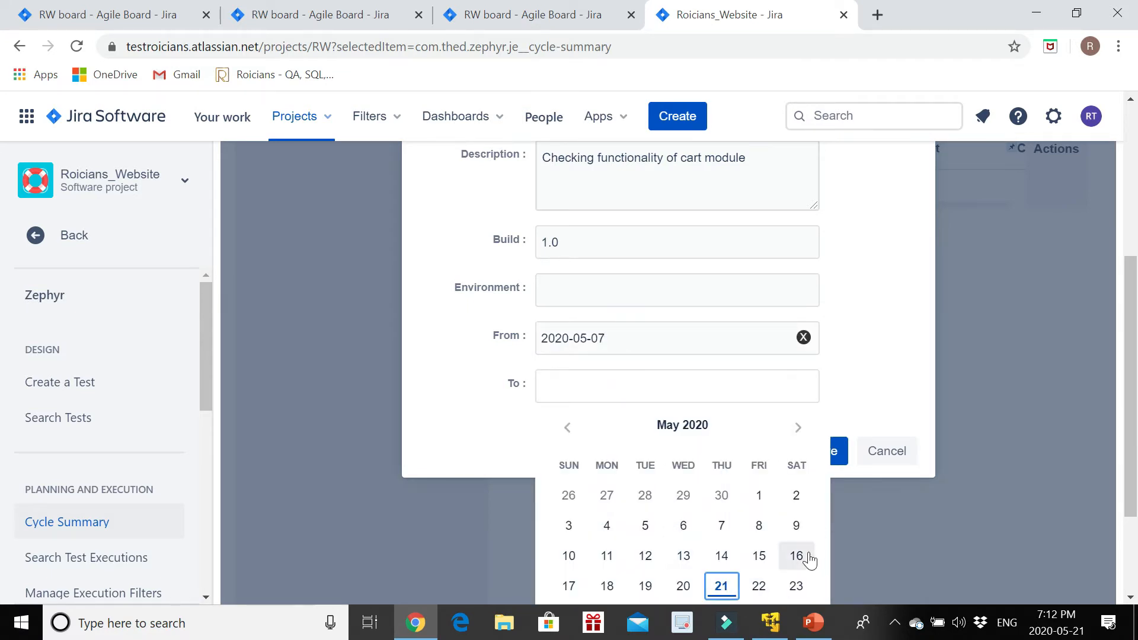
scroll(down, 3)
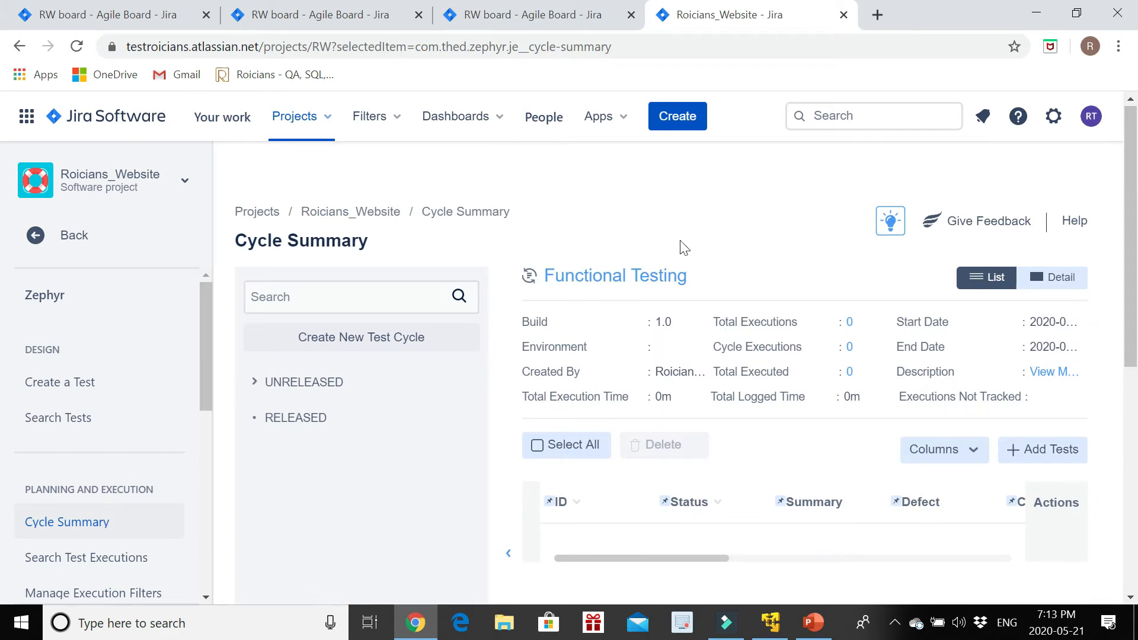
mouse_move(620, 335)
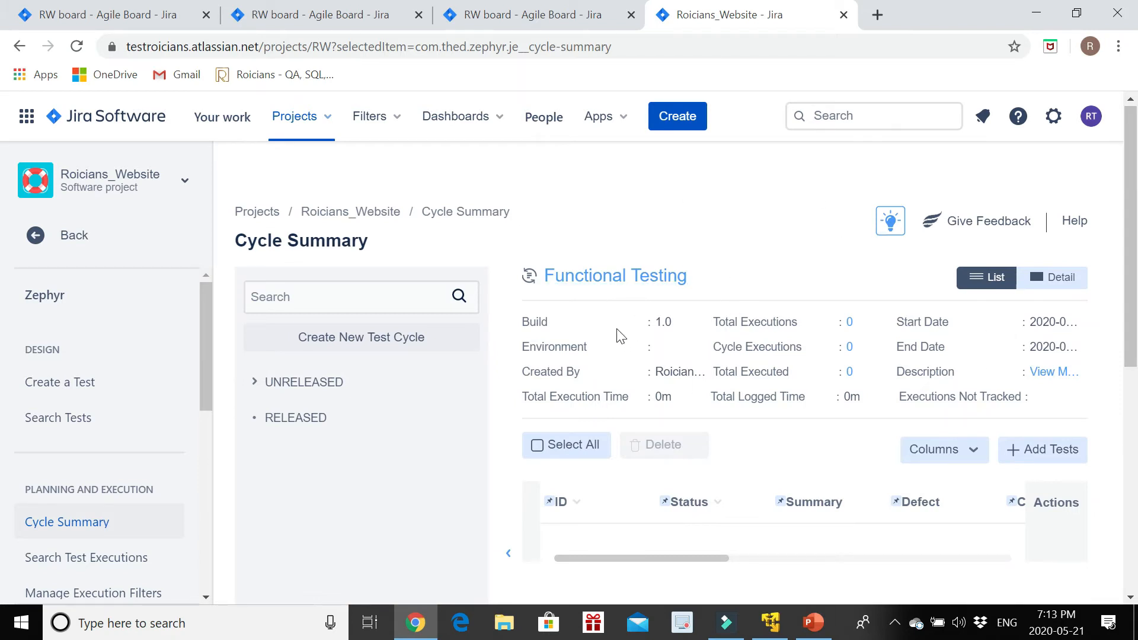
mouse_move(58, 418)
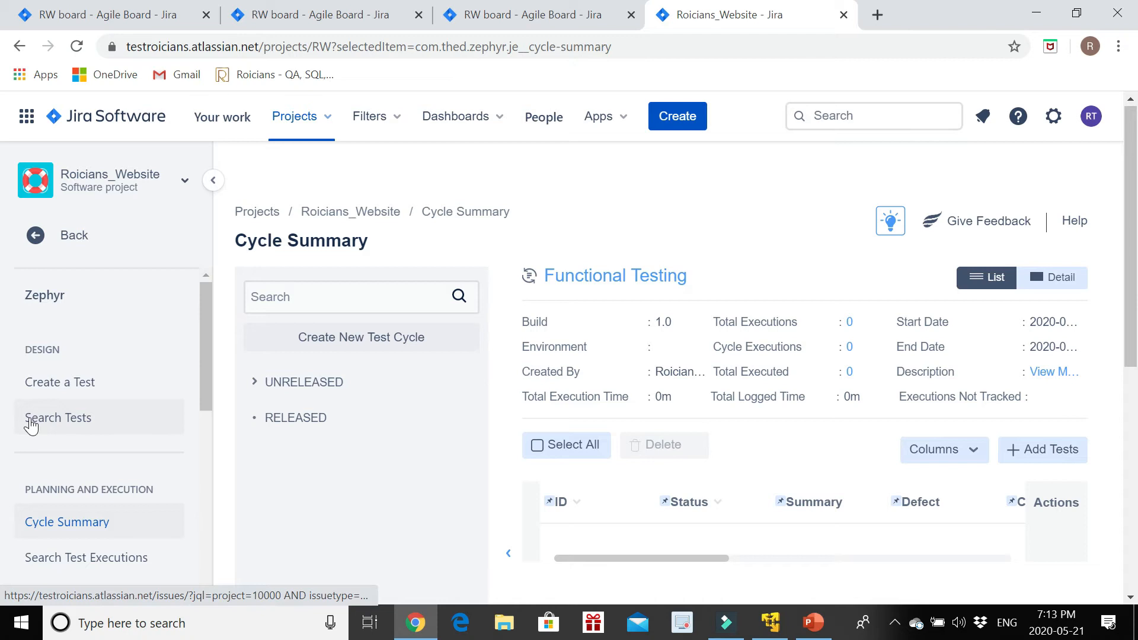
Open Search Tests and scroll RW-9 down to its Zephyr test steps
click(58, 417)
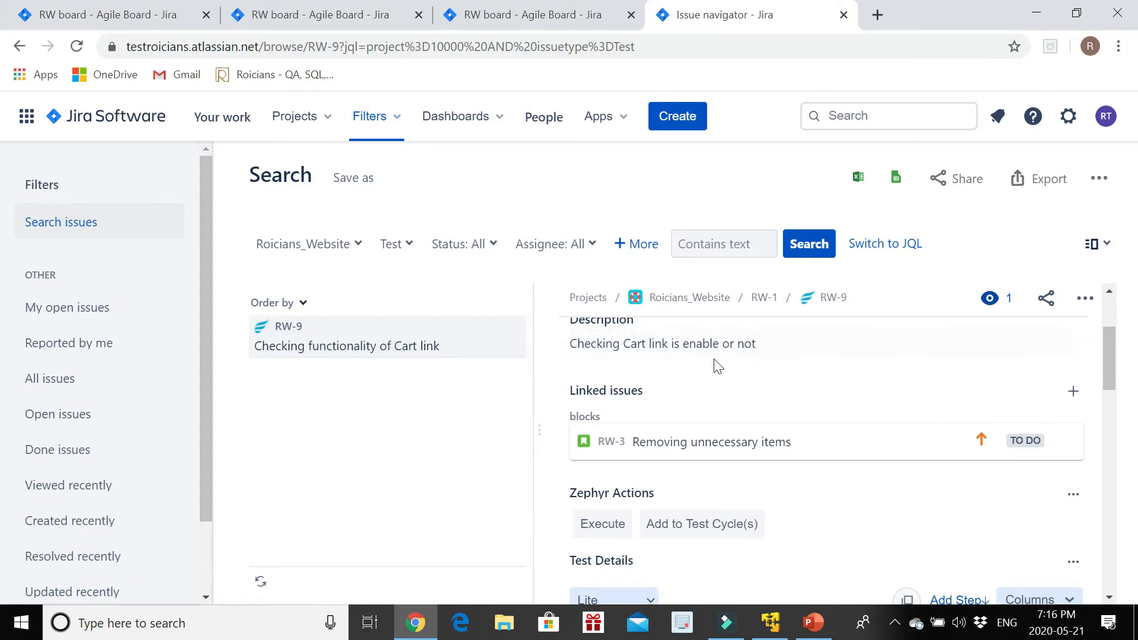
scroll(down, 3)
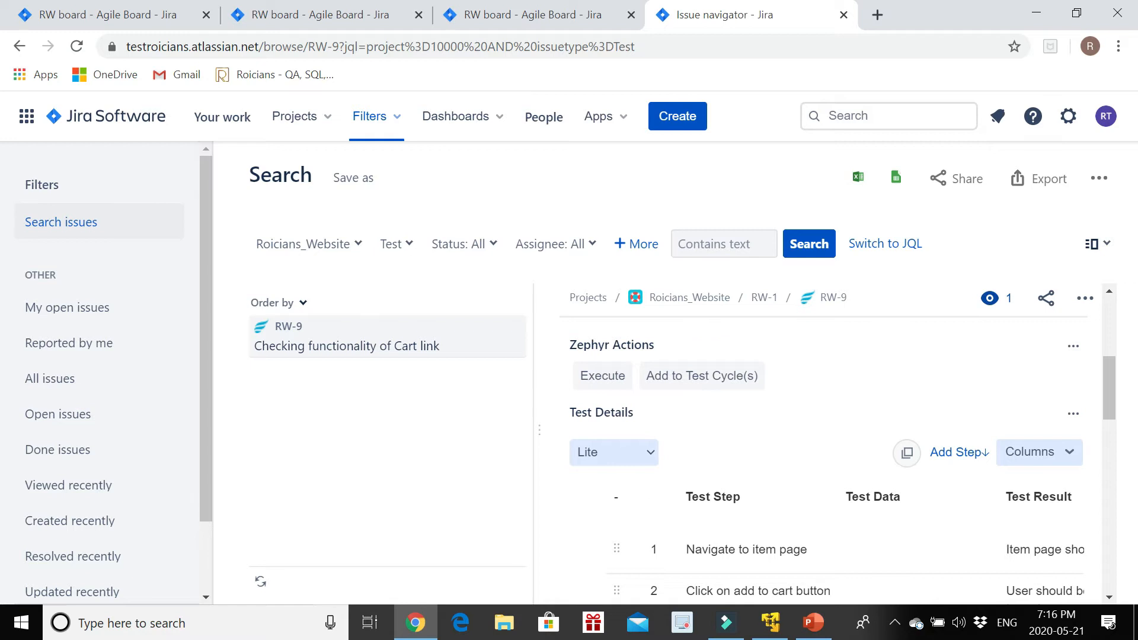
mouse_move(701, 376)
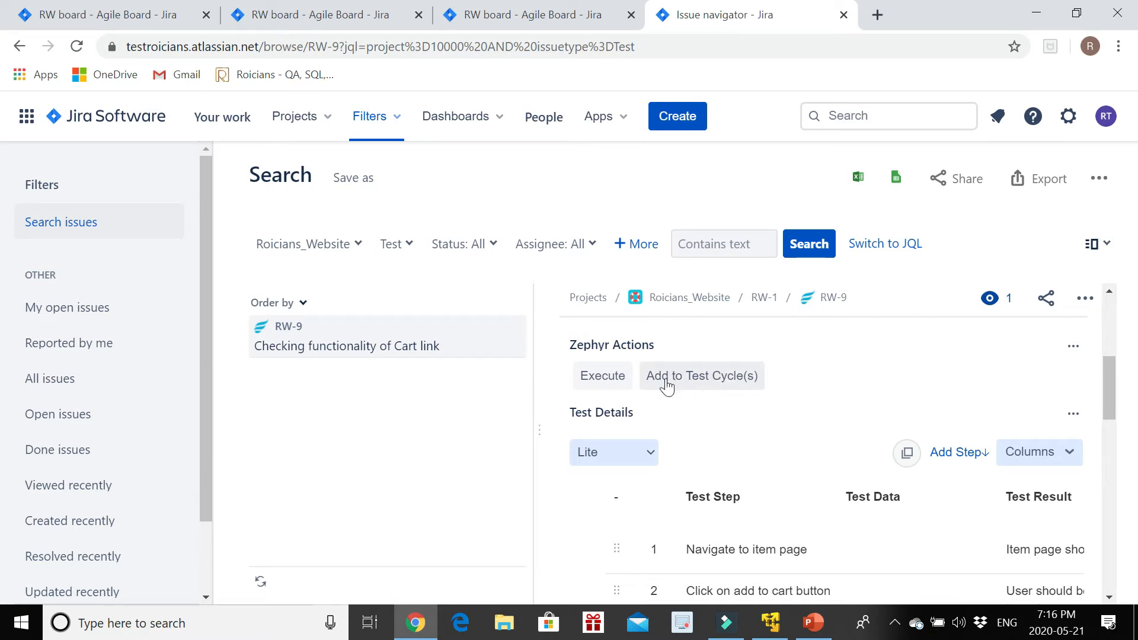
Add RW-9 to a test cycle with version Unscheduled and cycle Functional Testing
click(702, 375)
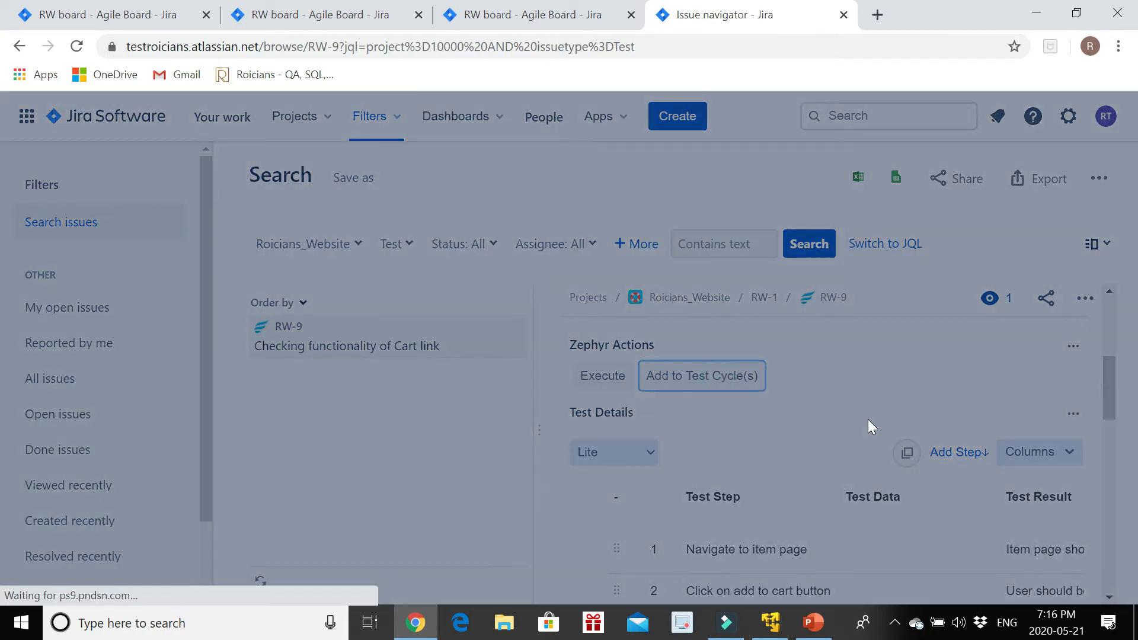
click(701, 375)
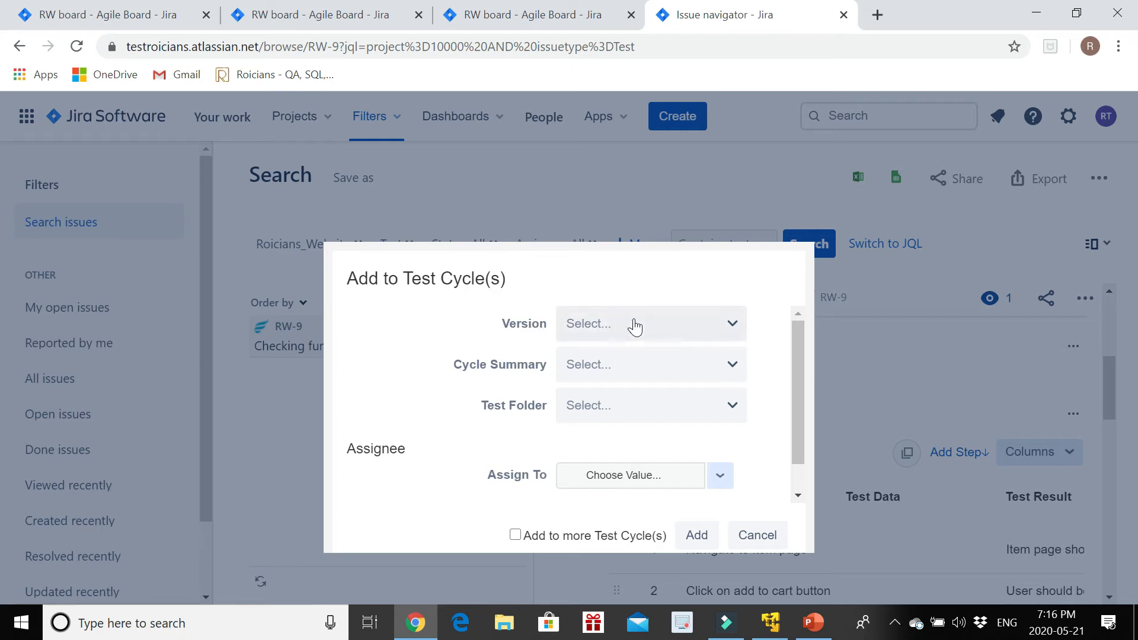
click(649, 323)
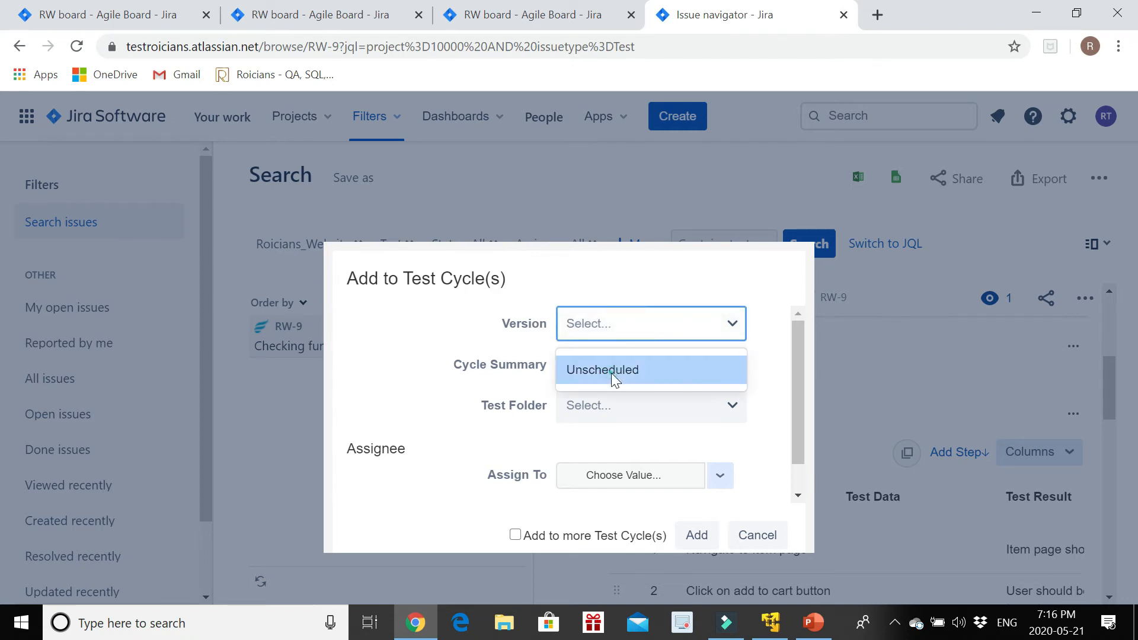
click(602, 369)
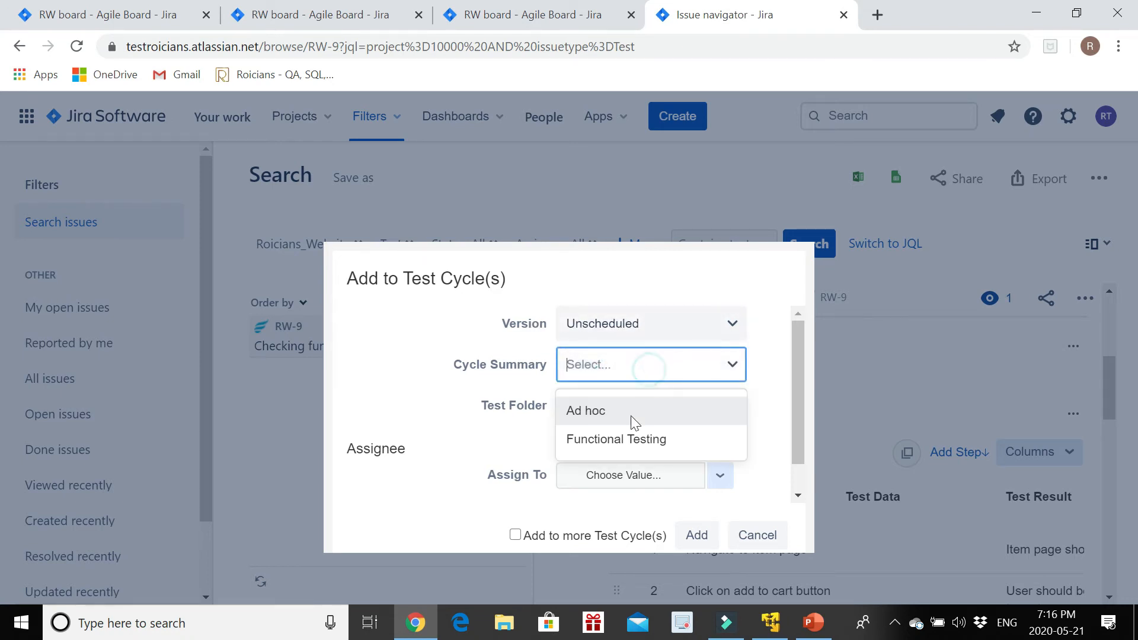
click(615, 439)
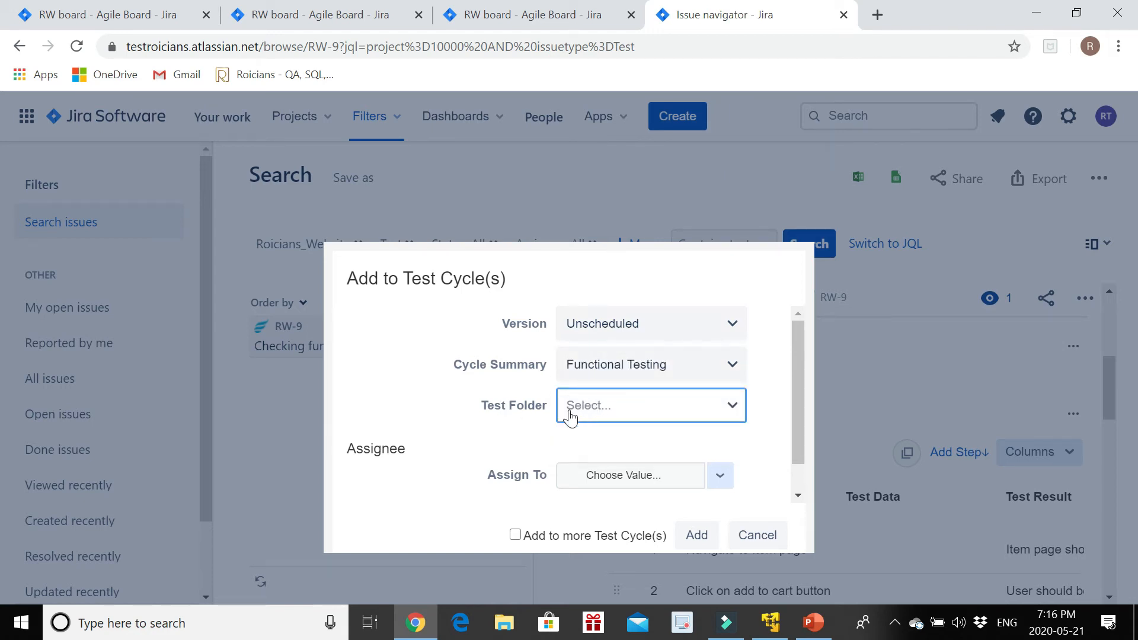
mouse_move(631, 398)
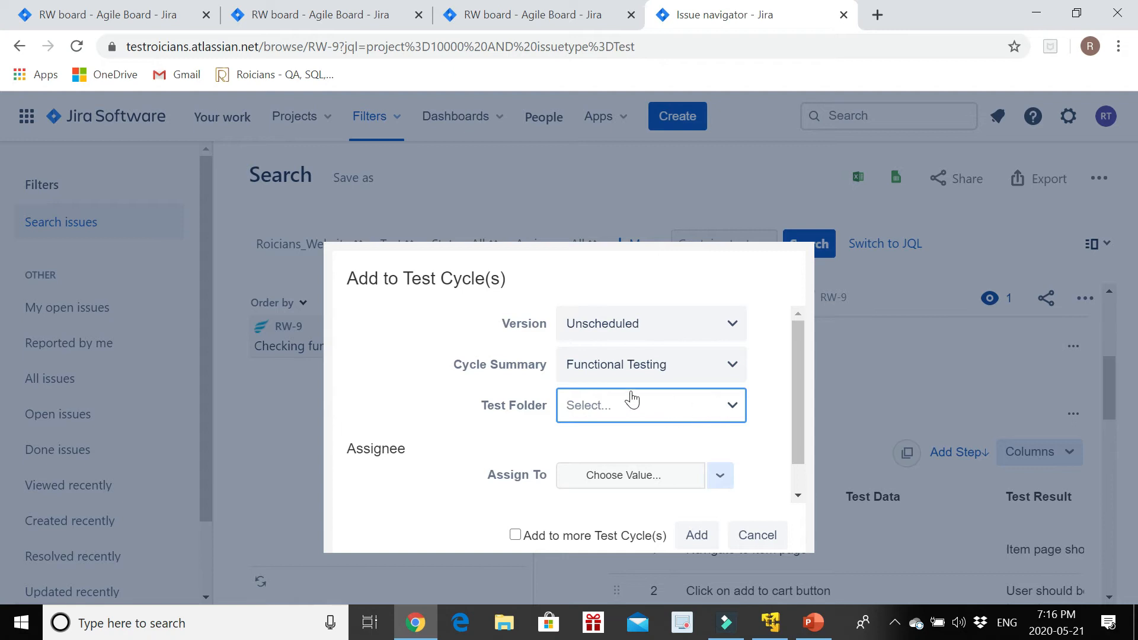
click(721, 475)
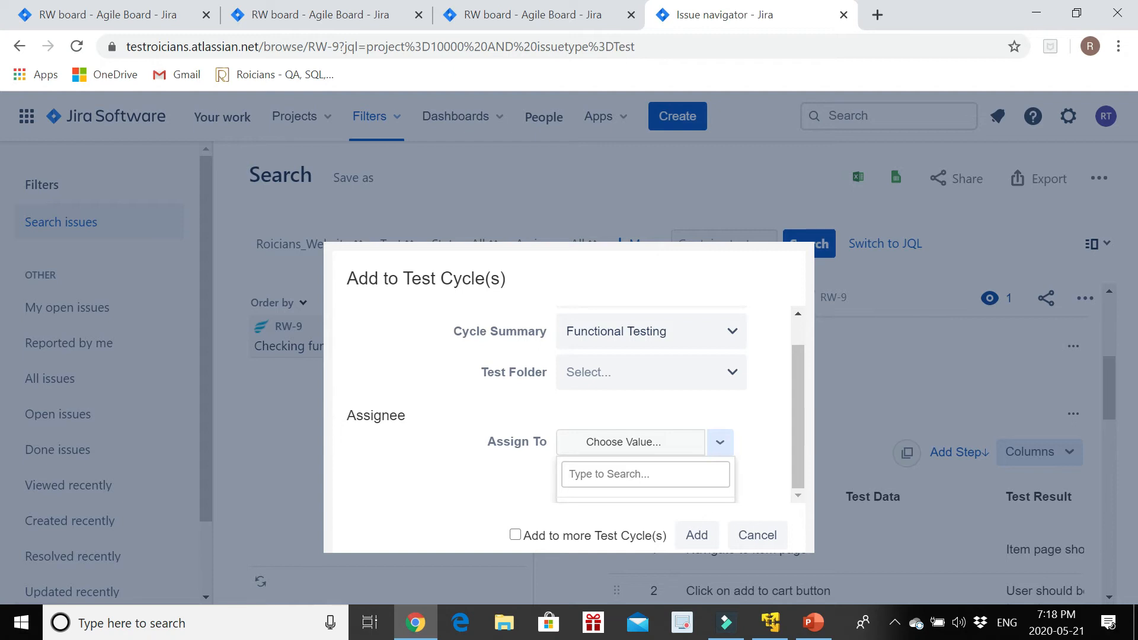
Assign RW-9 to the user found by searching 'R', tick more cycles, and add it
text(R)
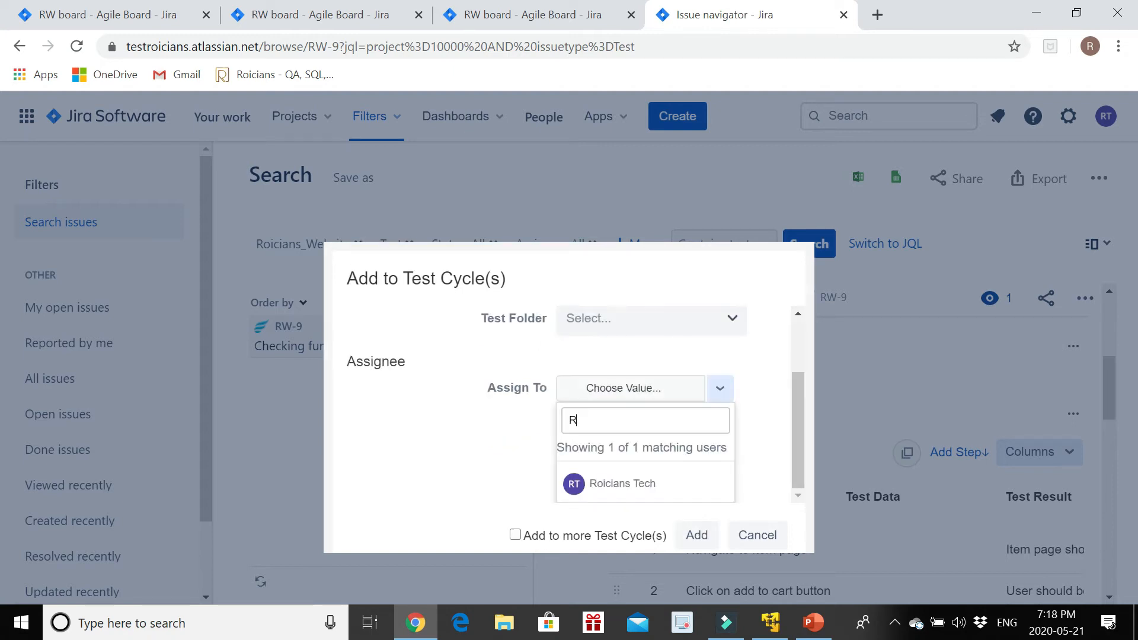
click(621, 484)
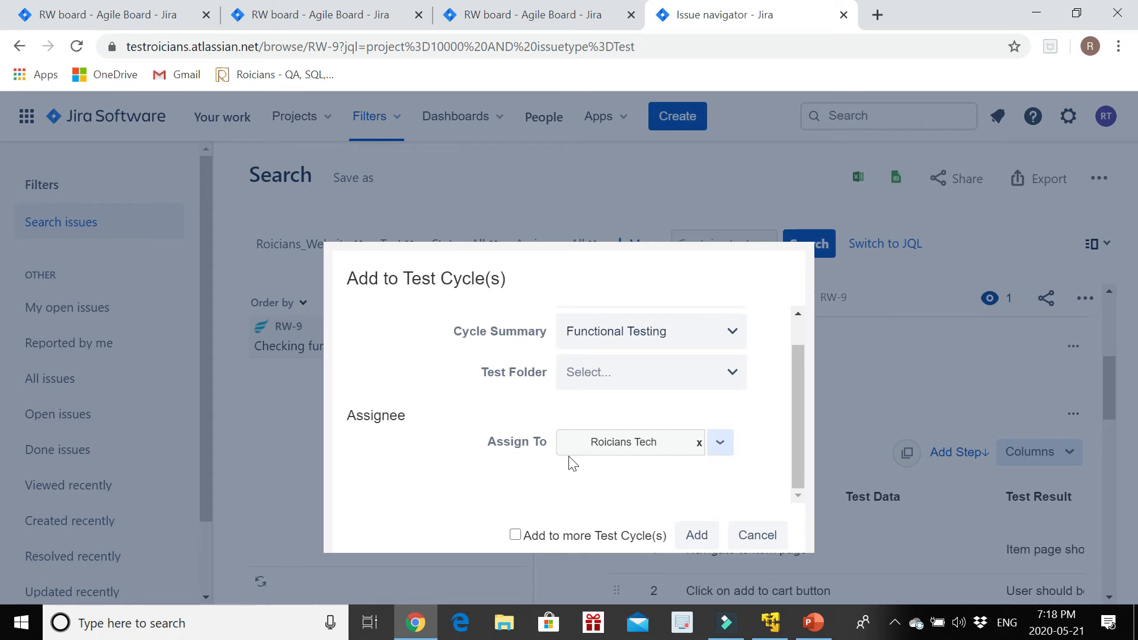
mouse_move(524, 289)
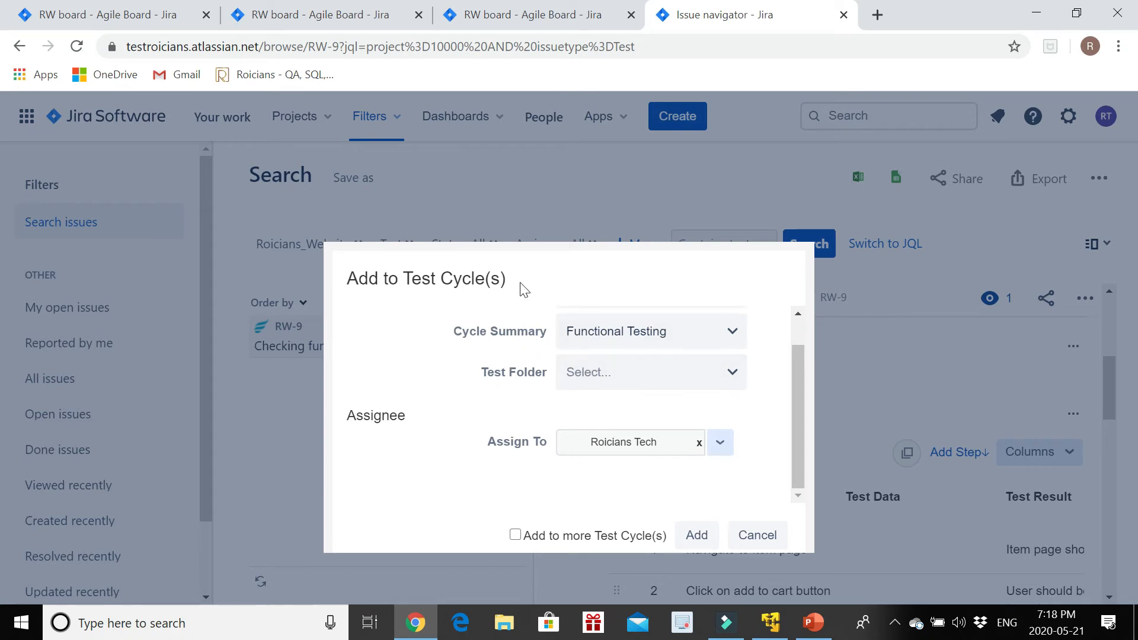
mouse_move(591, 448)
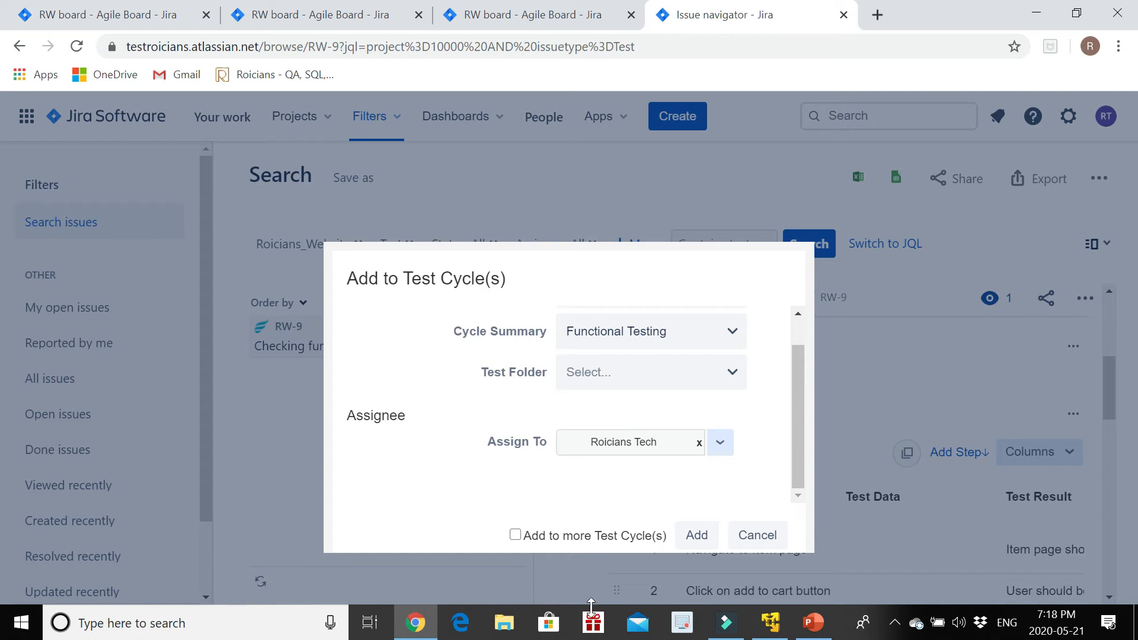
mouse_move(663, 445)
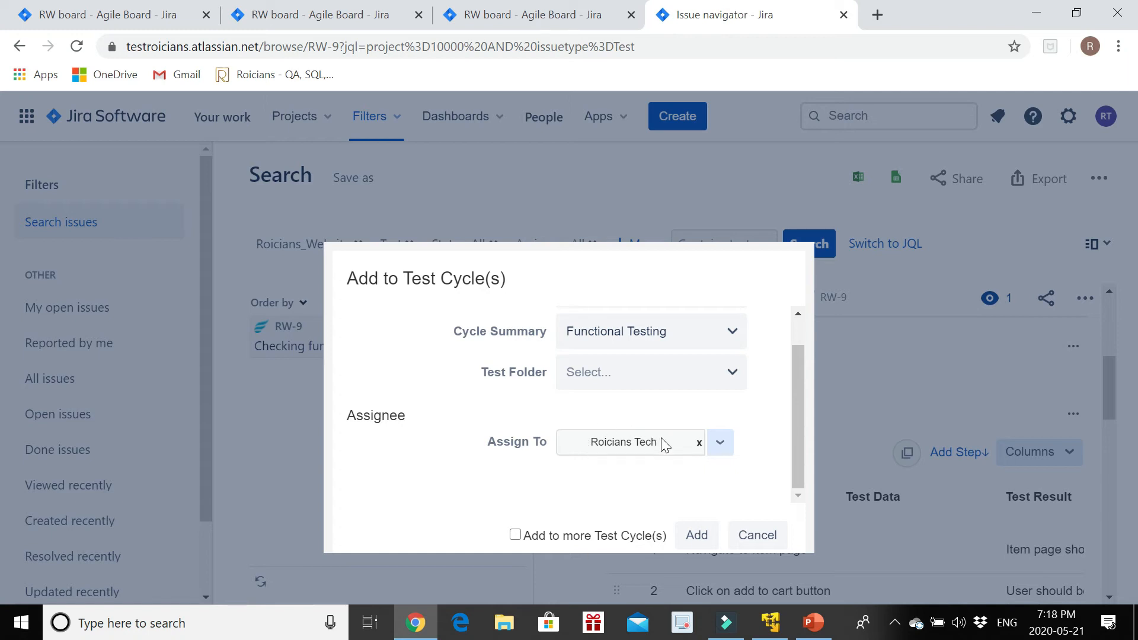
mouse_move(655, 439)
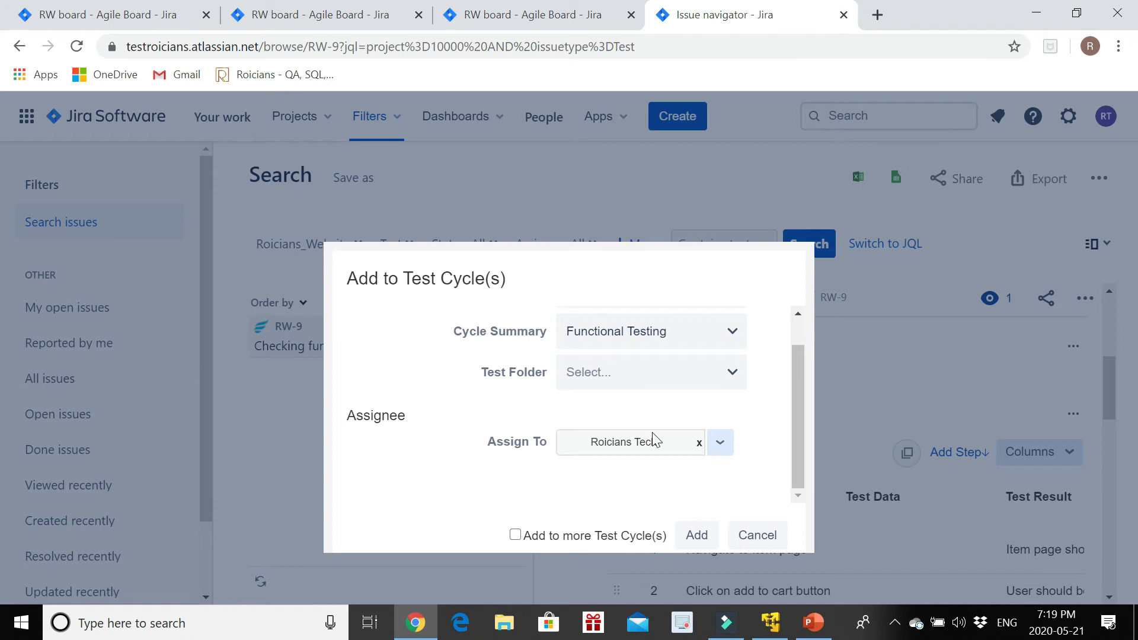
mouse_move(655, 547)
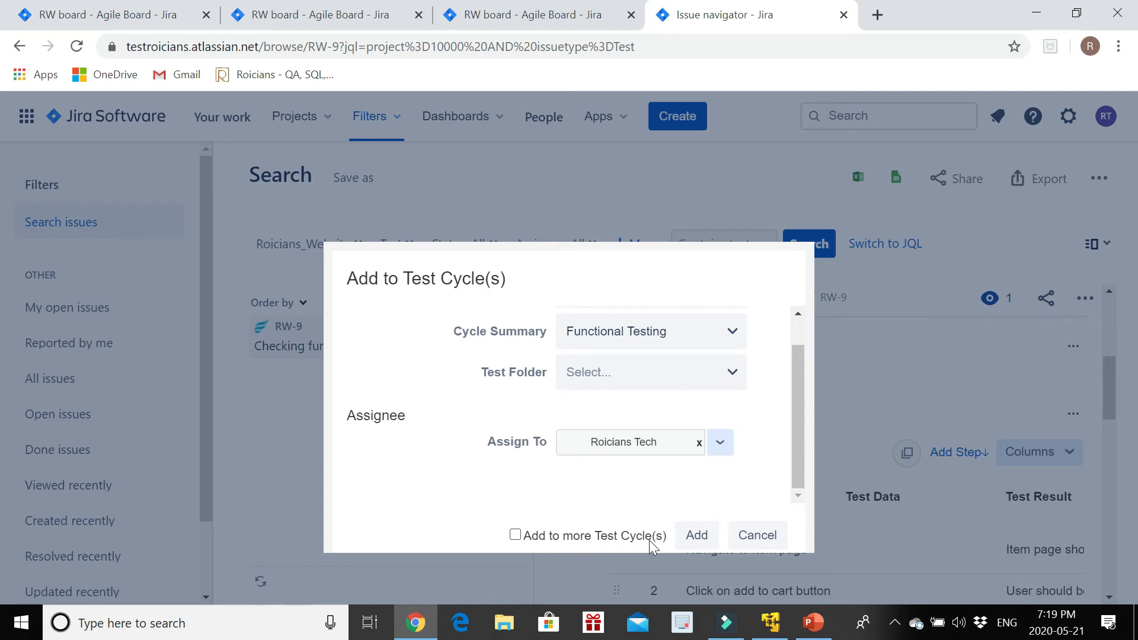
mouse_move(635, 528)
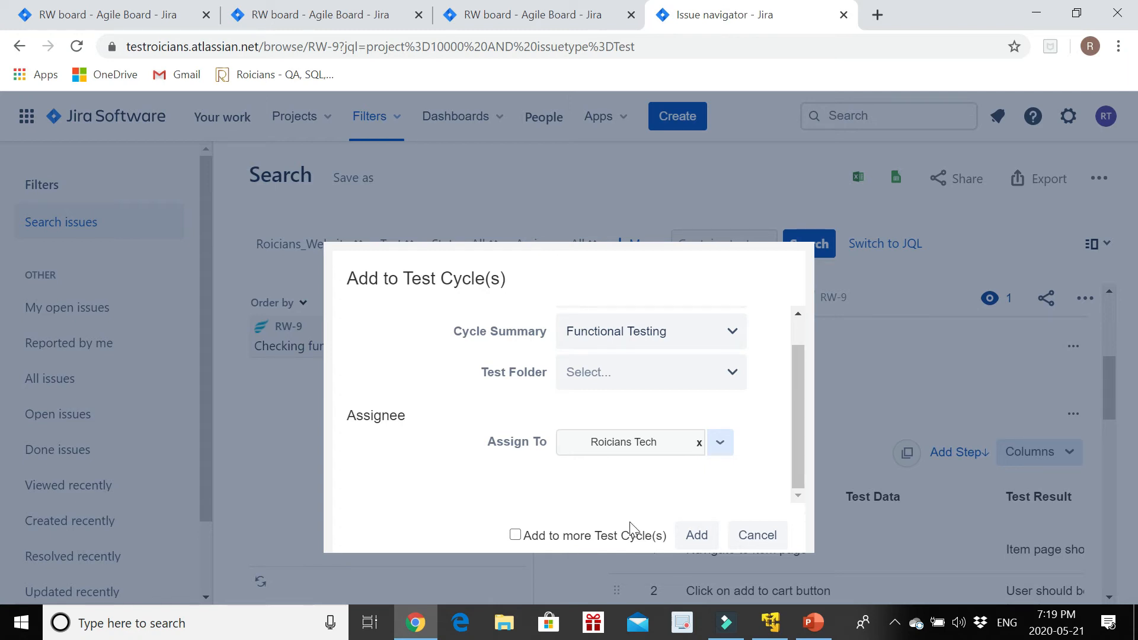
click(515, 536)
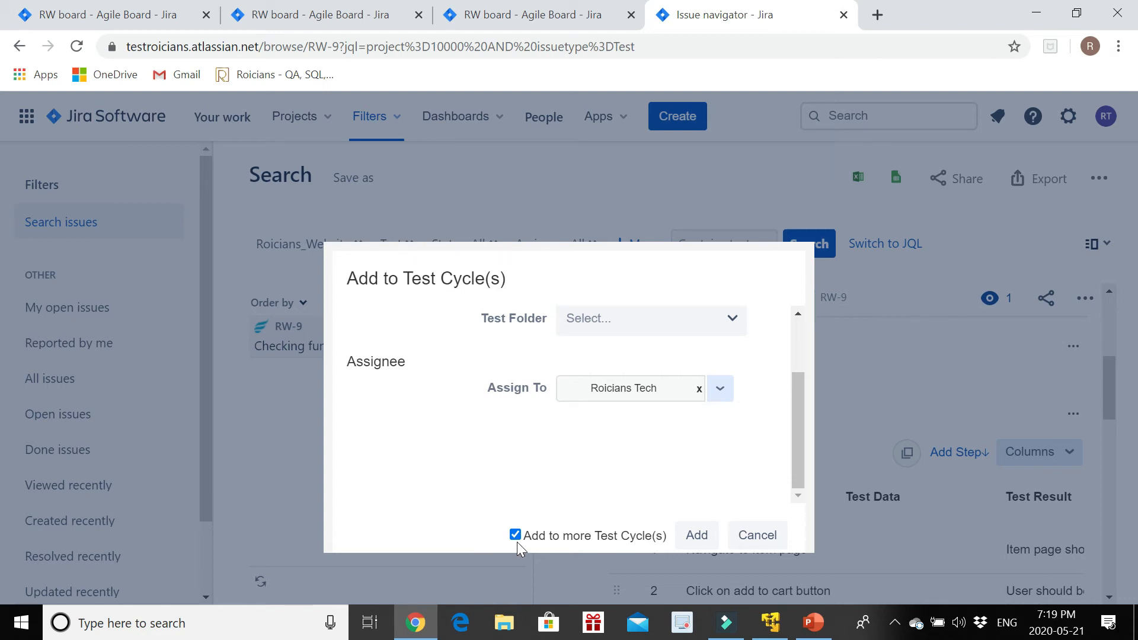
click(515, 535)
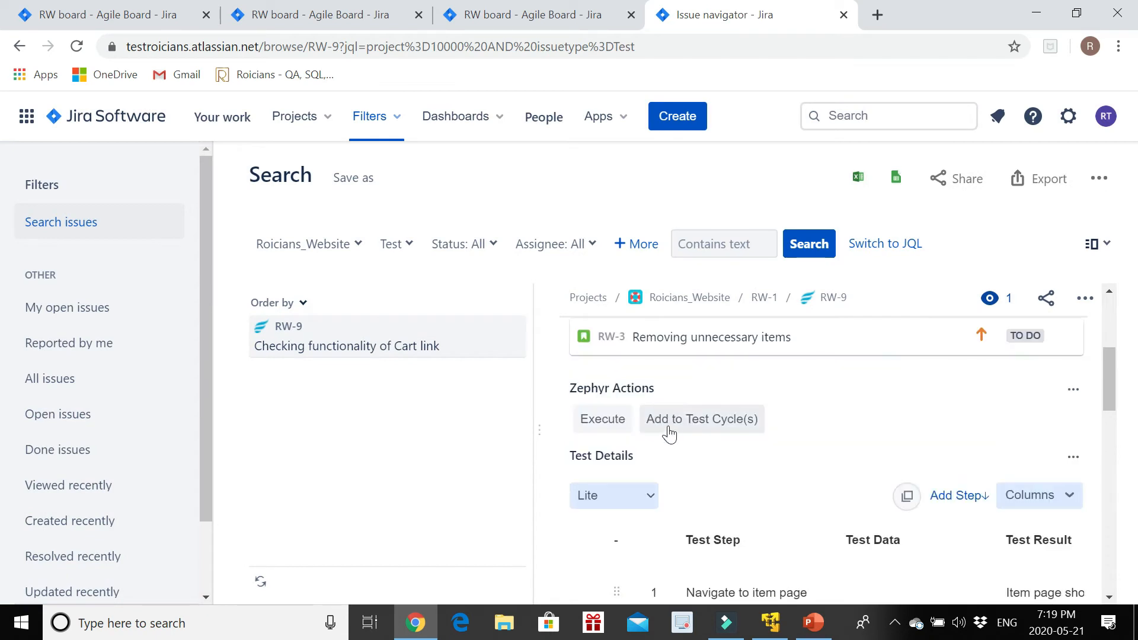
mouse_move(213, 353)
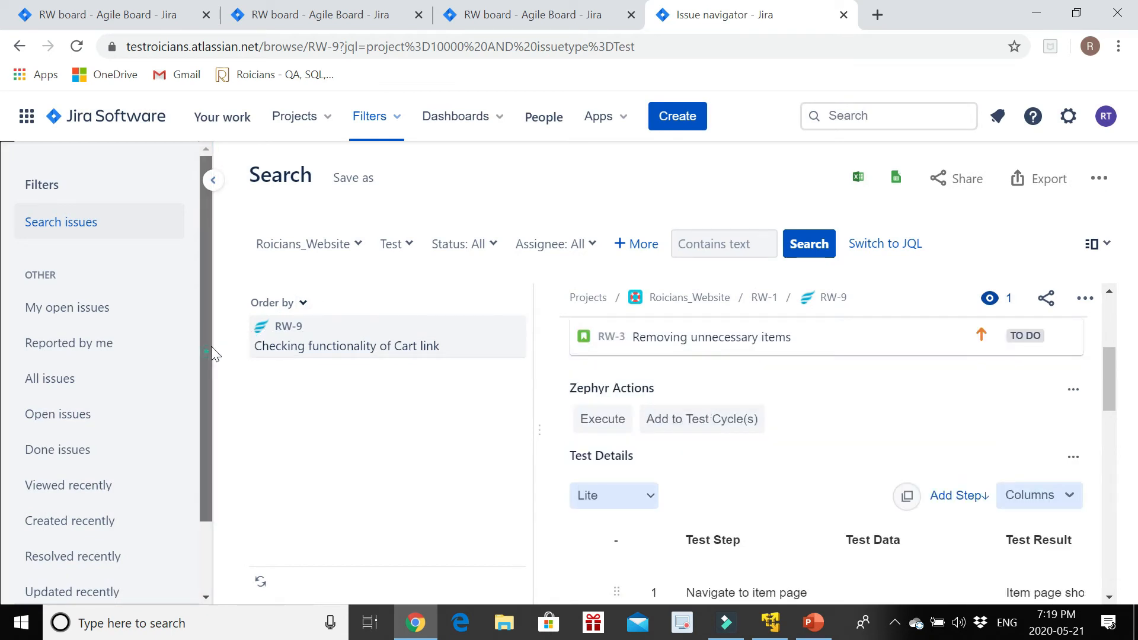
mouse_move(239, 249)
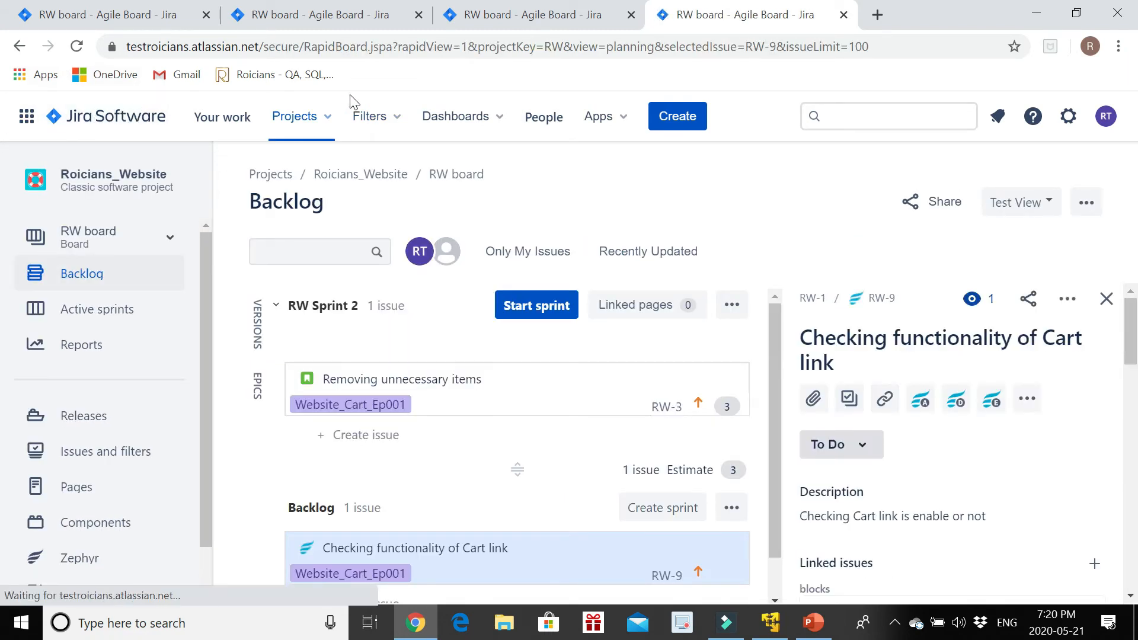
Go to Roicians_Website and open Zephyr's Cycle Summary listing RW-9 as unexecuted
click(298, 116)
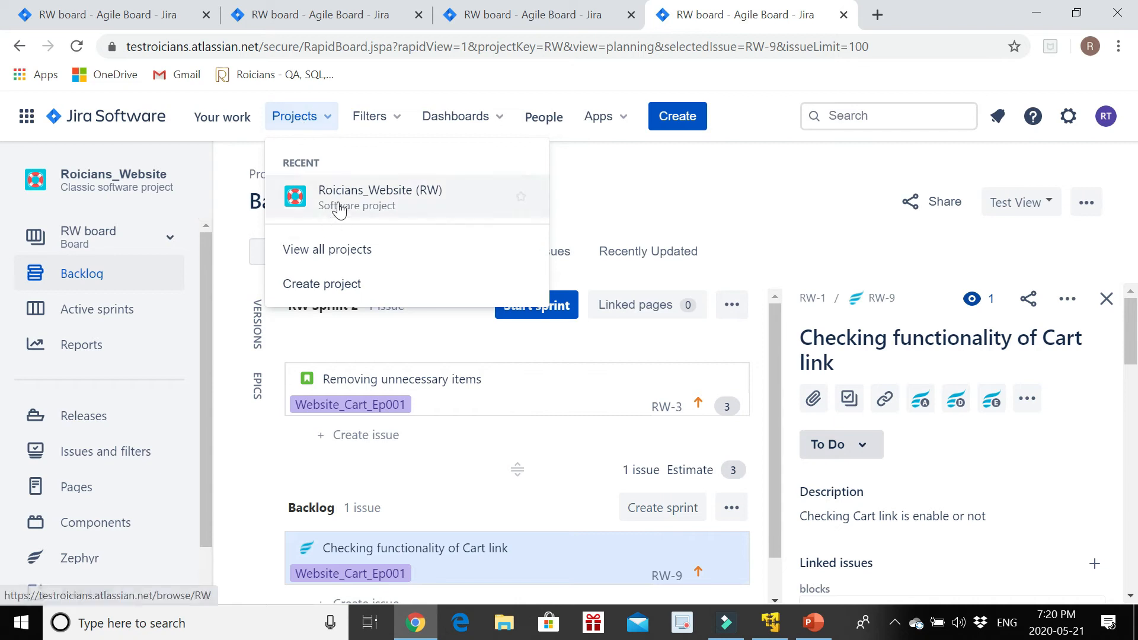
click(380, 196)
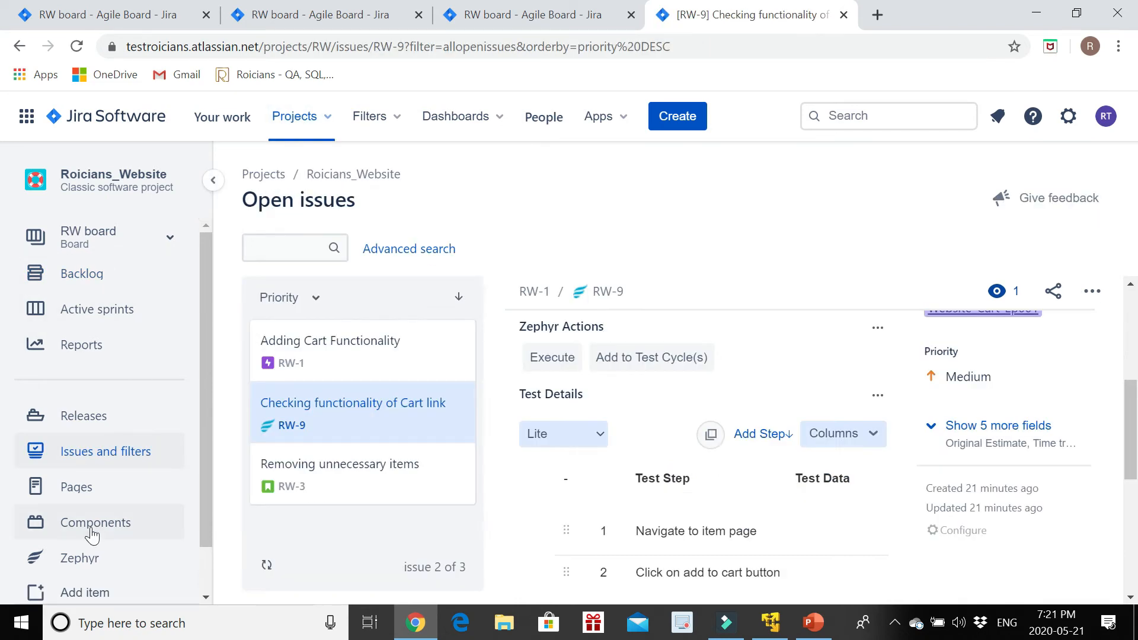
click(79, 557)
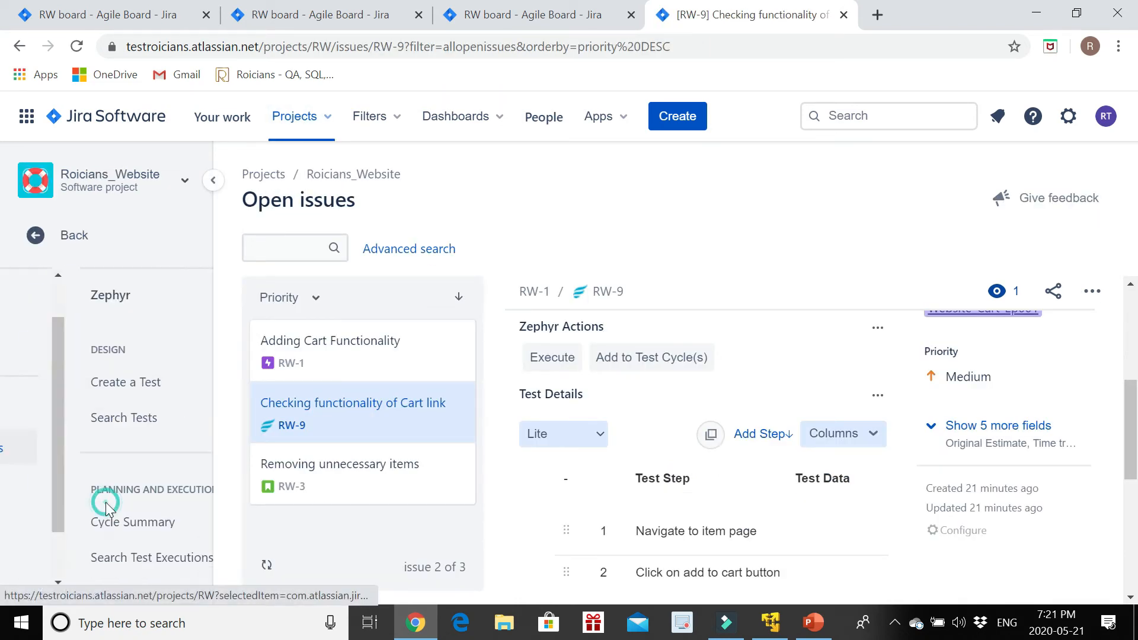
scroll(down, 3)
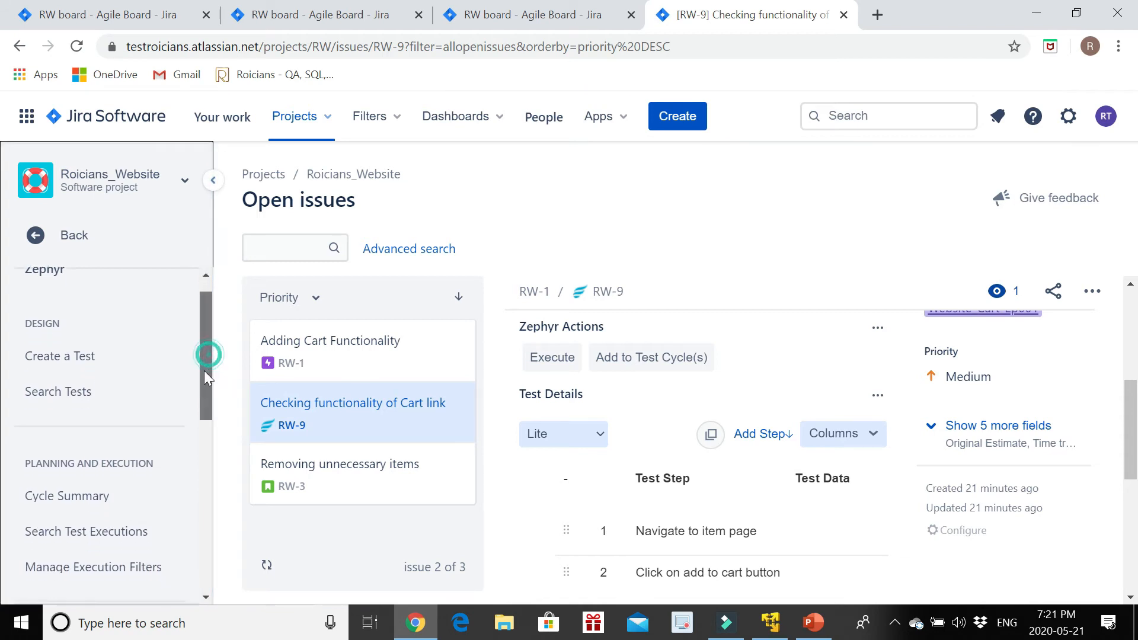
scroll(down, 3)
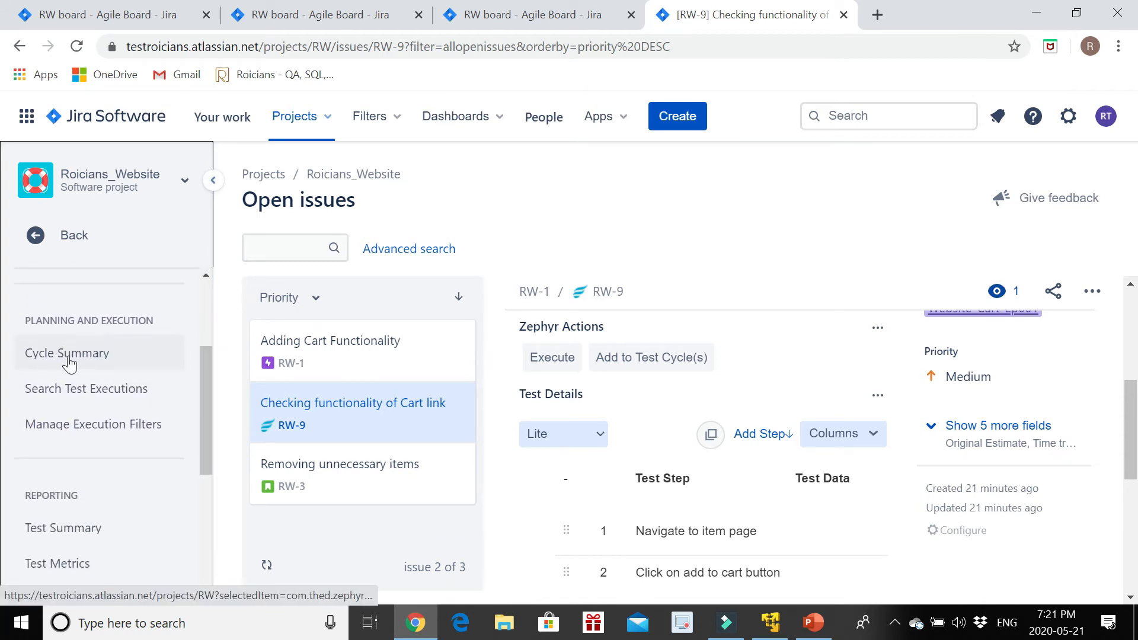
click(67, 353)
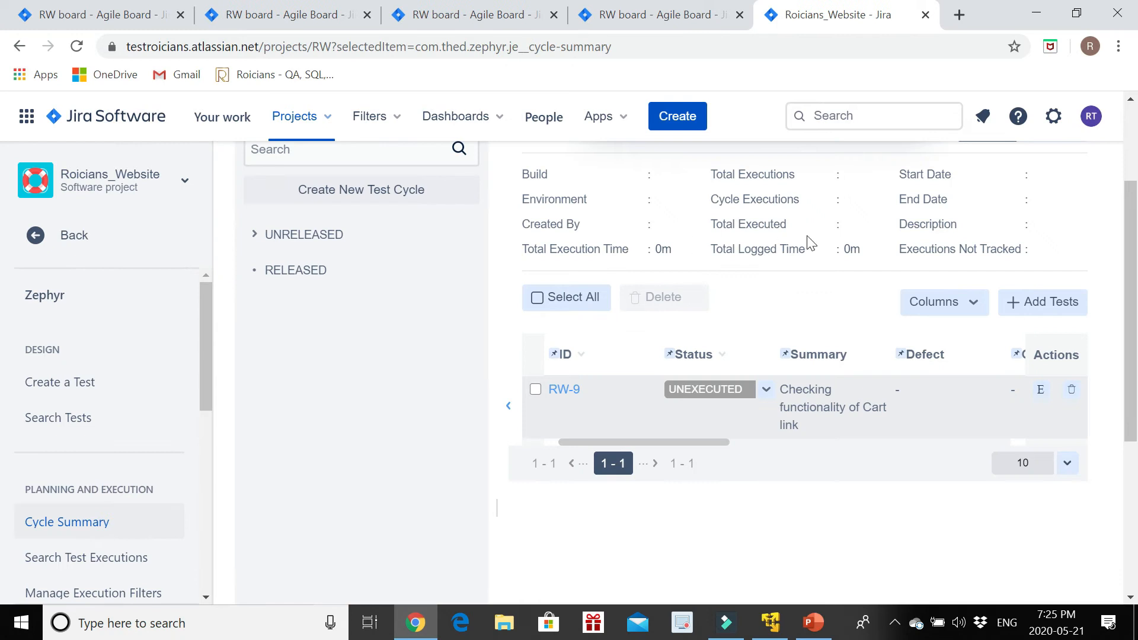
mouse_move(713, 406)
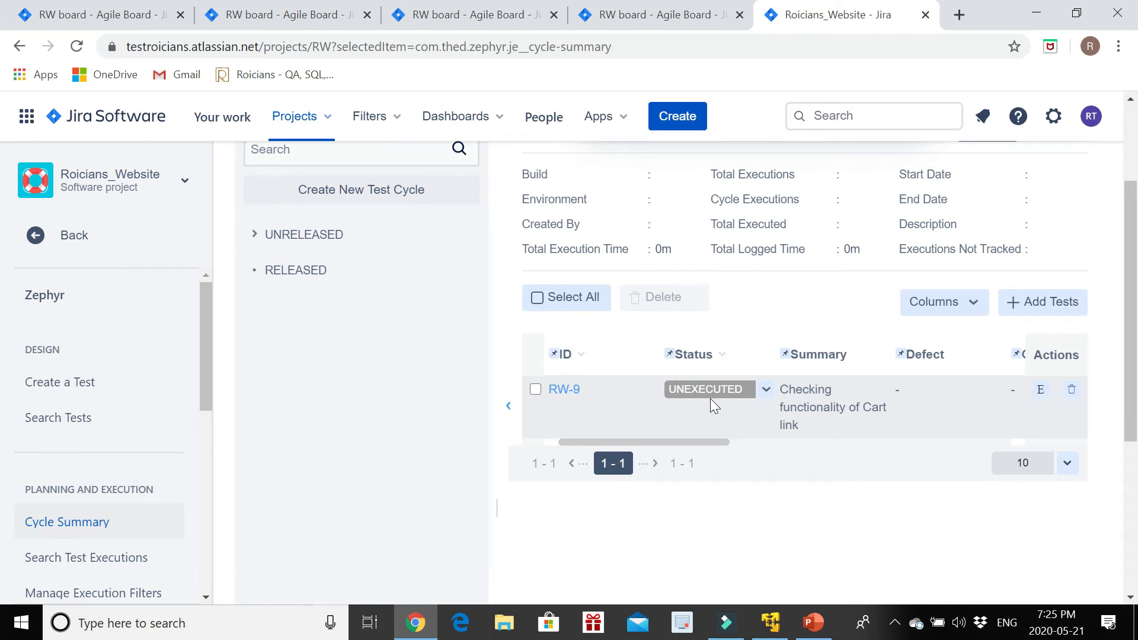
mouse_move(696, 372)
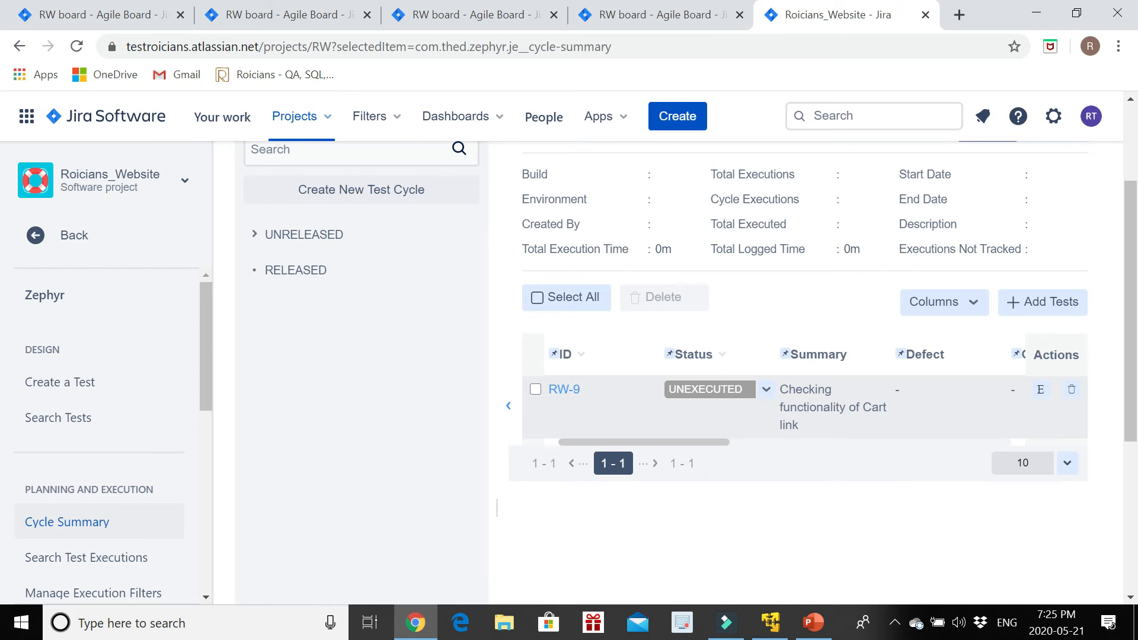
mouse_move(729, 421)
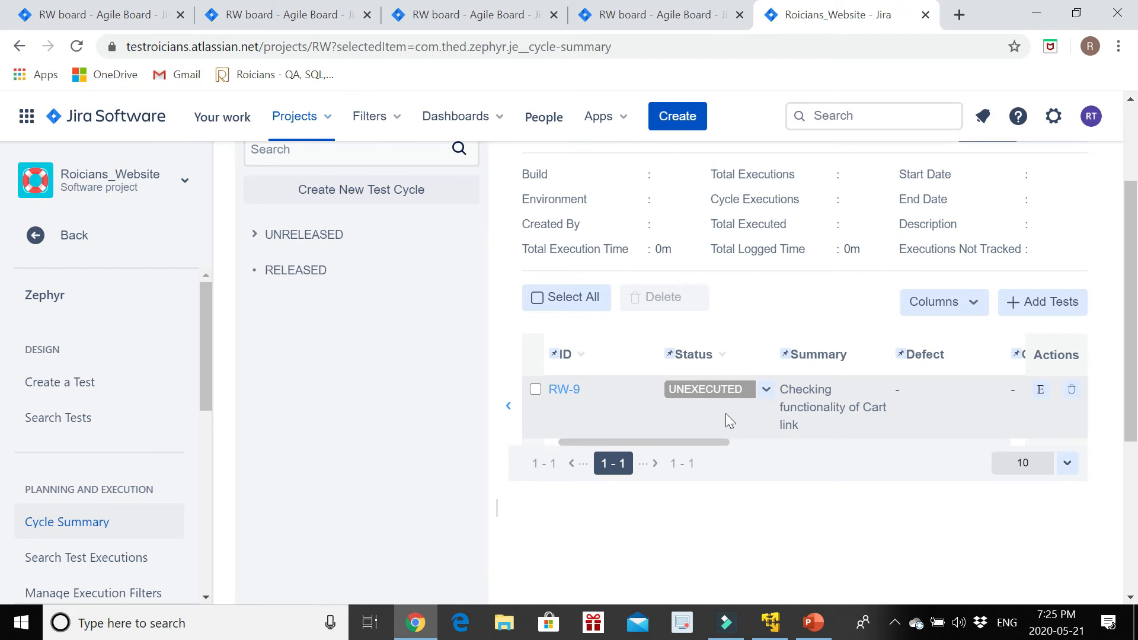
mouse_move(690, 407)
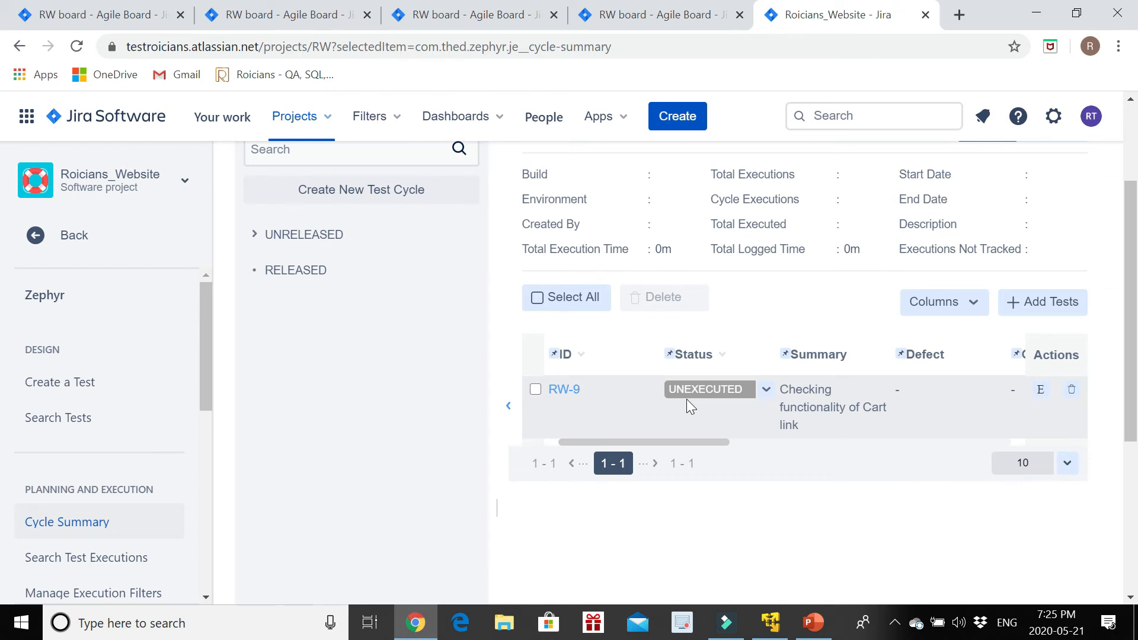
mouse_move(689, 352)
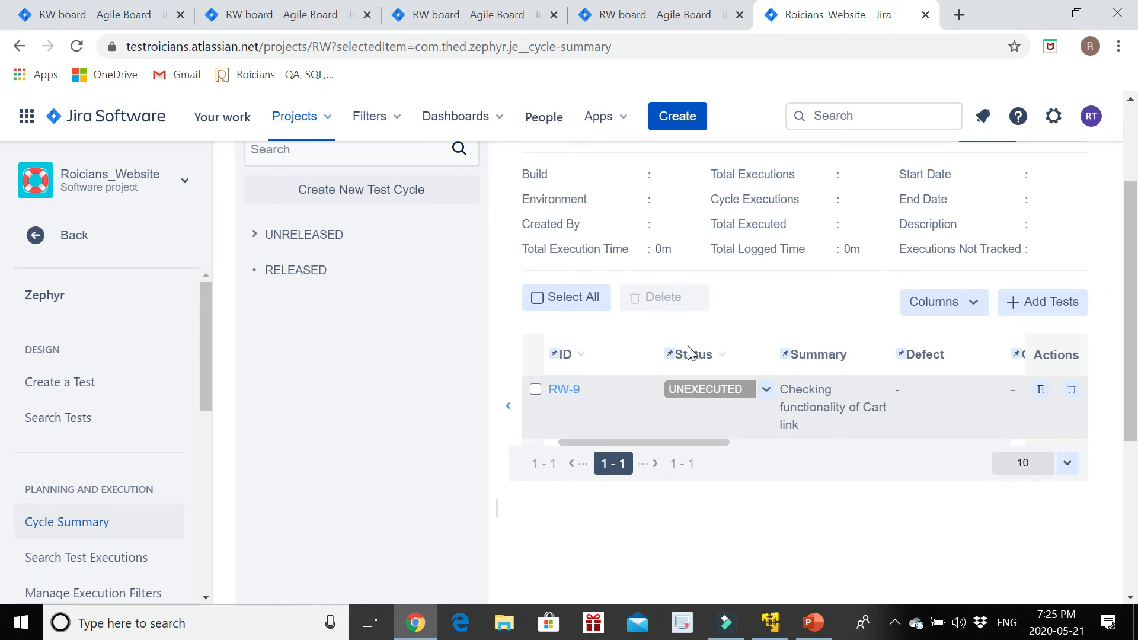
mouse_move(715, 379)
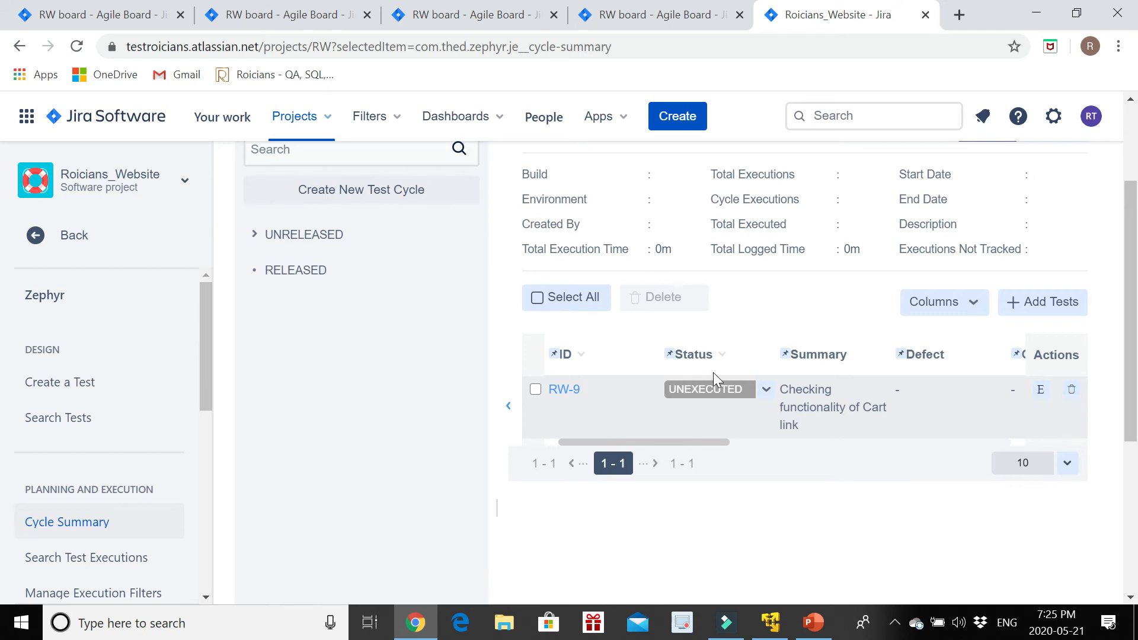
mouse_move(727, 411)
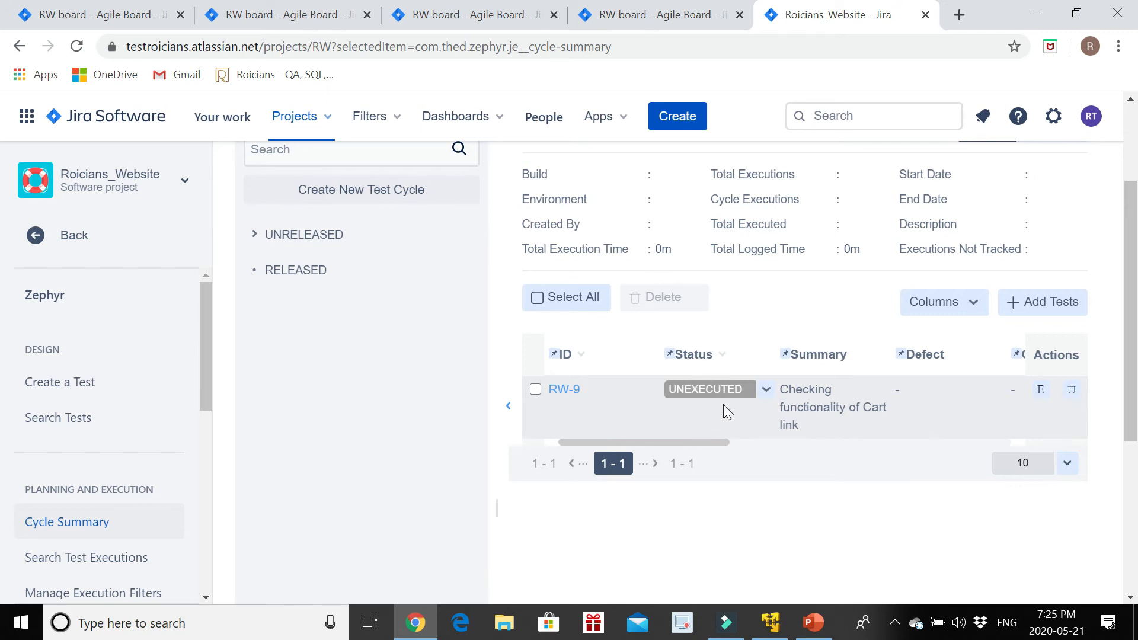
click(707, 389)
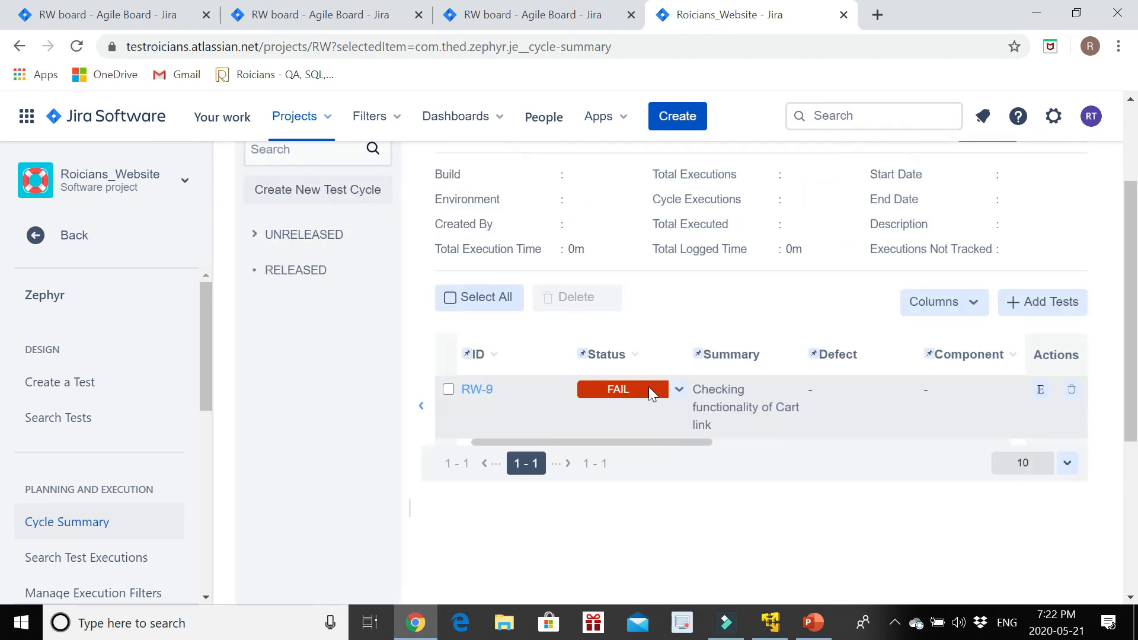
mouse_move(678, 420)
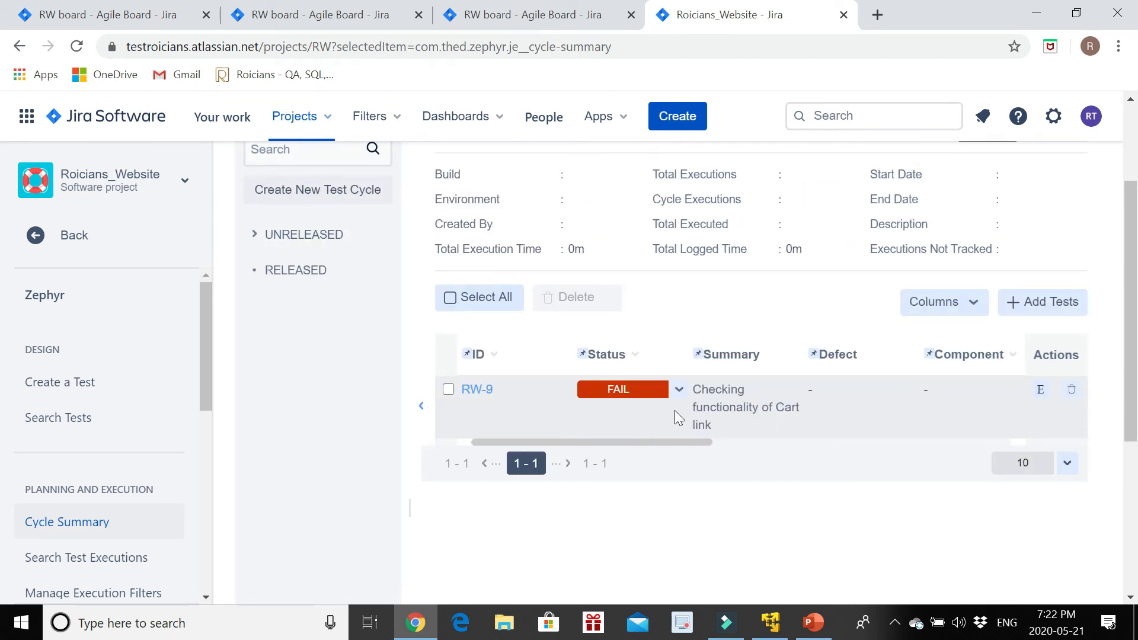
mouse_move(621, 389)
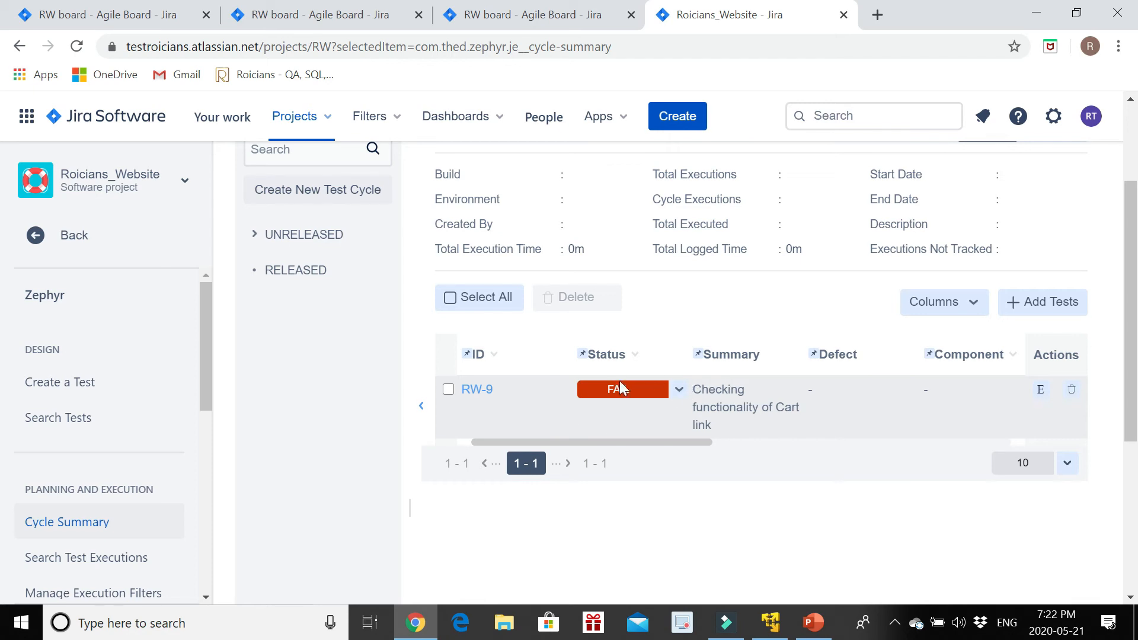
click(679, 388)
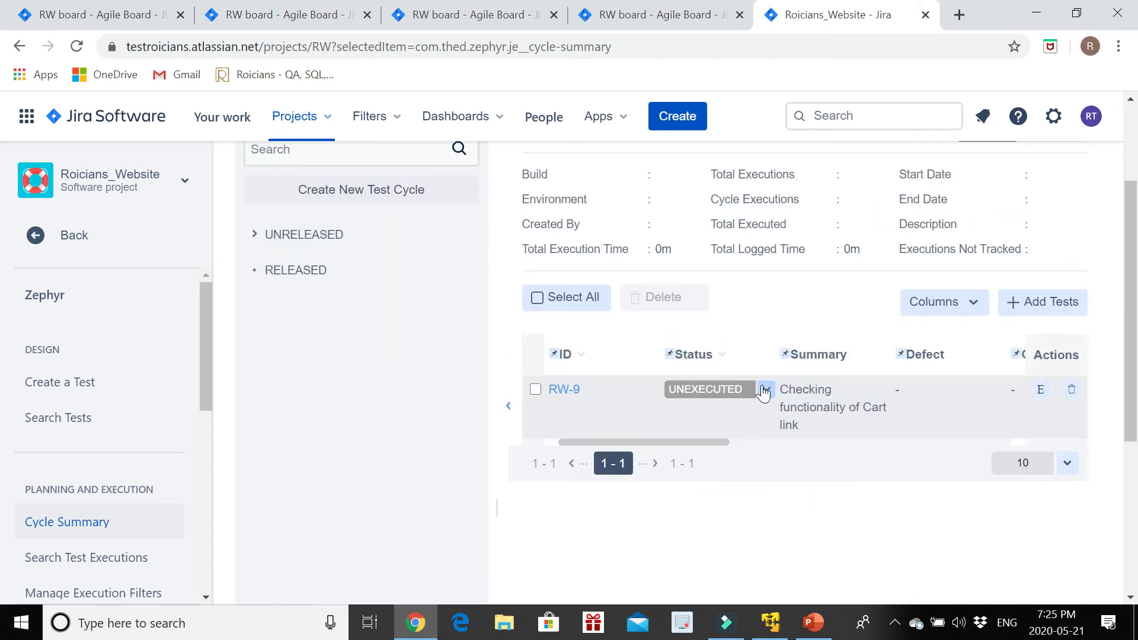
Mark RW-9's execution as PASS and open the Test Metrics report
click(764, 389)
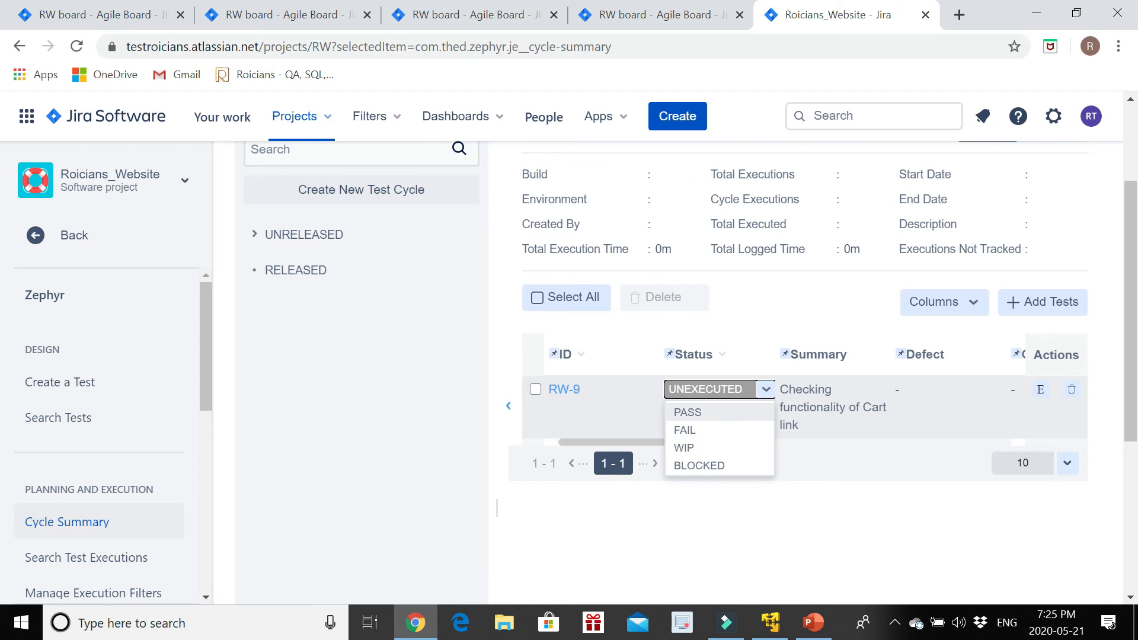
click(686, 412)
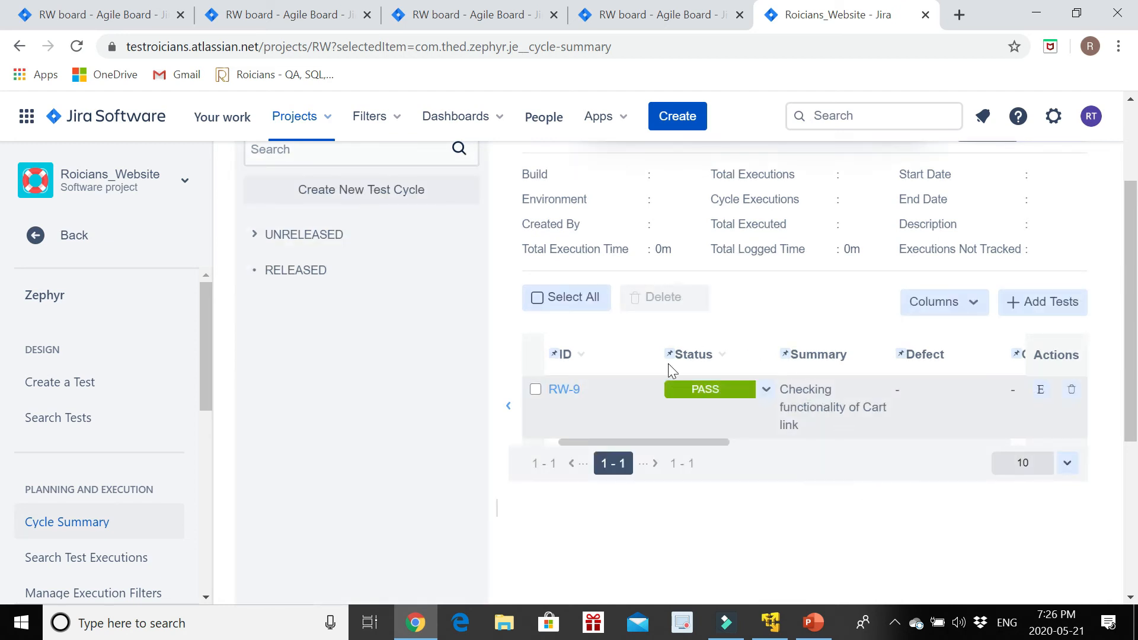
mouse_move(766, 374)
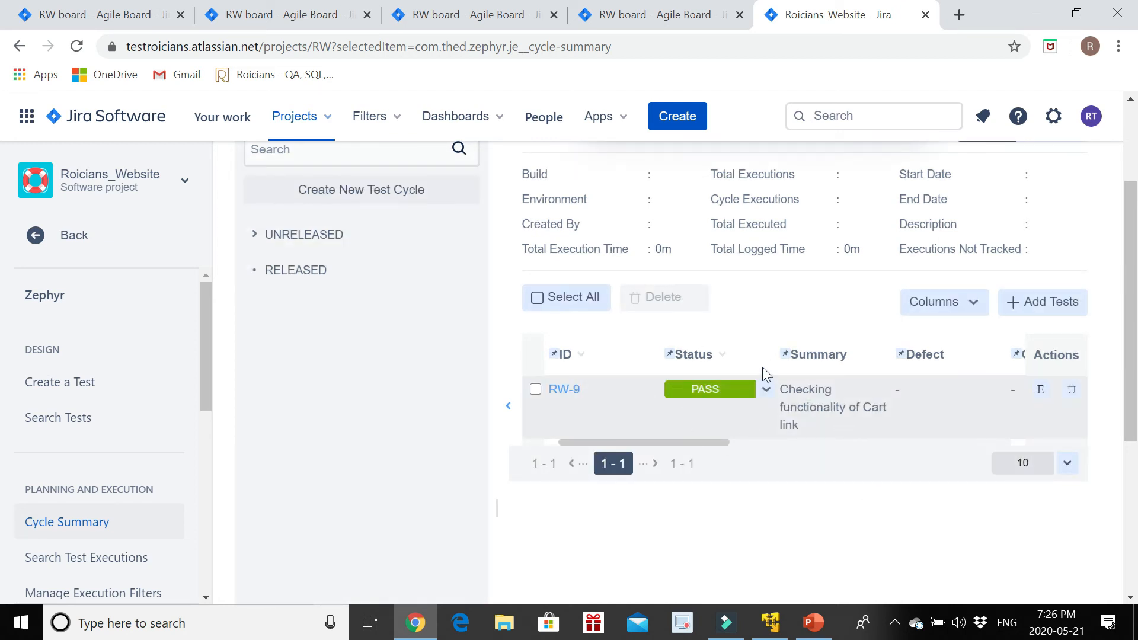
mouse_move(732, 410)
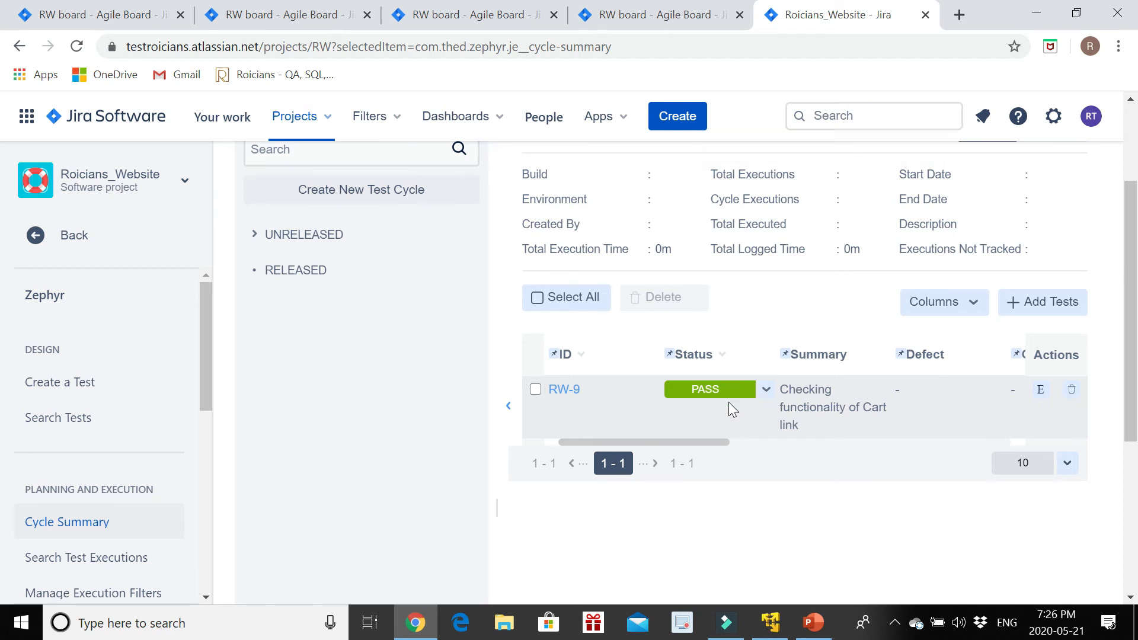
mouse_move(733, 386)
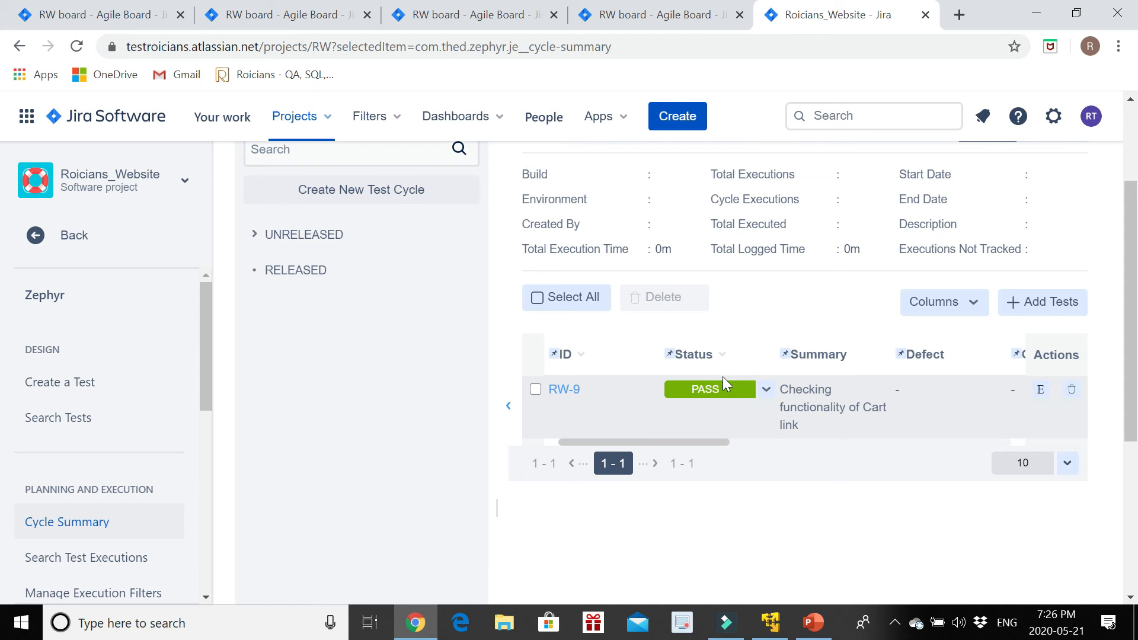
mouse_move(743, 374)
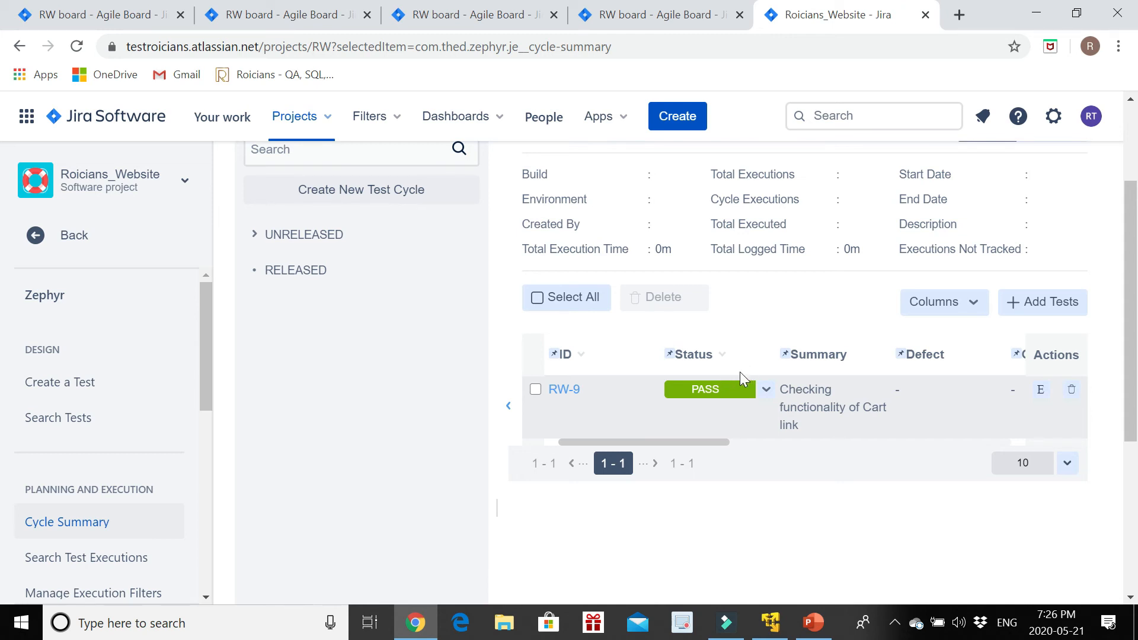
mouse_move(699, 231)
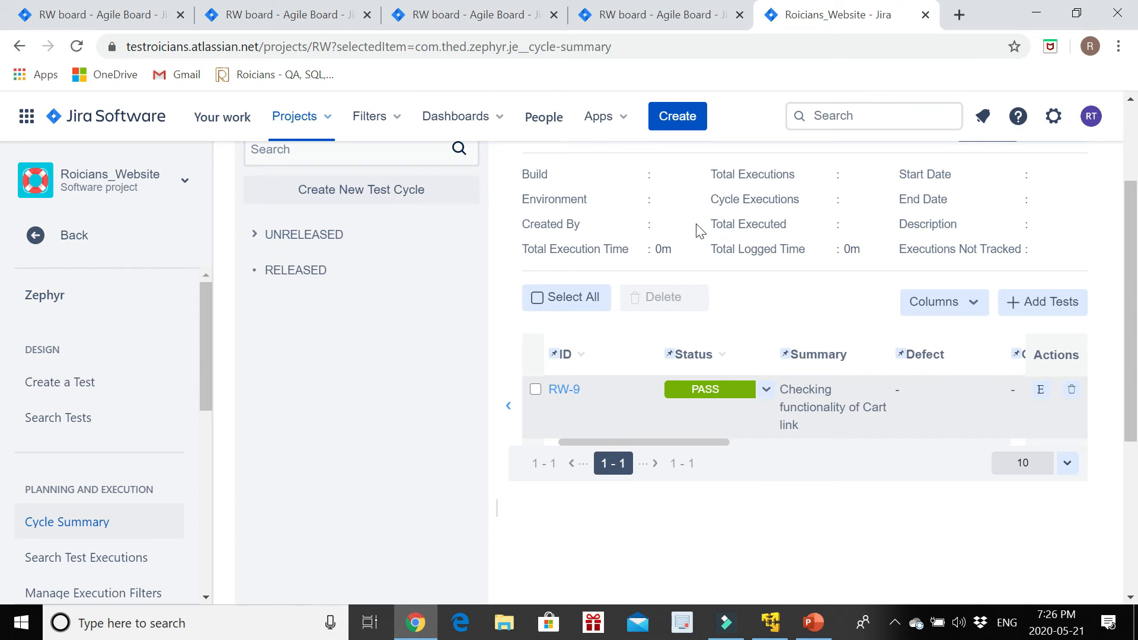
scroll(down, 3)
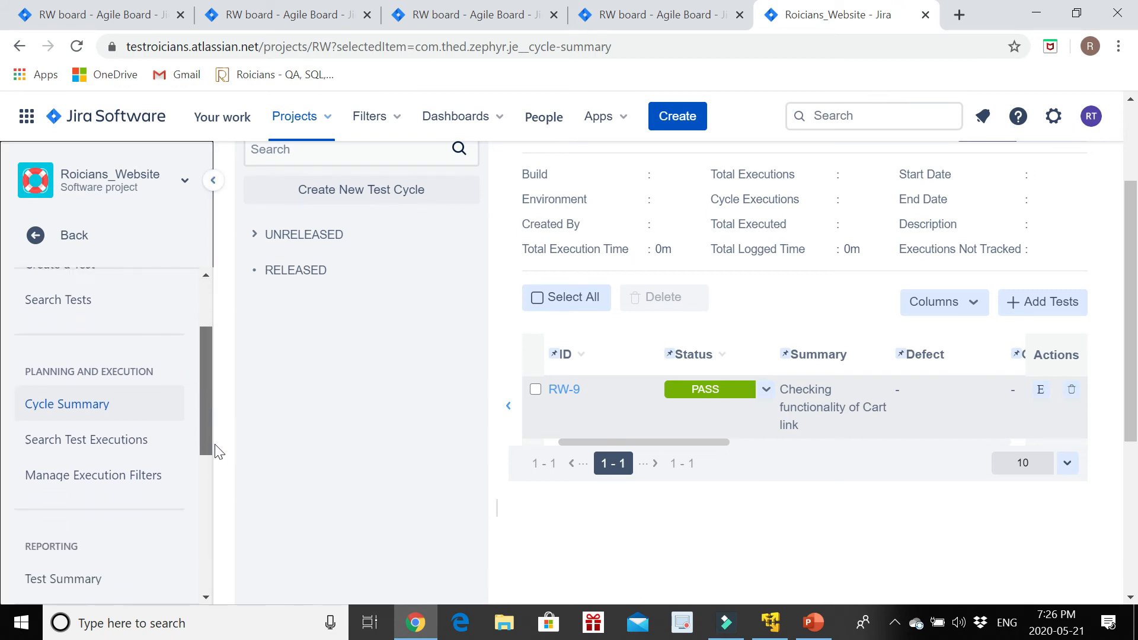
scroll(down, 3)
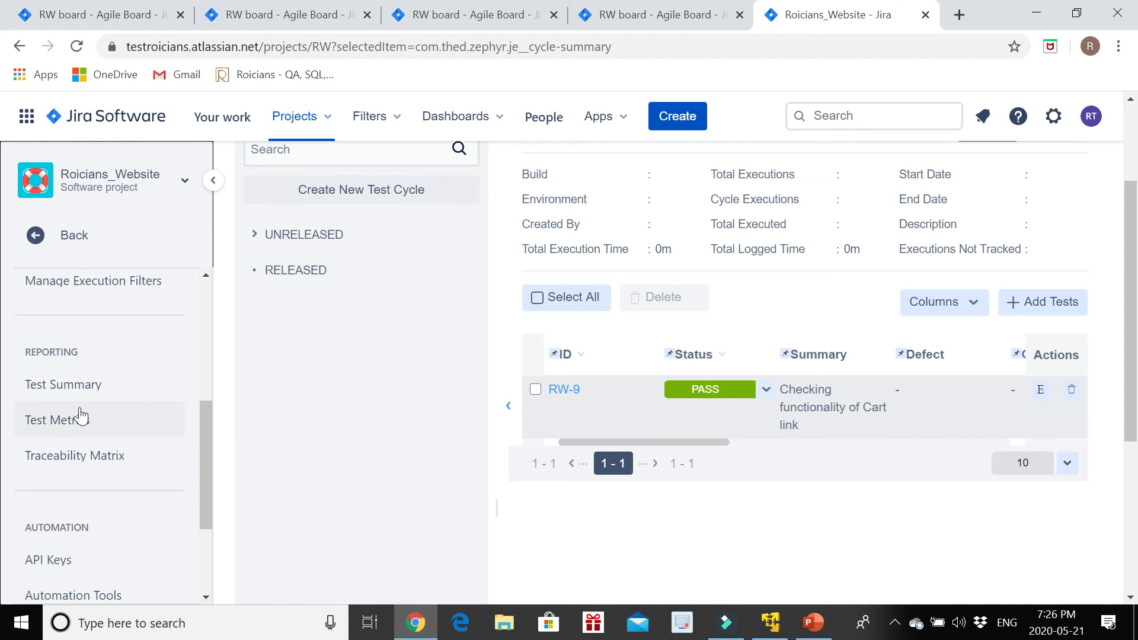
mouse_move(57, 420)
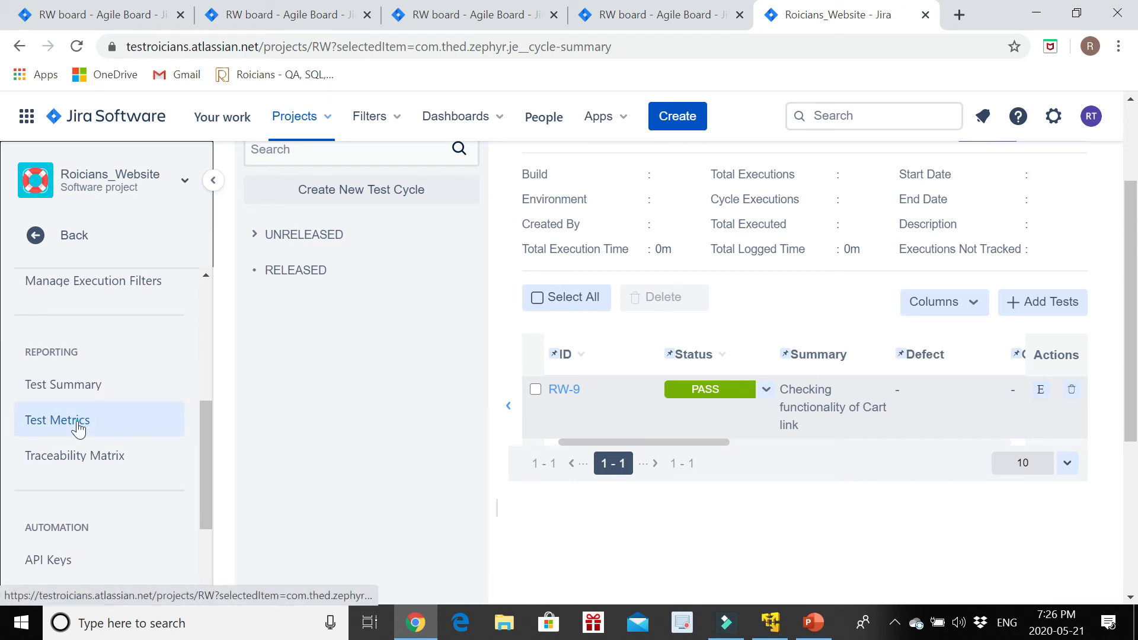
click(57, 420)
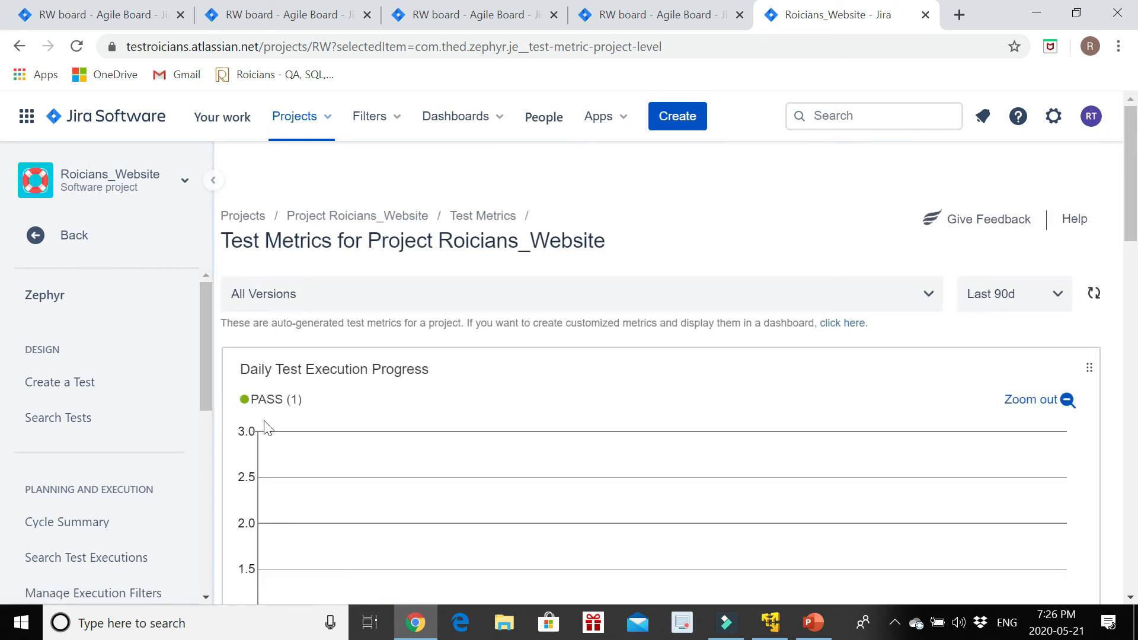
scroll(down, 3)
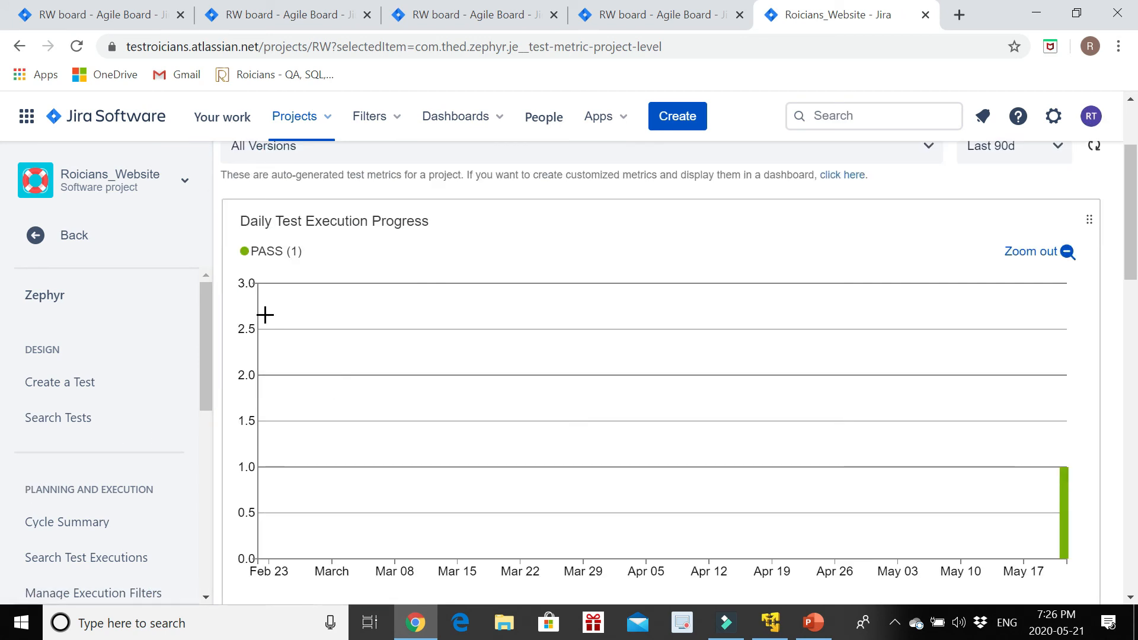
scroll(down, 3)
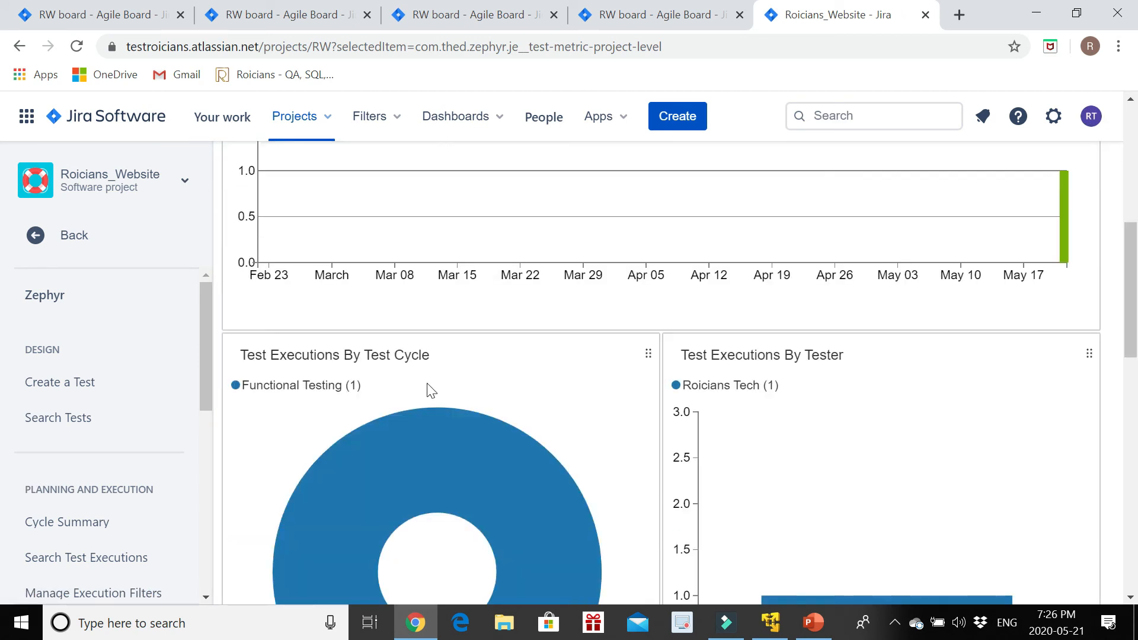
scroll(down, 3)
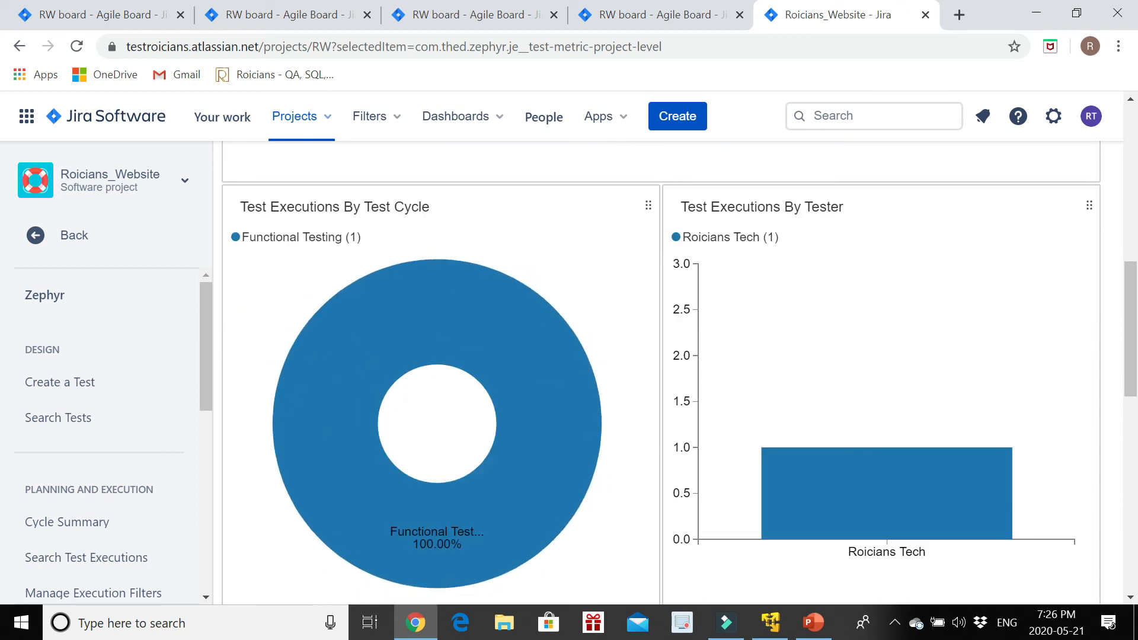
mouse_move(457, 552)
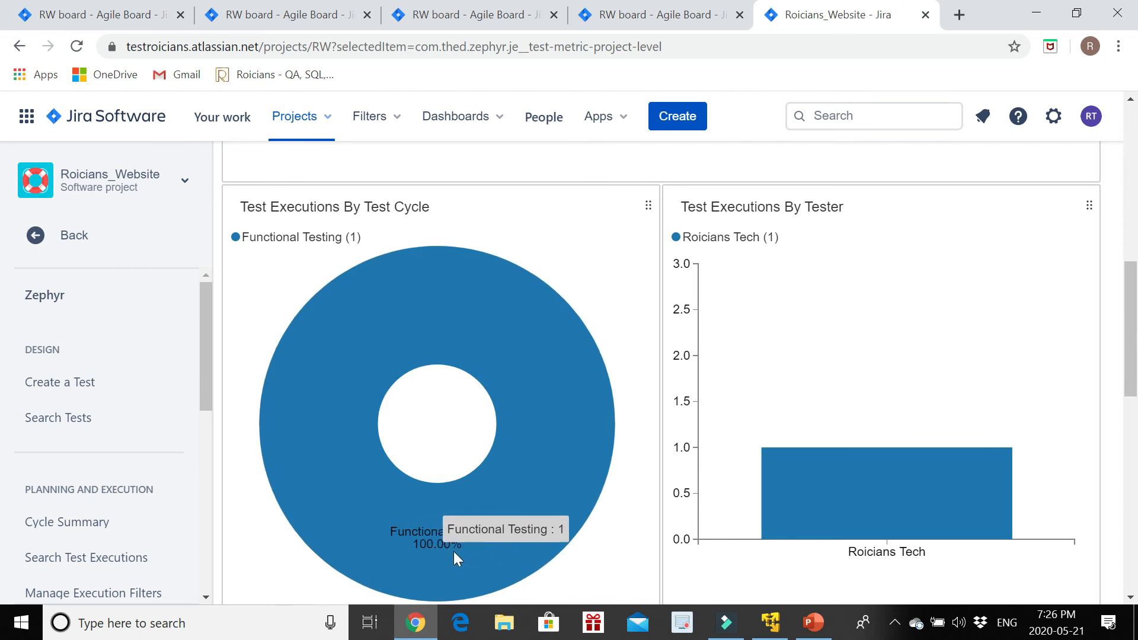
mouse_move(812, 533)
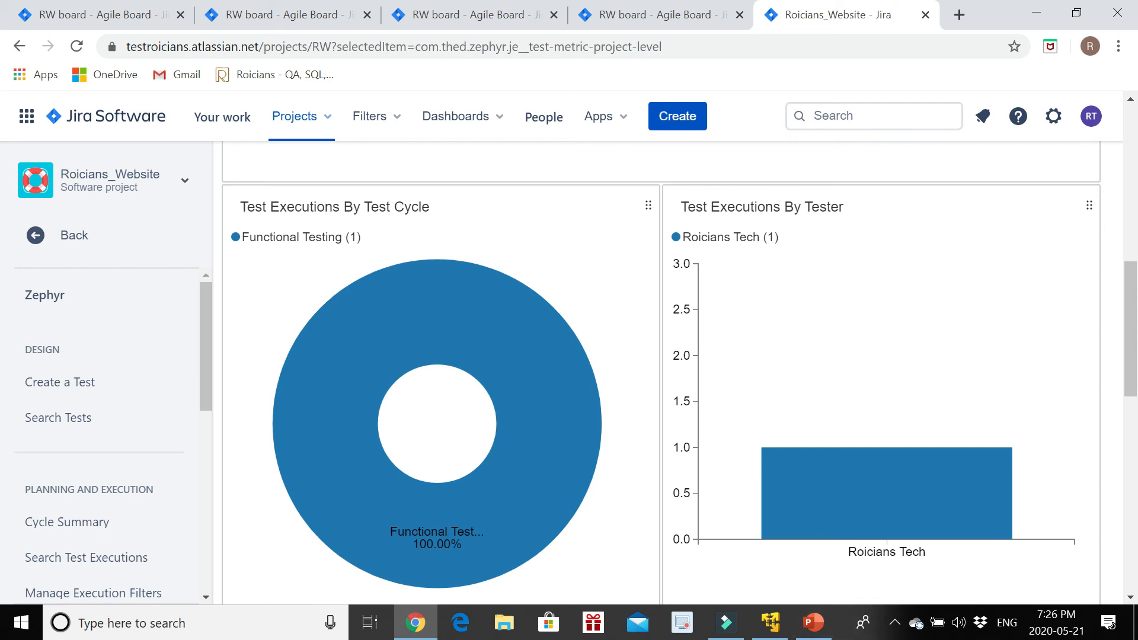
scroll(down, 3)
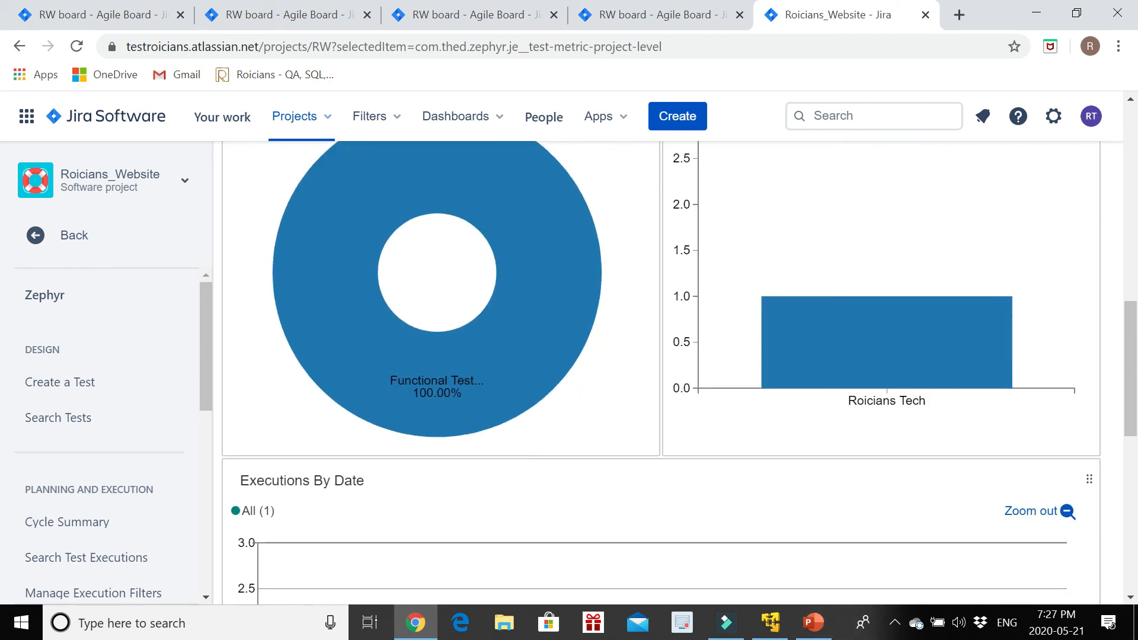
scroll(down, 3)
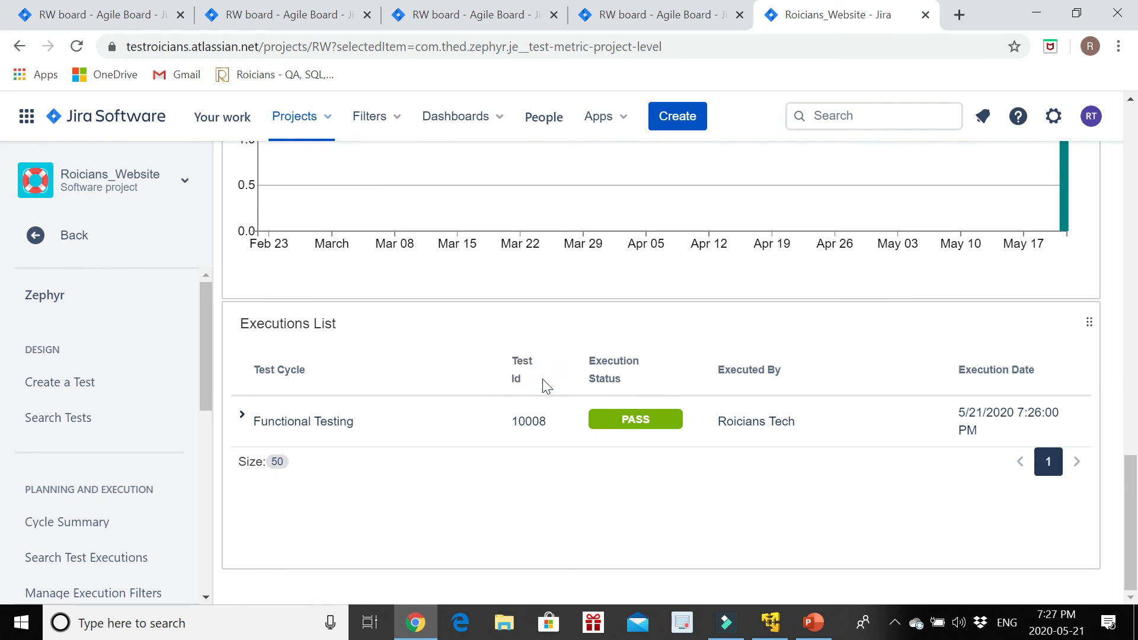
Check PASS execution 10008 in the Executions List, then open Roicians_Website's Traceability Matrix report
double_click(528, 421)
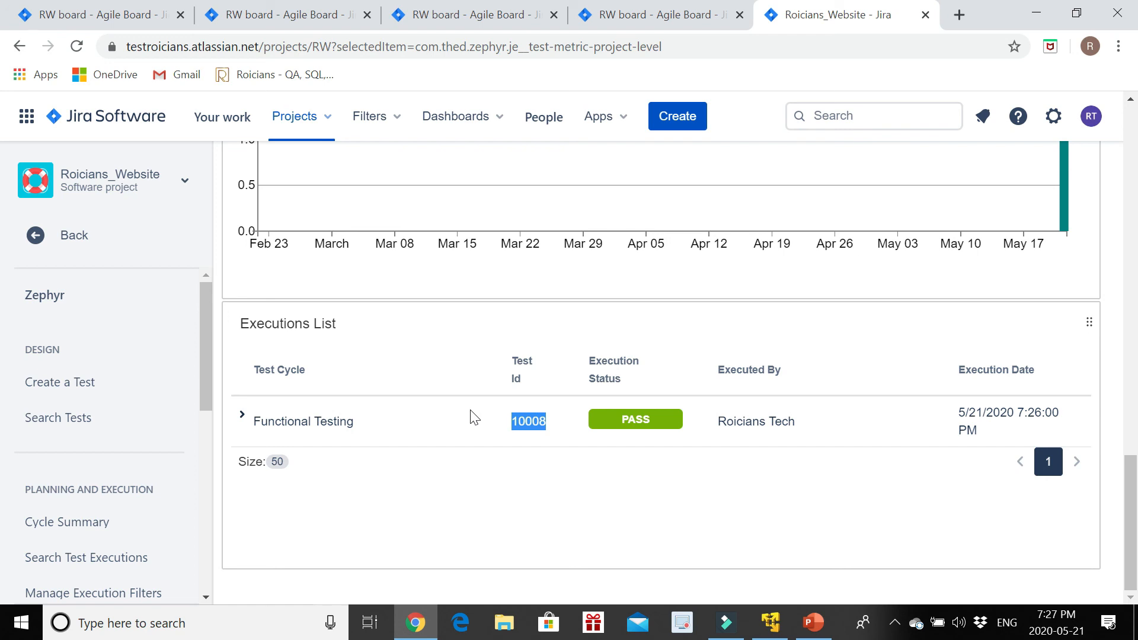
scroll(down, 3)
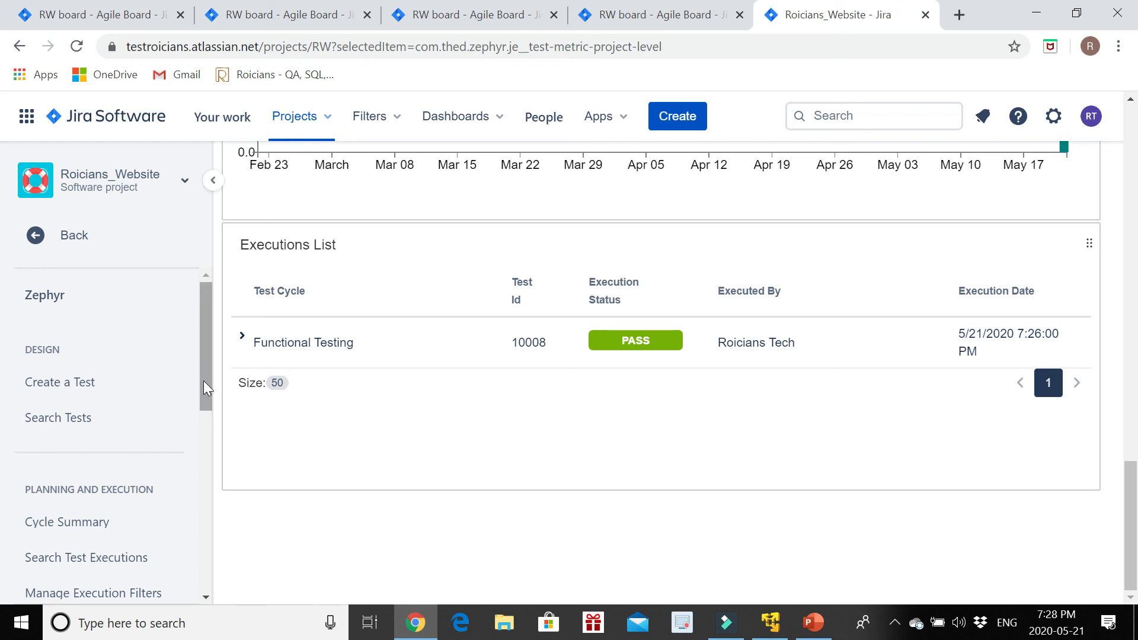
scroll(down, 3)
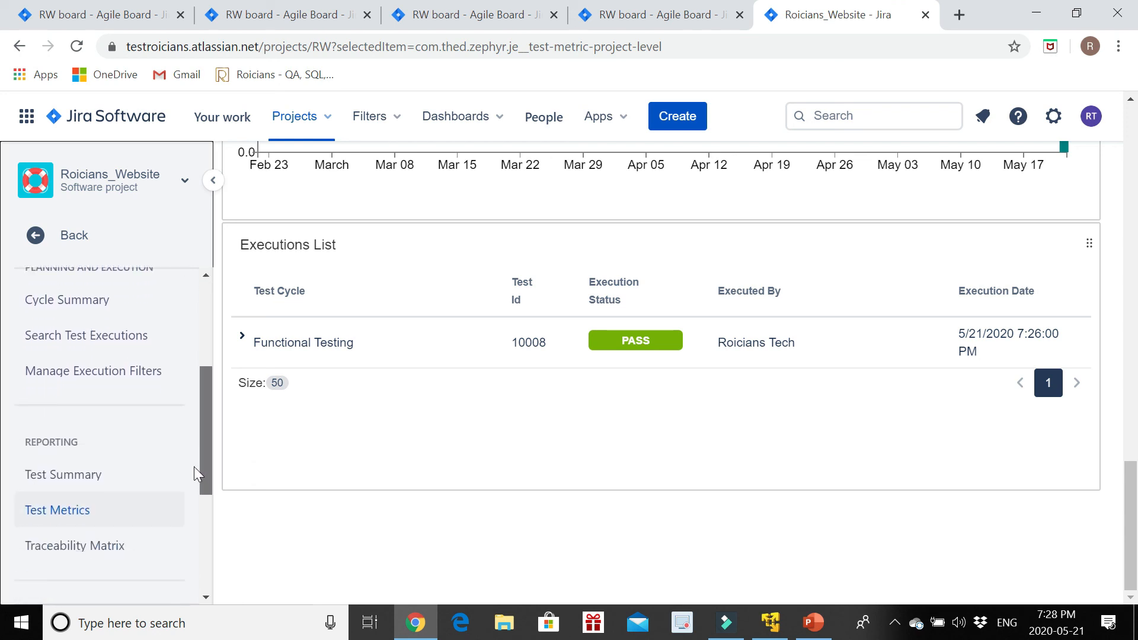
scroll(down, 3)
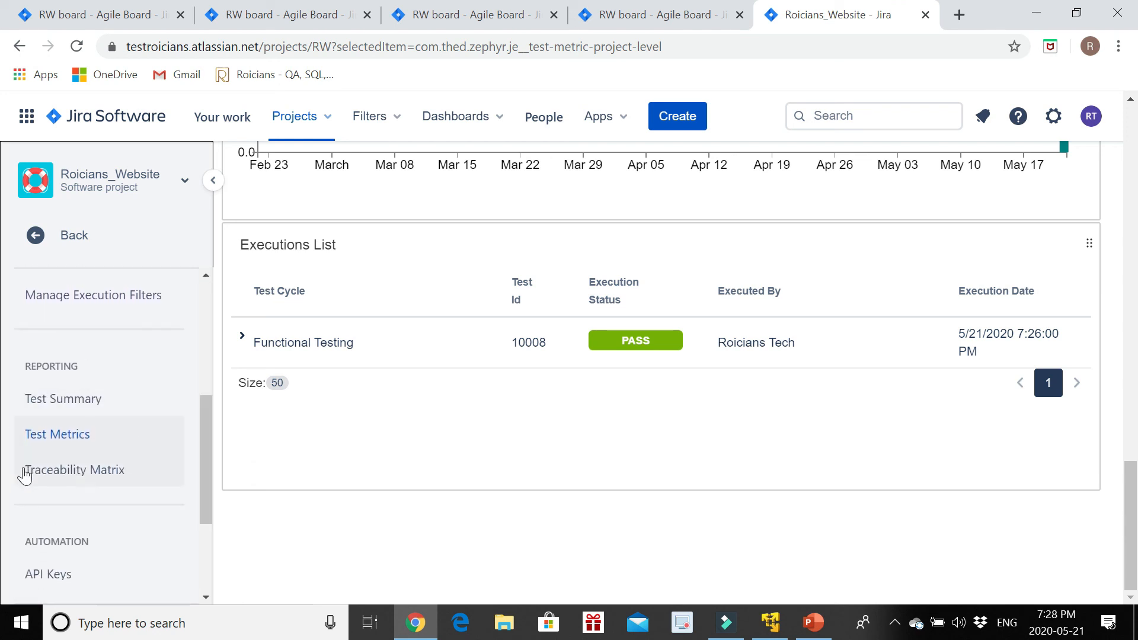
click(74, 469)
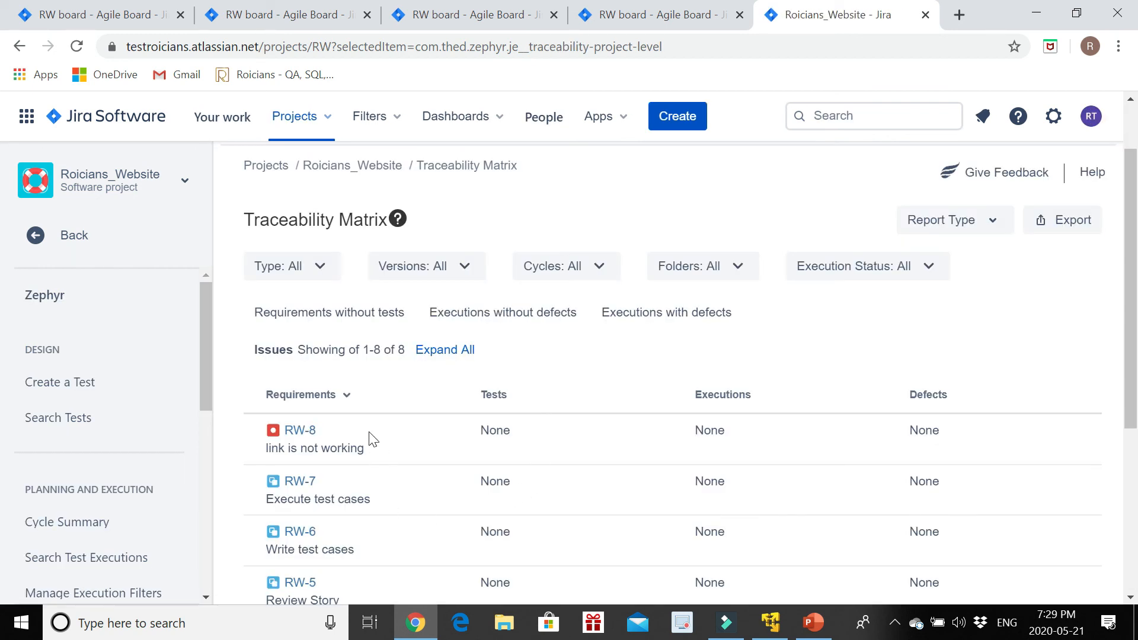
mouse_move(300, 429)
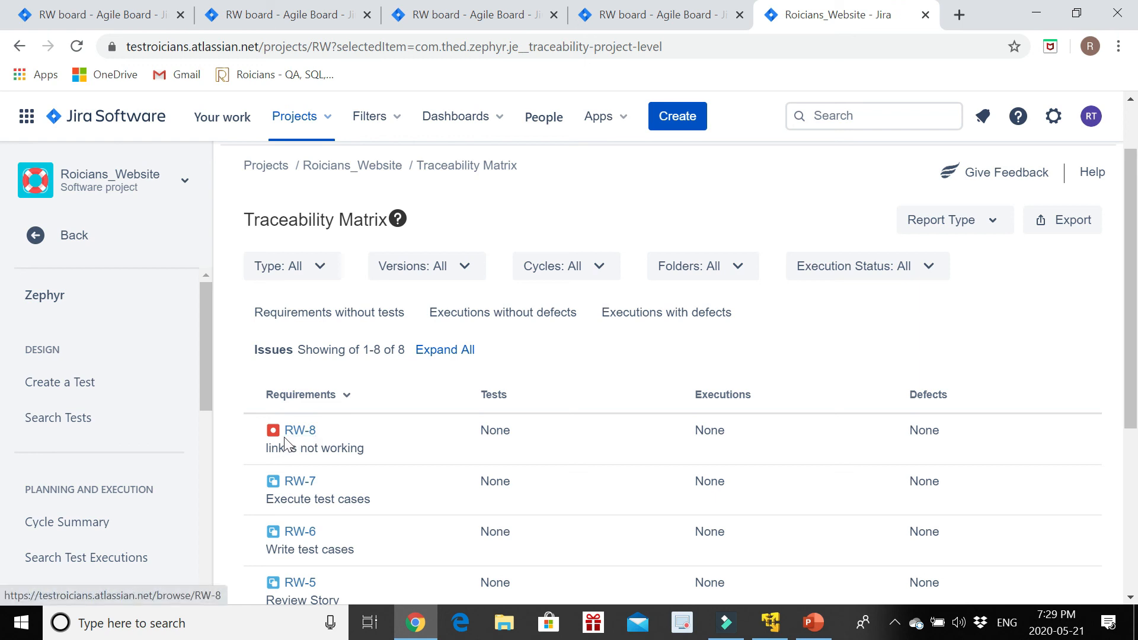
scroll(down, 3)
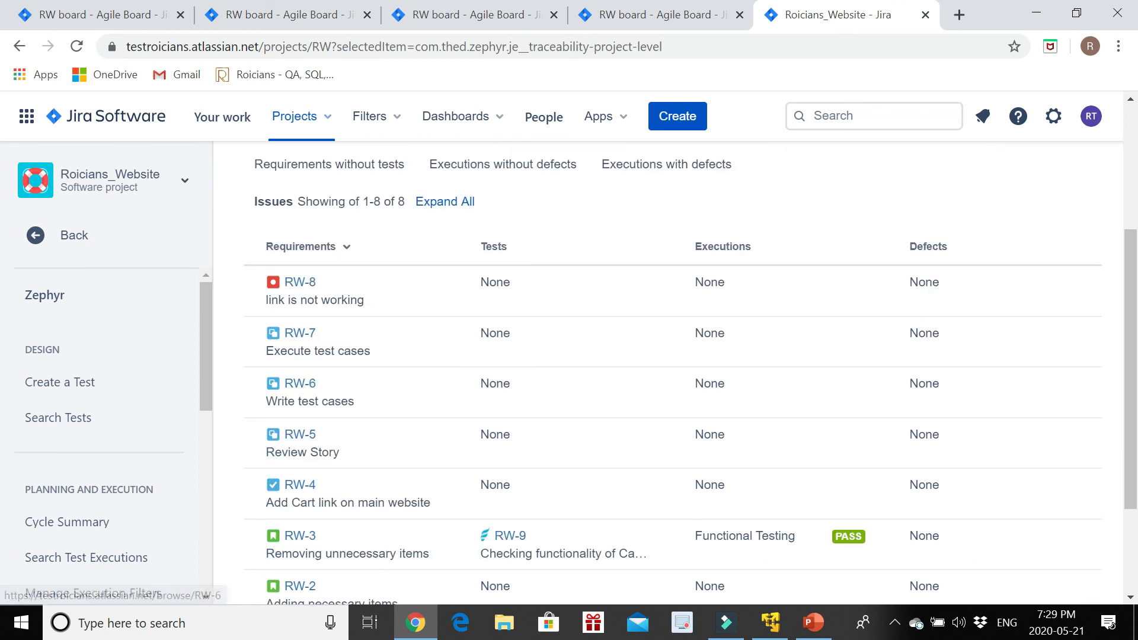
mouse_move(326, 438)
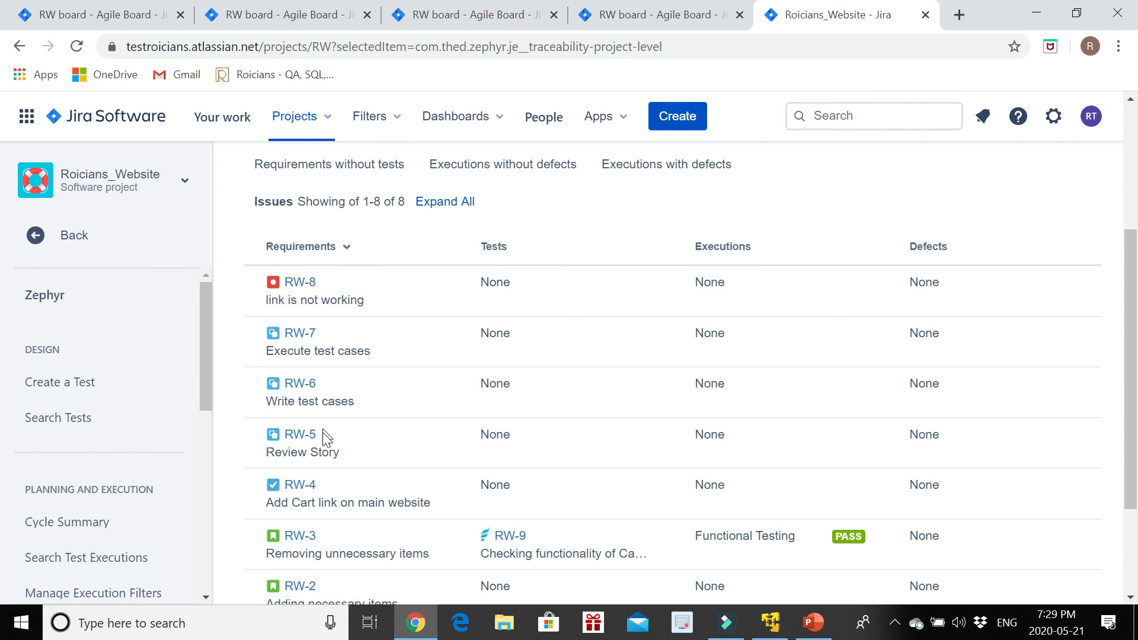
scroll(down, 3)
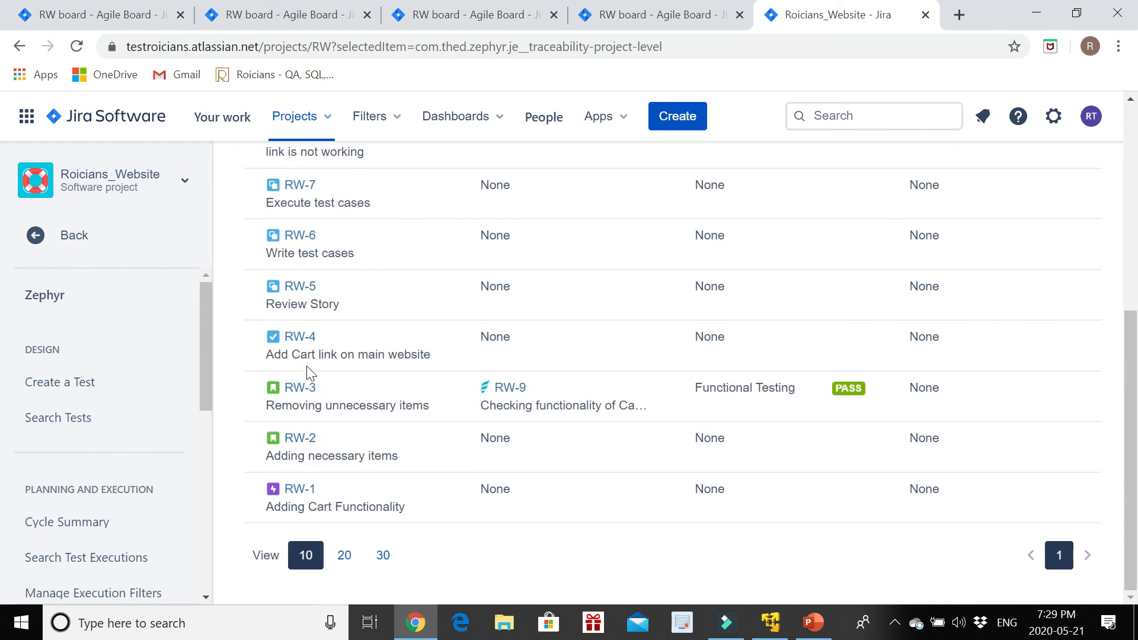
mouse_move(515, 399)
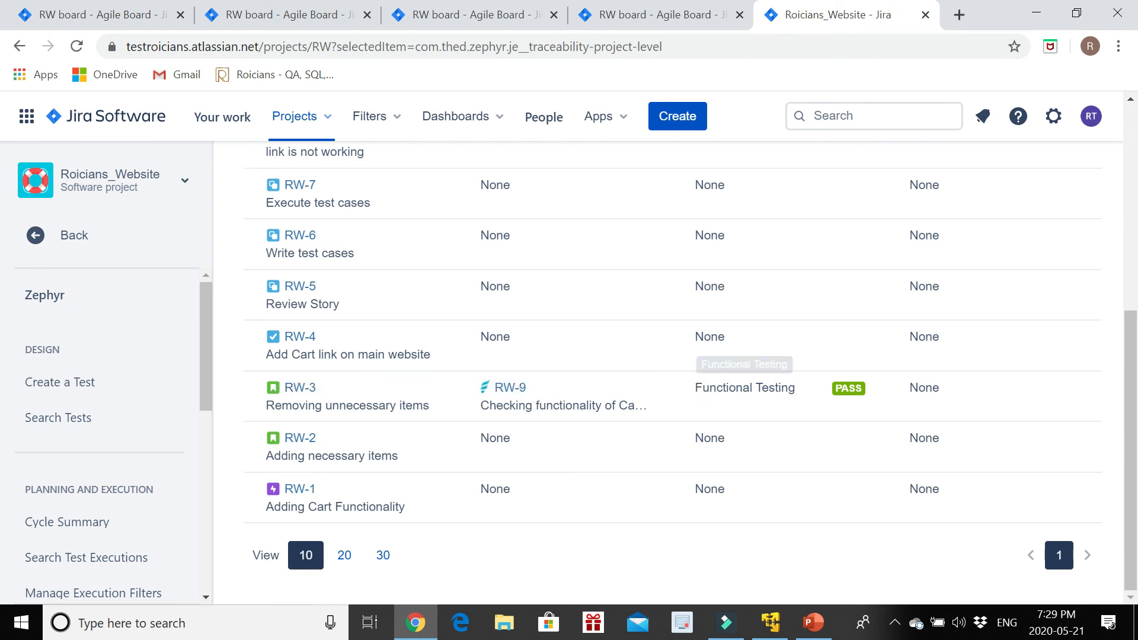
mouse_move(261, 402)
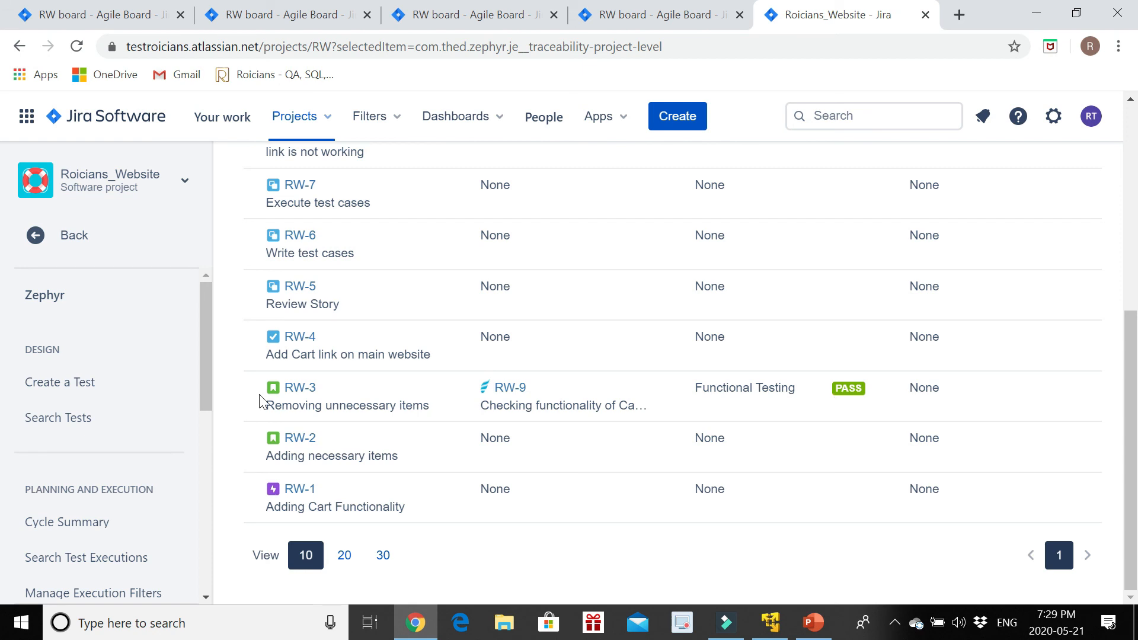
mouse_move(481, 400)
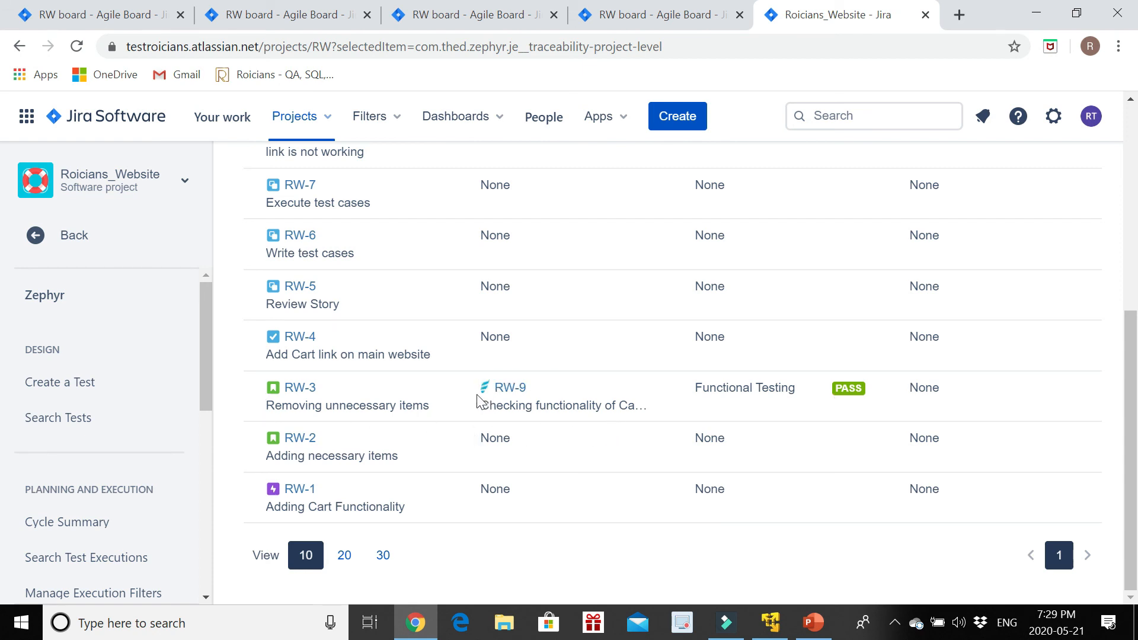
mouse_move(299, 387)
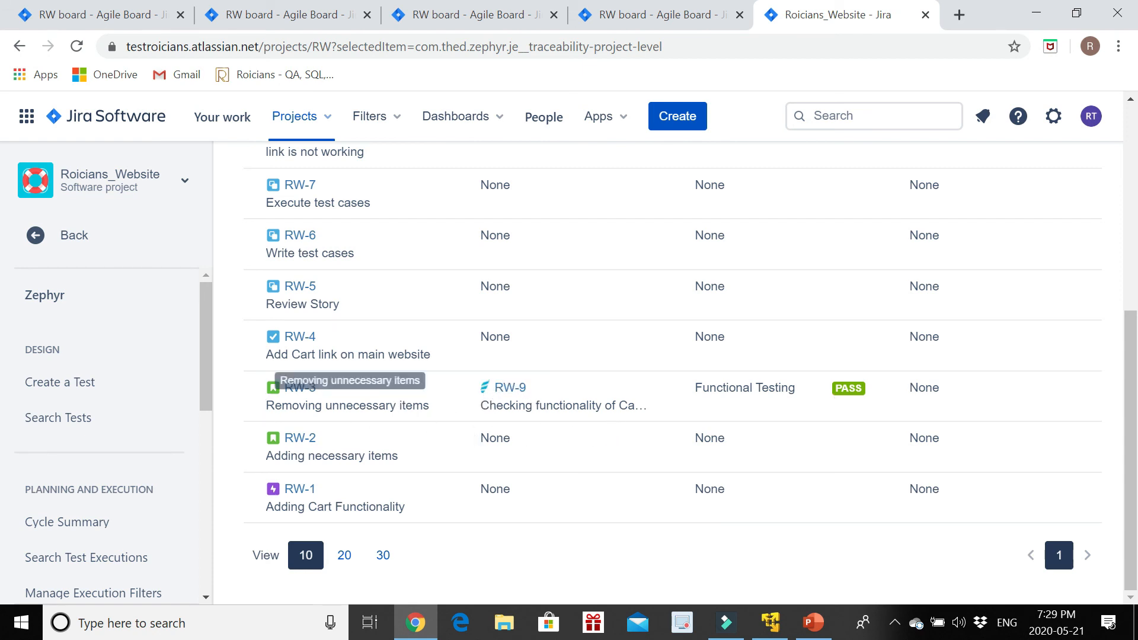
mouse_move(830, 403)
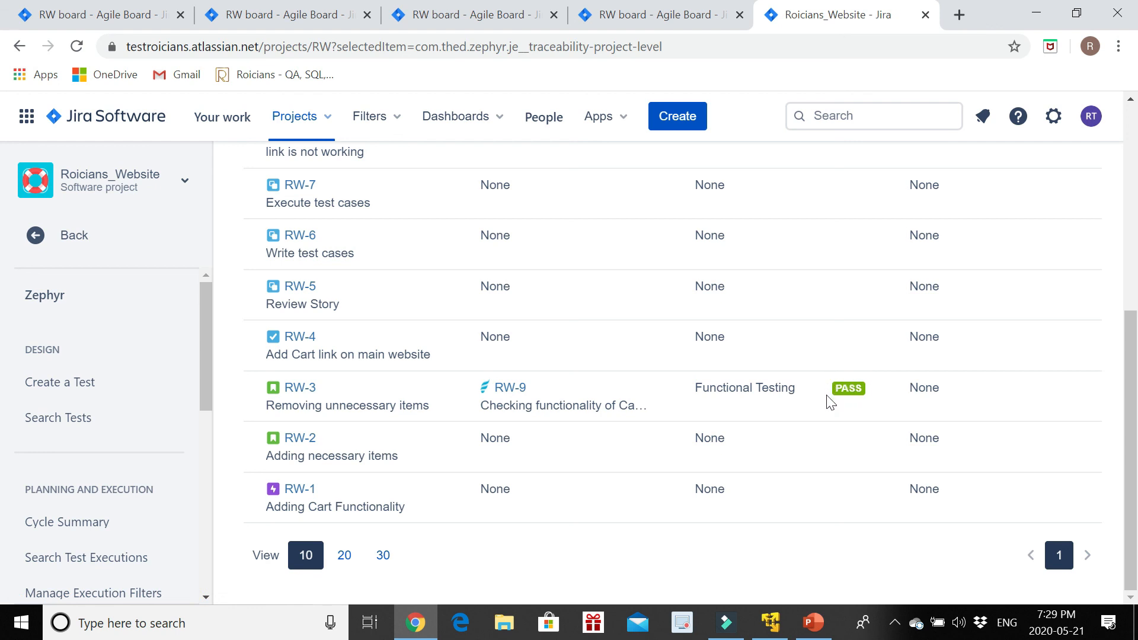
mouse_move(814, 378)
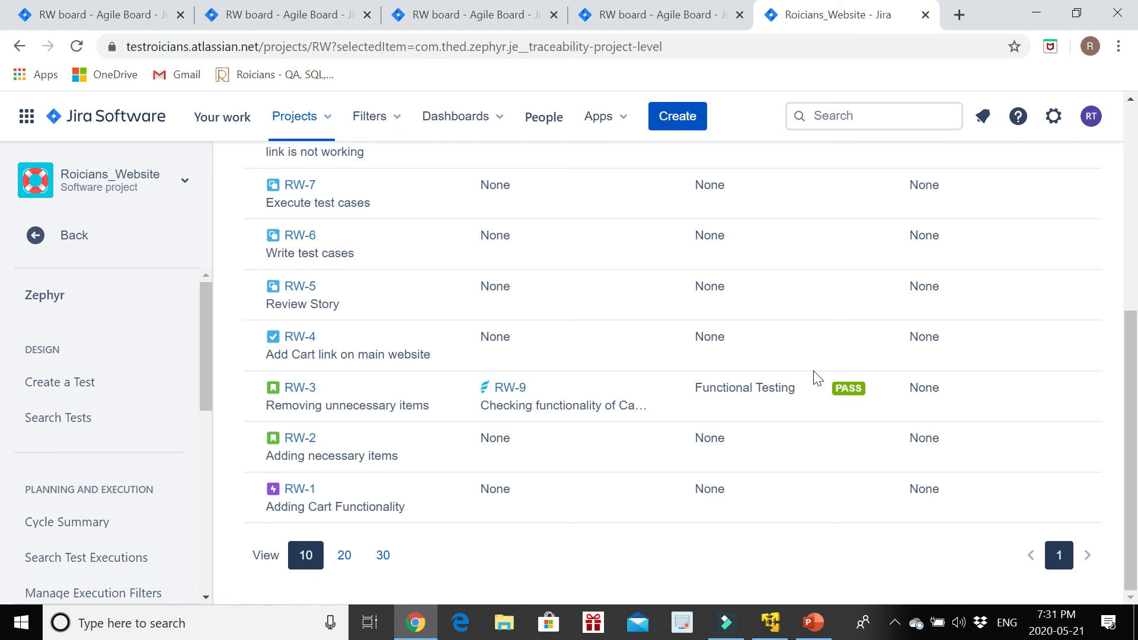